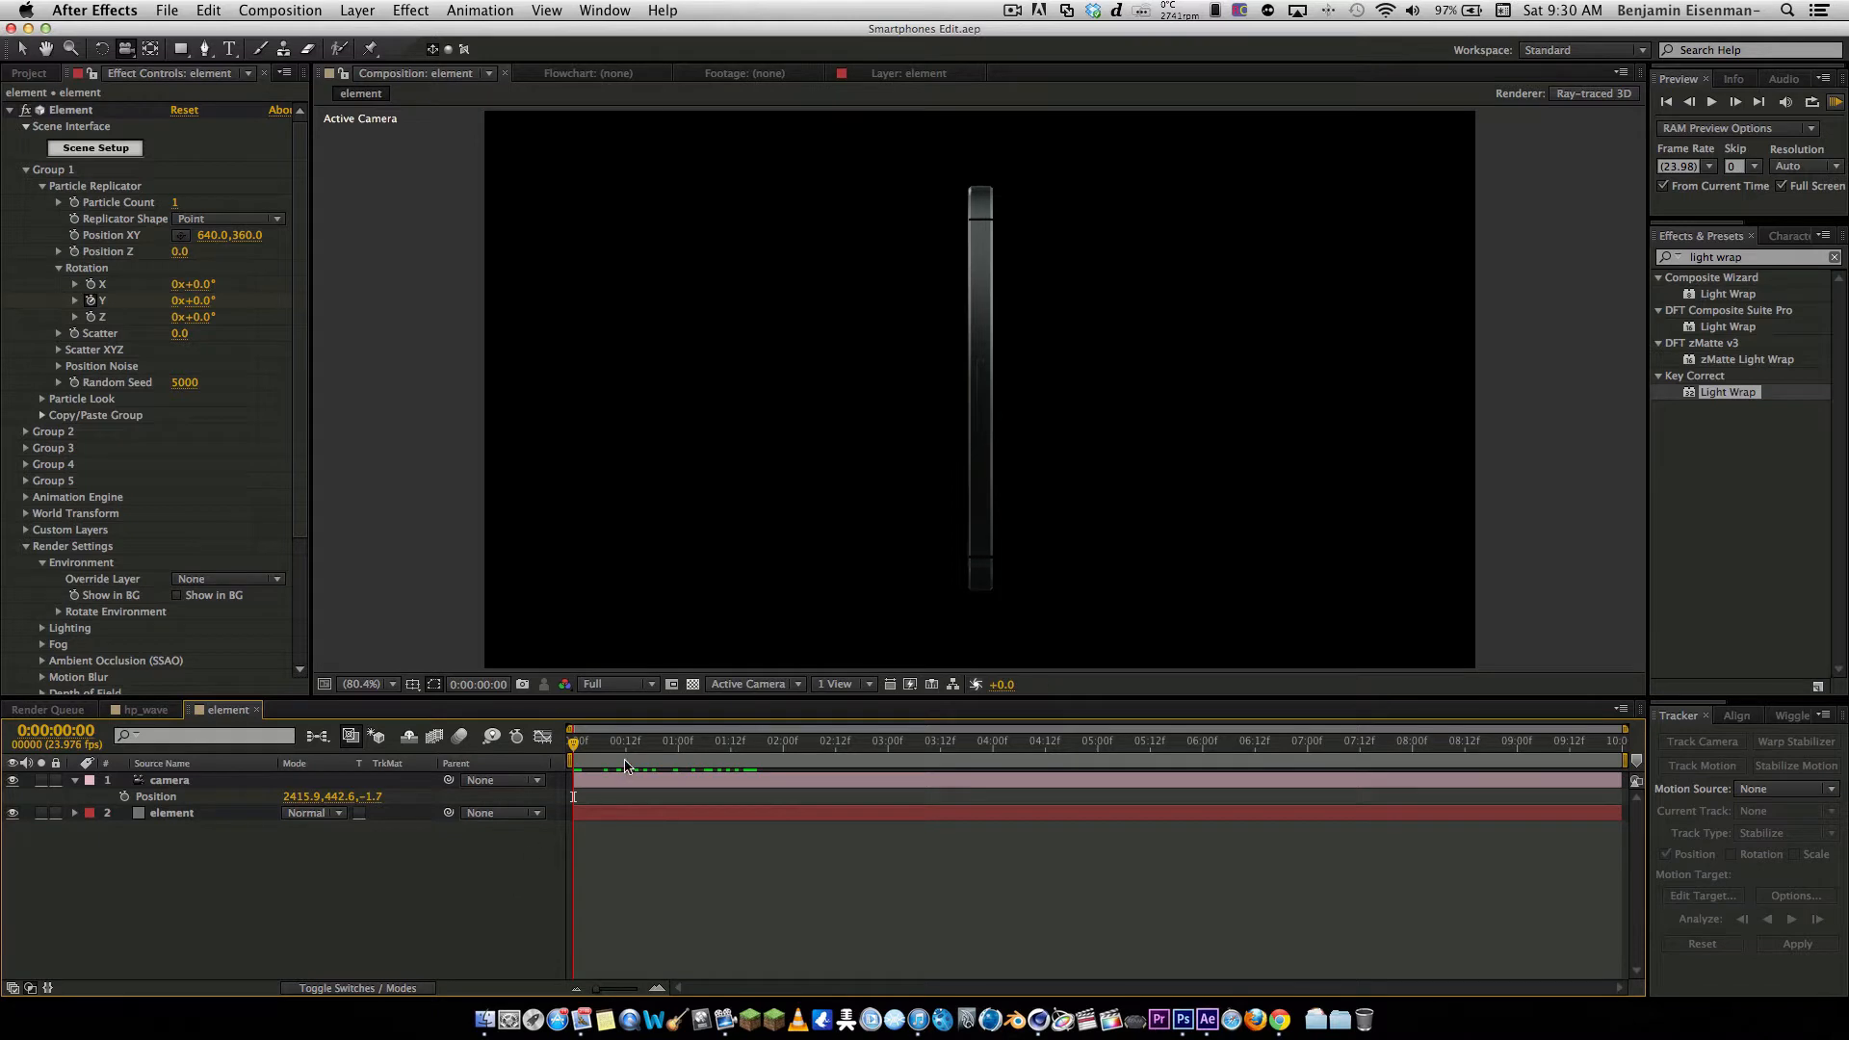
# Scrub the timeline to preview the phone's rotation at the start, midway and near the end
pyautogui.click(1618, 739)
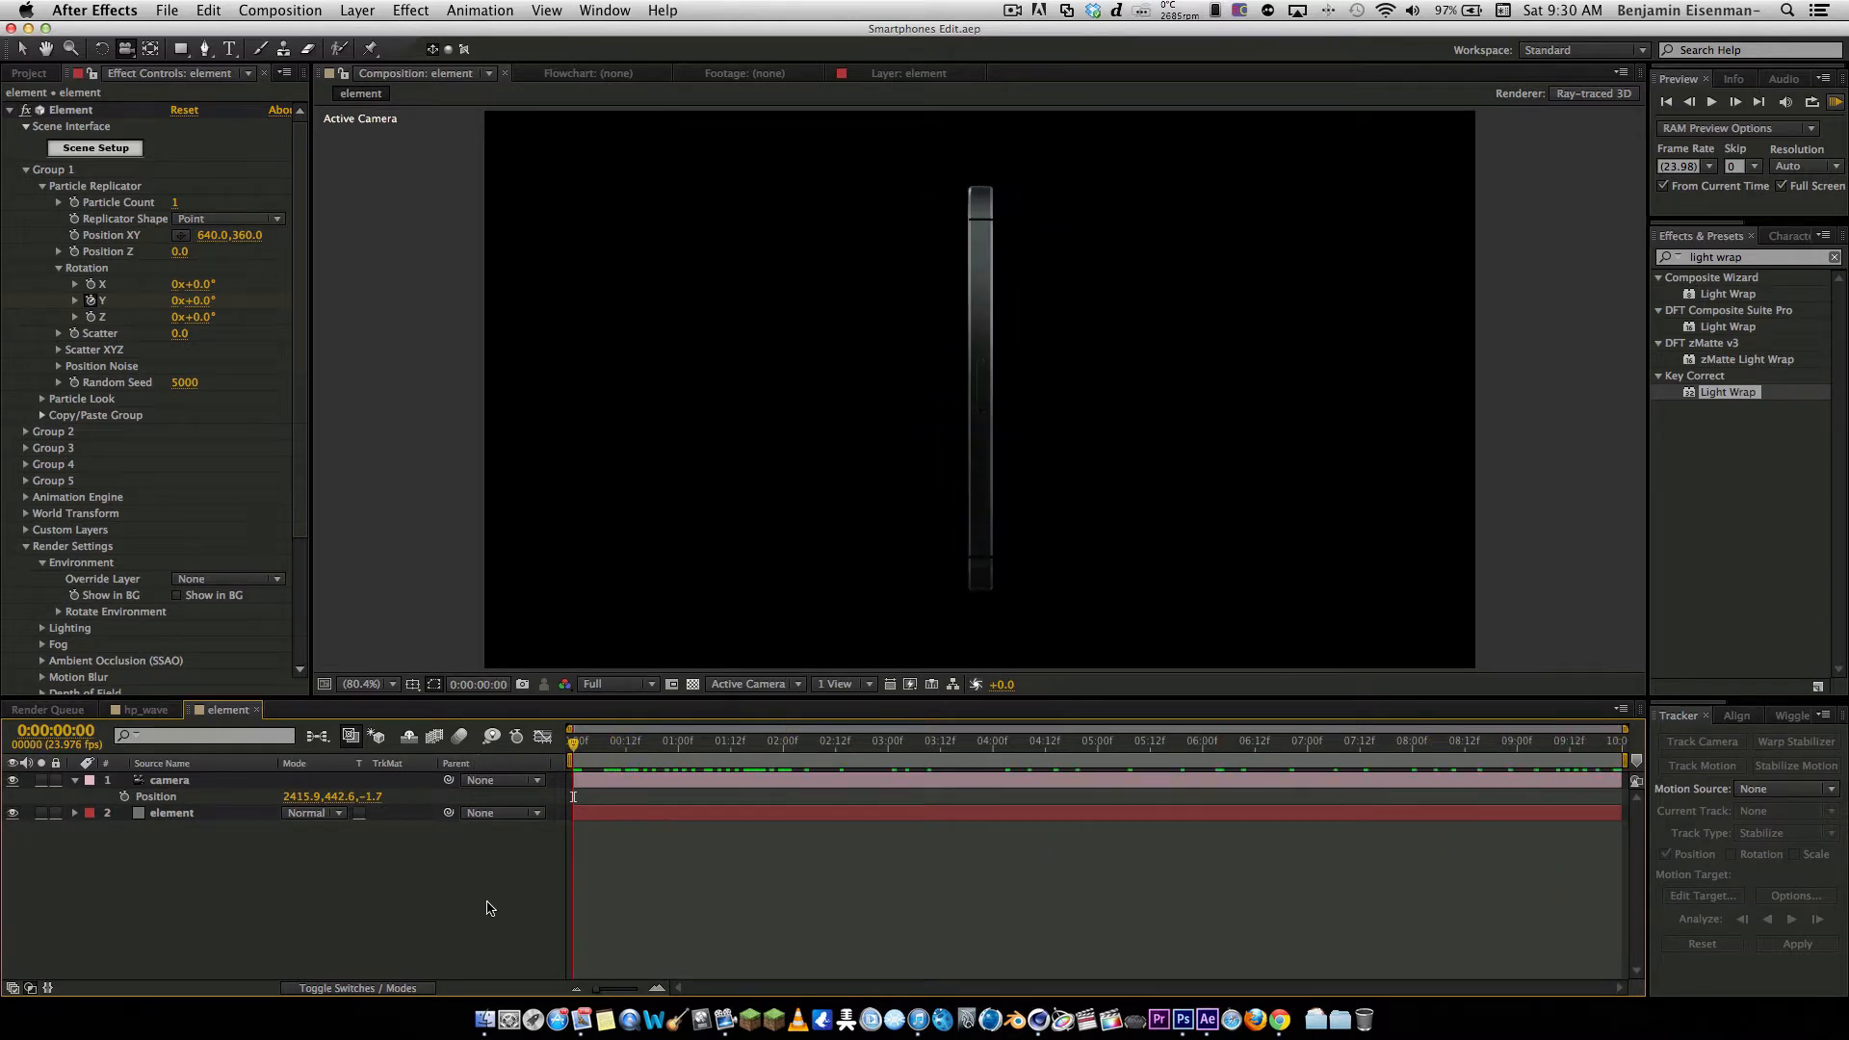
pyautogui.click(1052, 740)
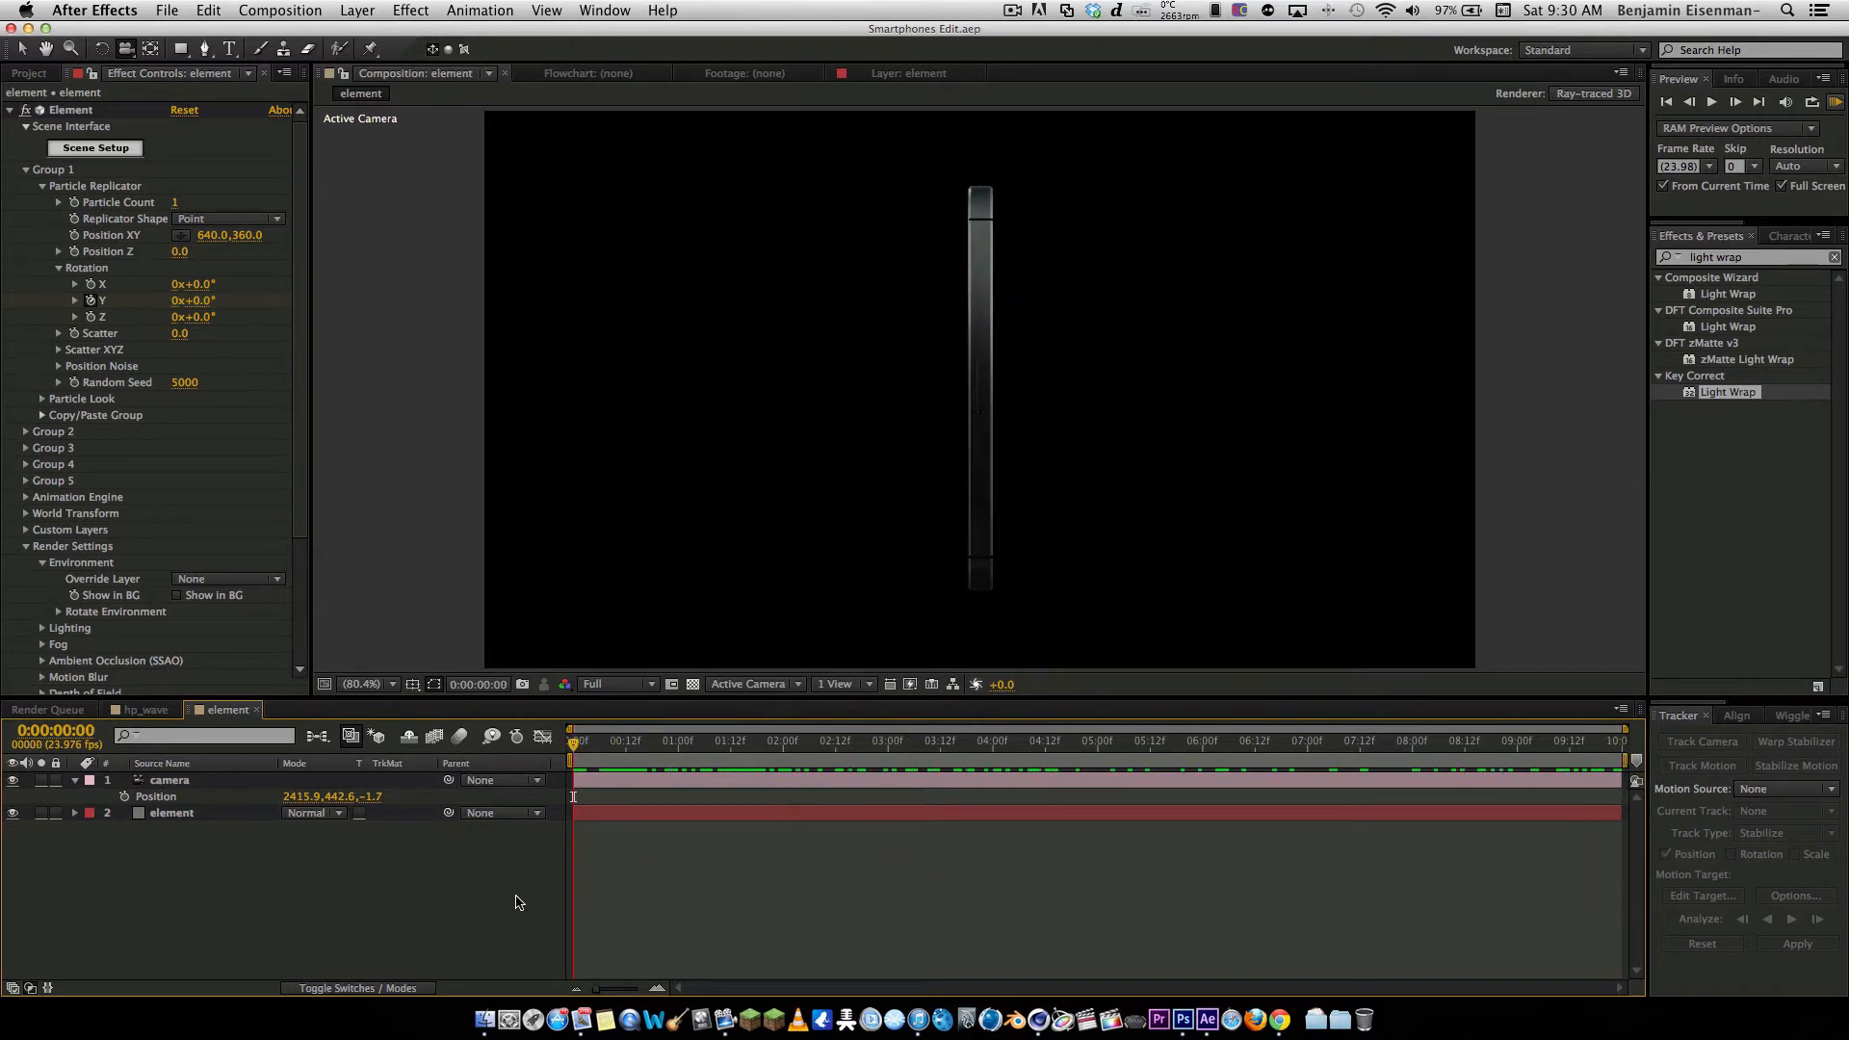
pyautogui.click(976, 740)
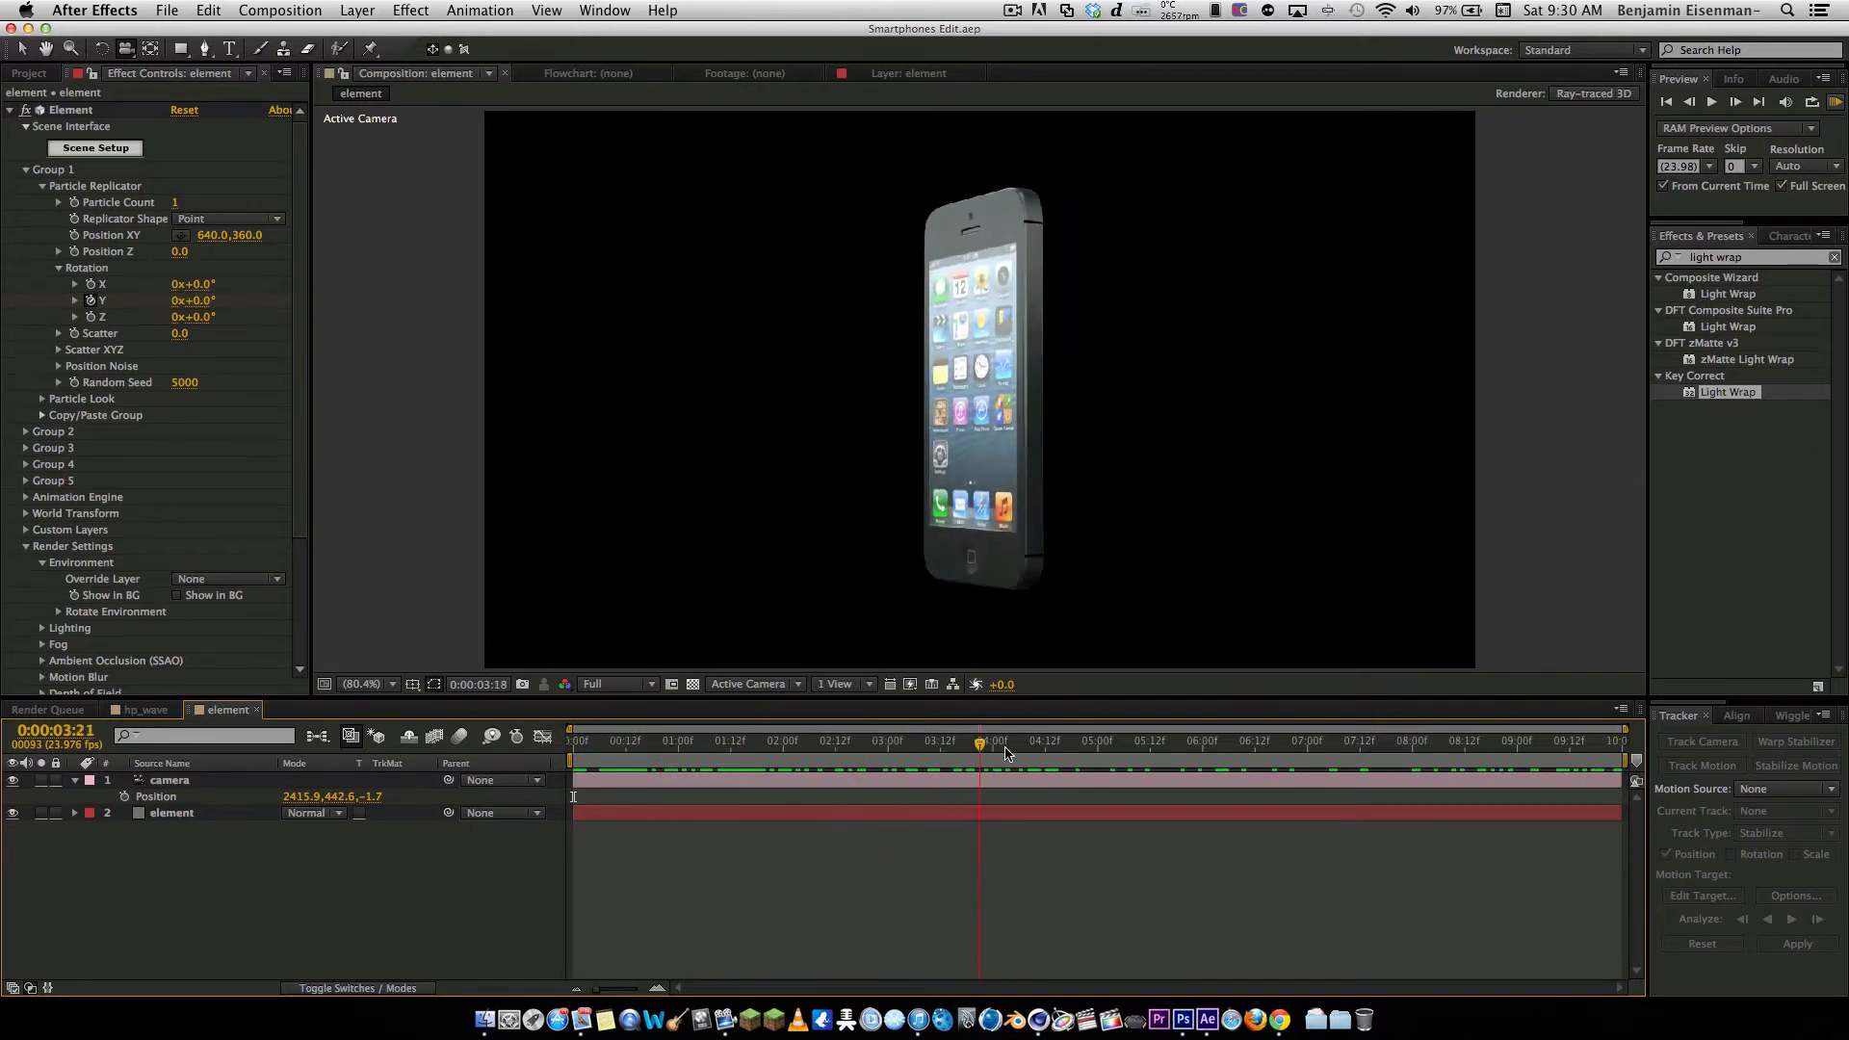
pyautogui.click(1617, 742)
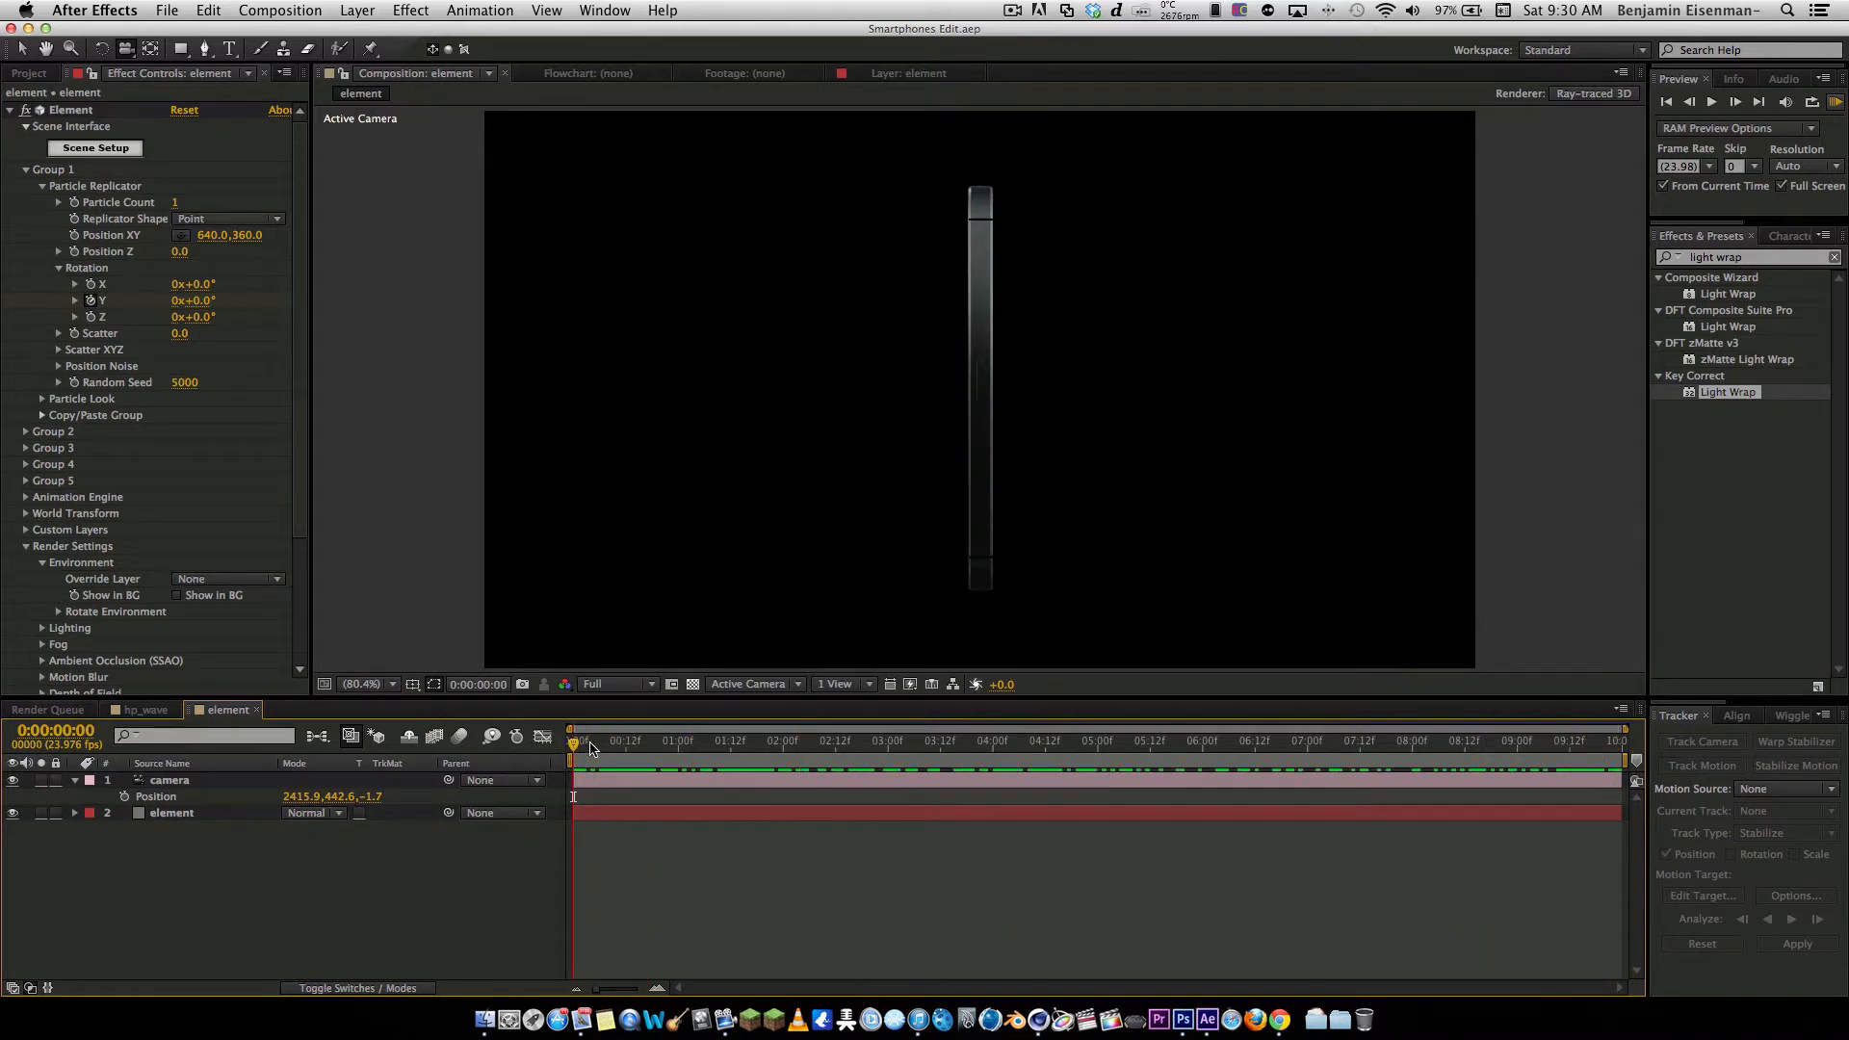
pyautogui.click(971, 741)
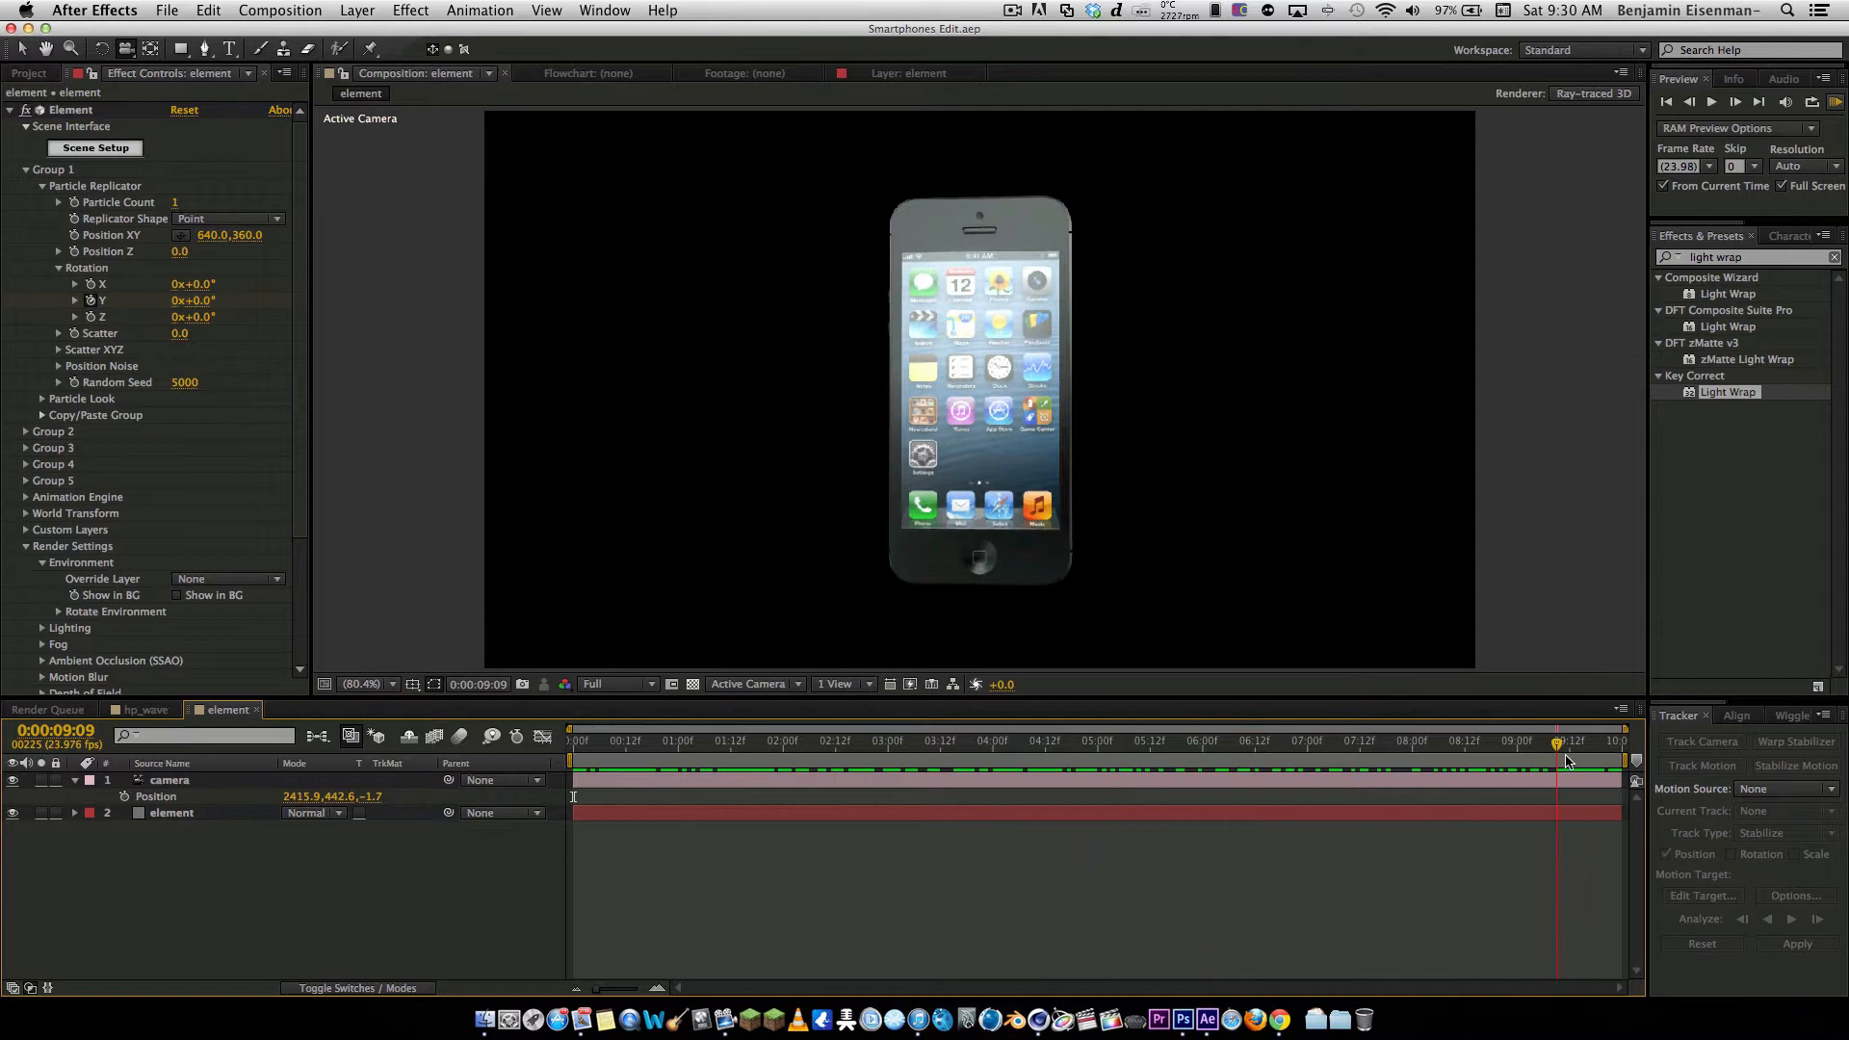
pyautogui.click(570, 739)
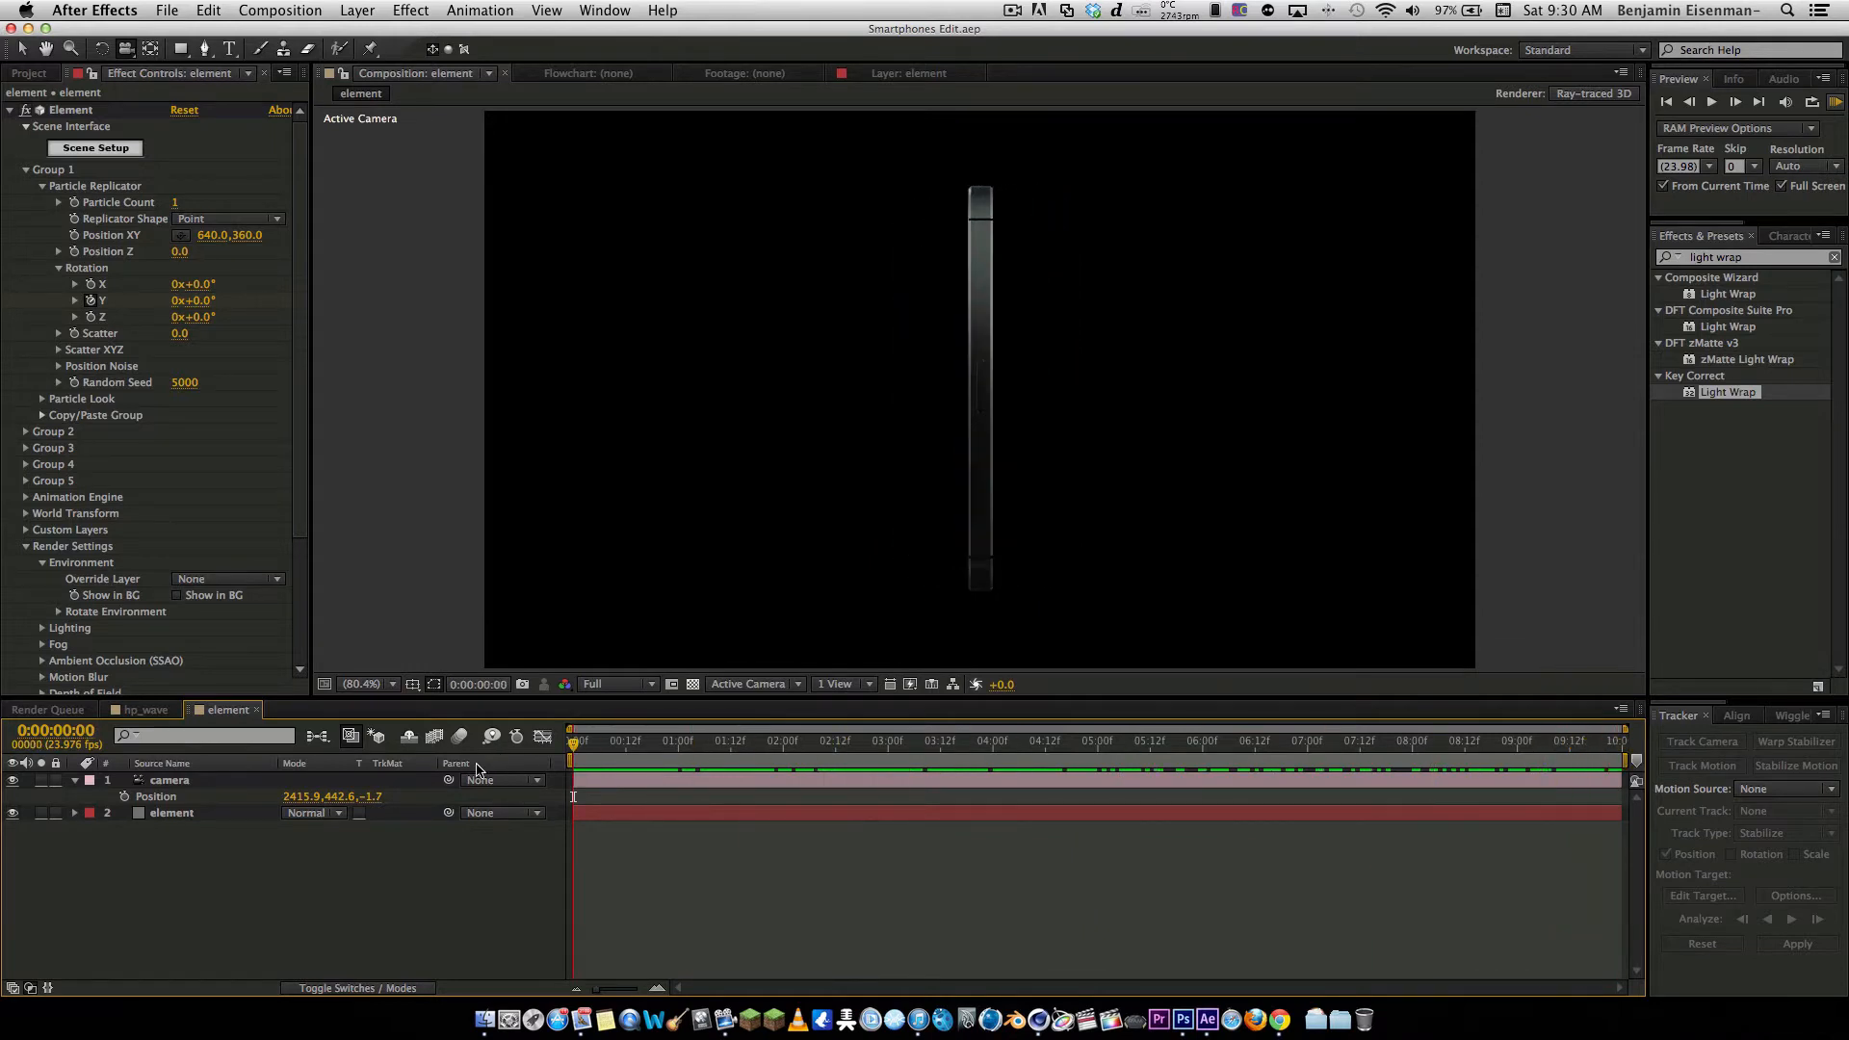
pyautogui.click(172, 813)
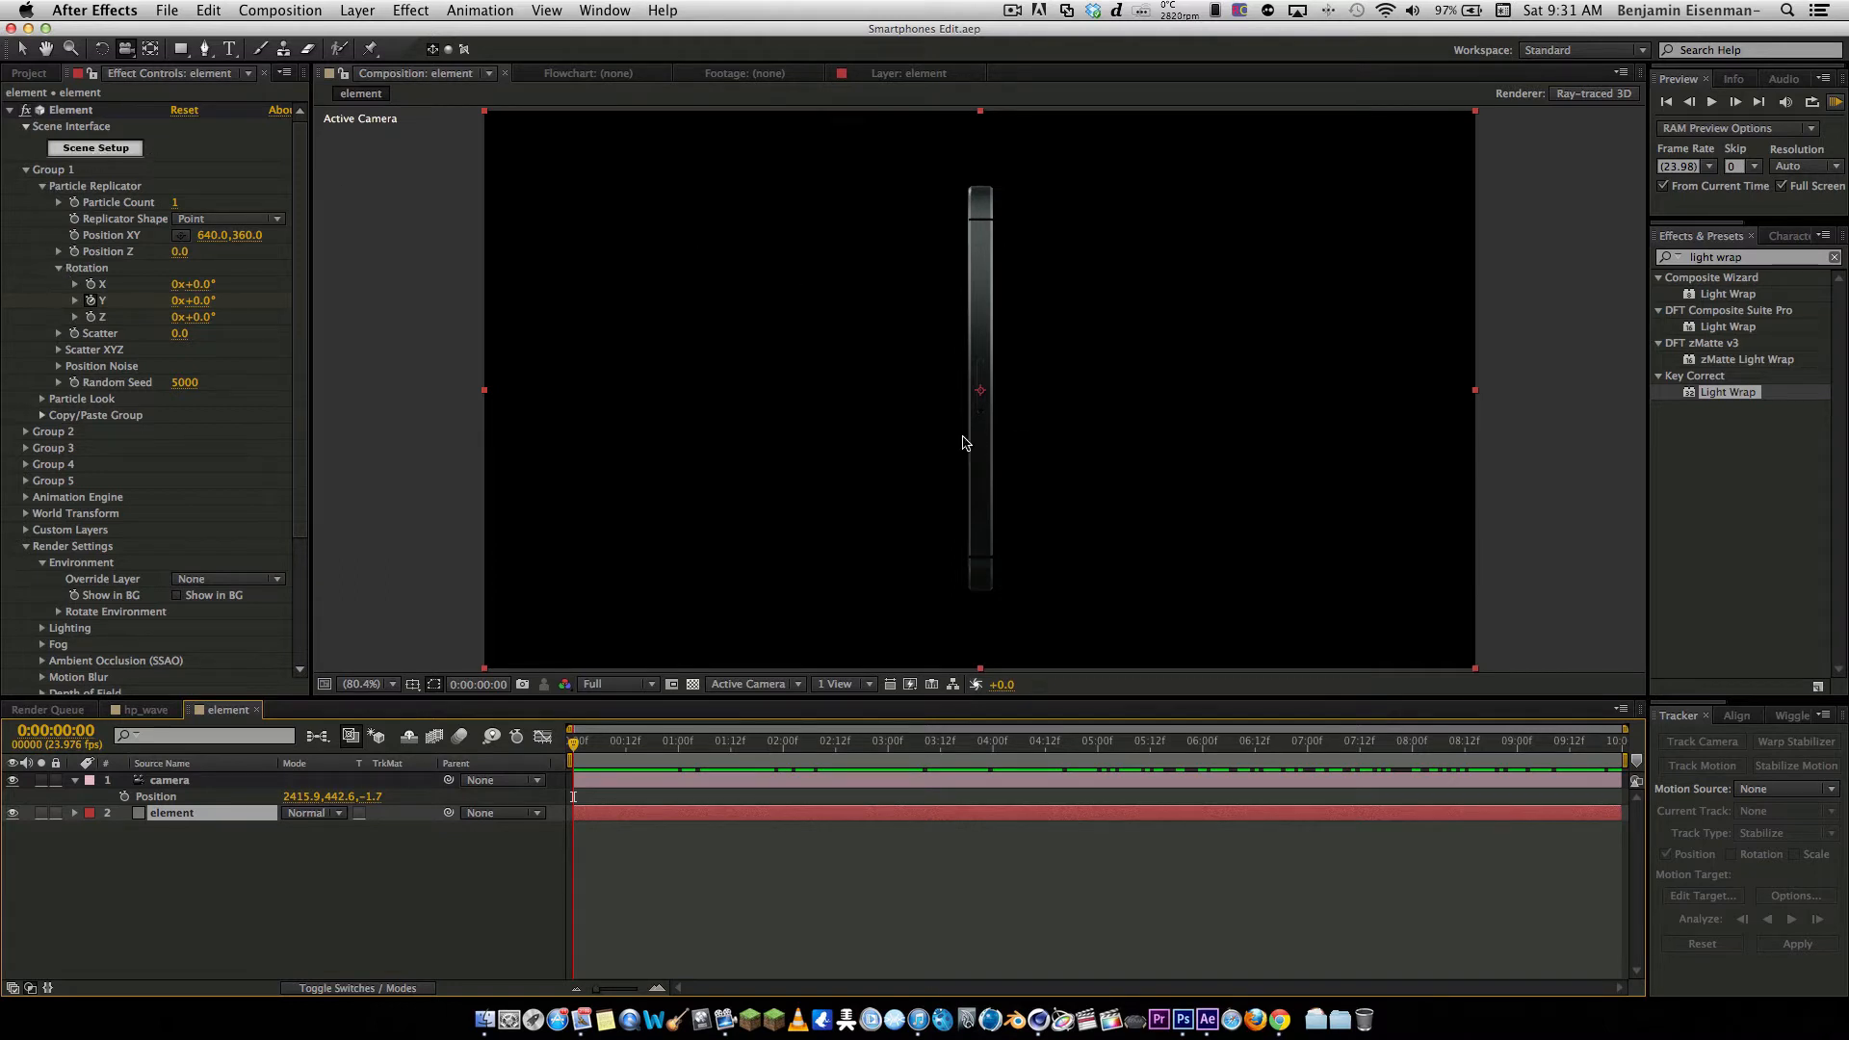
# Review the Element 3D scene setup for the phone model and accept it unchanged
pyautogui.click(94, 147)
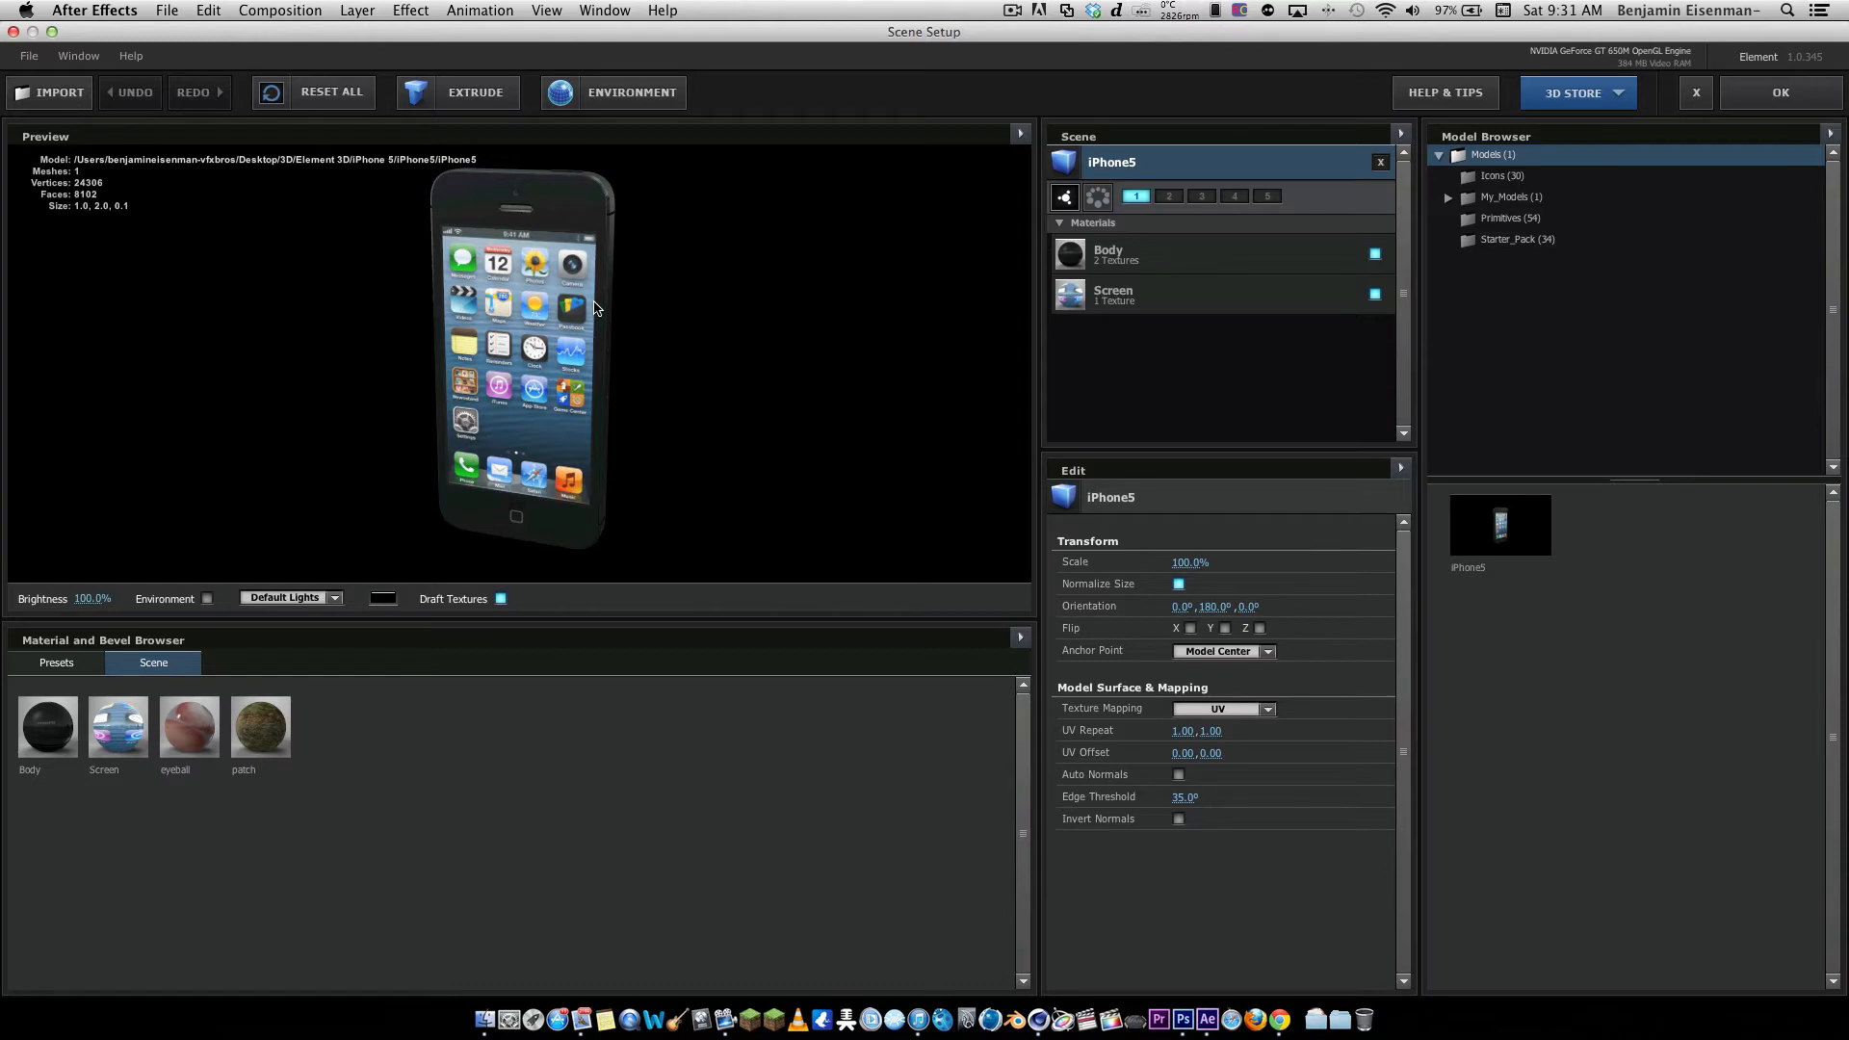
pyautogui.moveTo(638, 325)
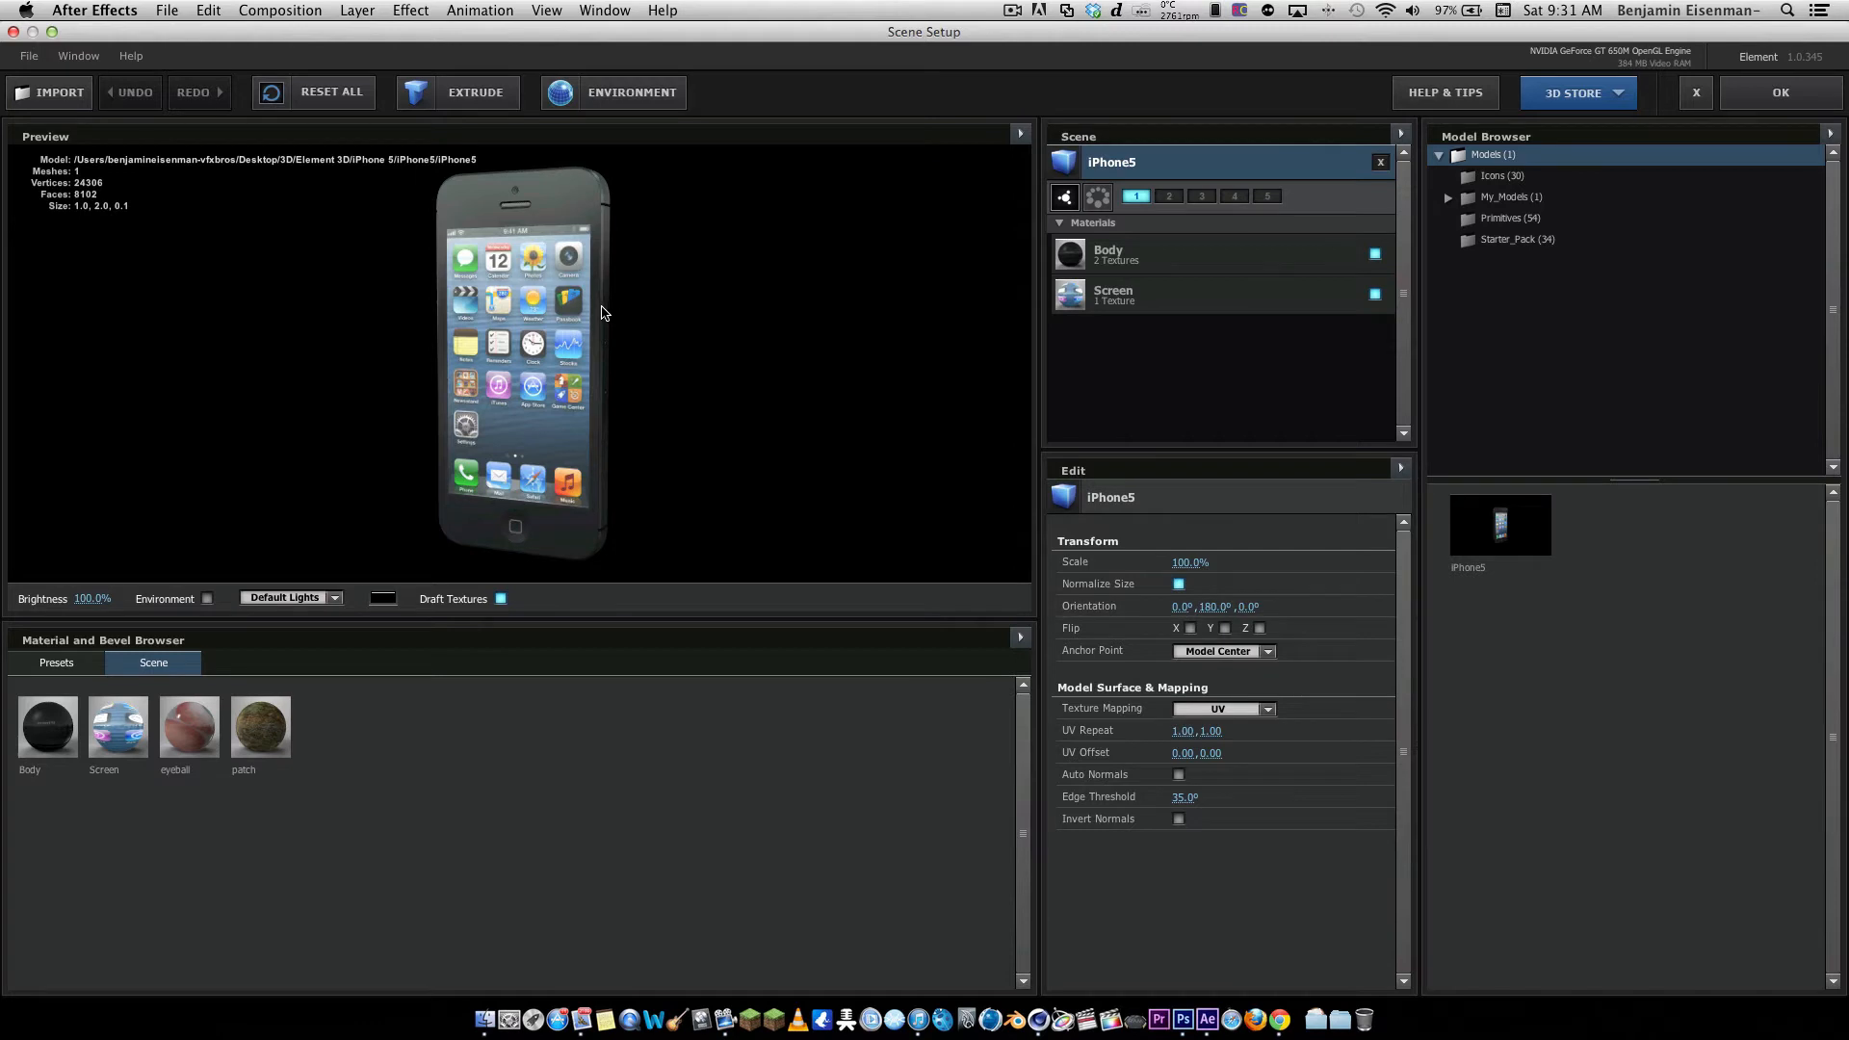
pyautogui.moveTo(786, 273)
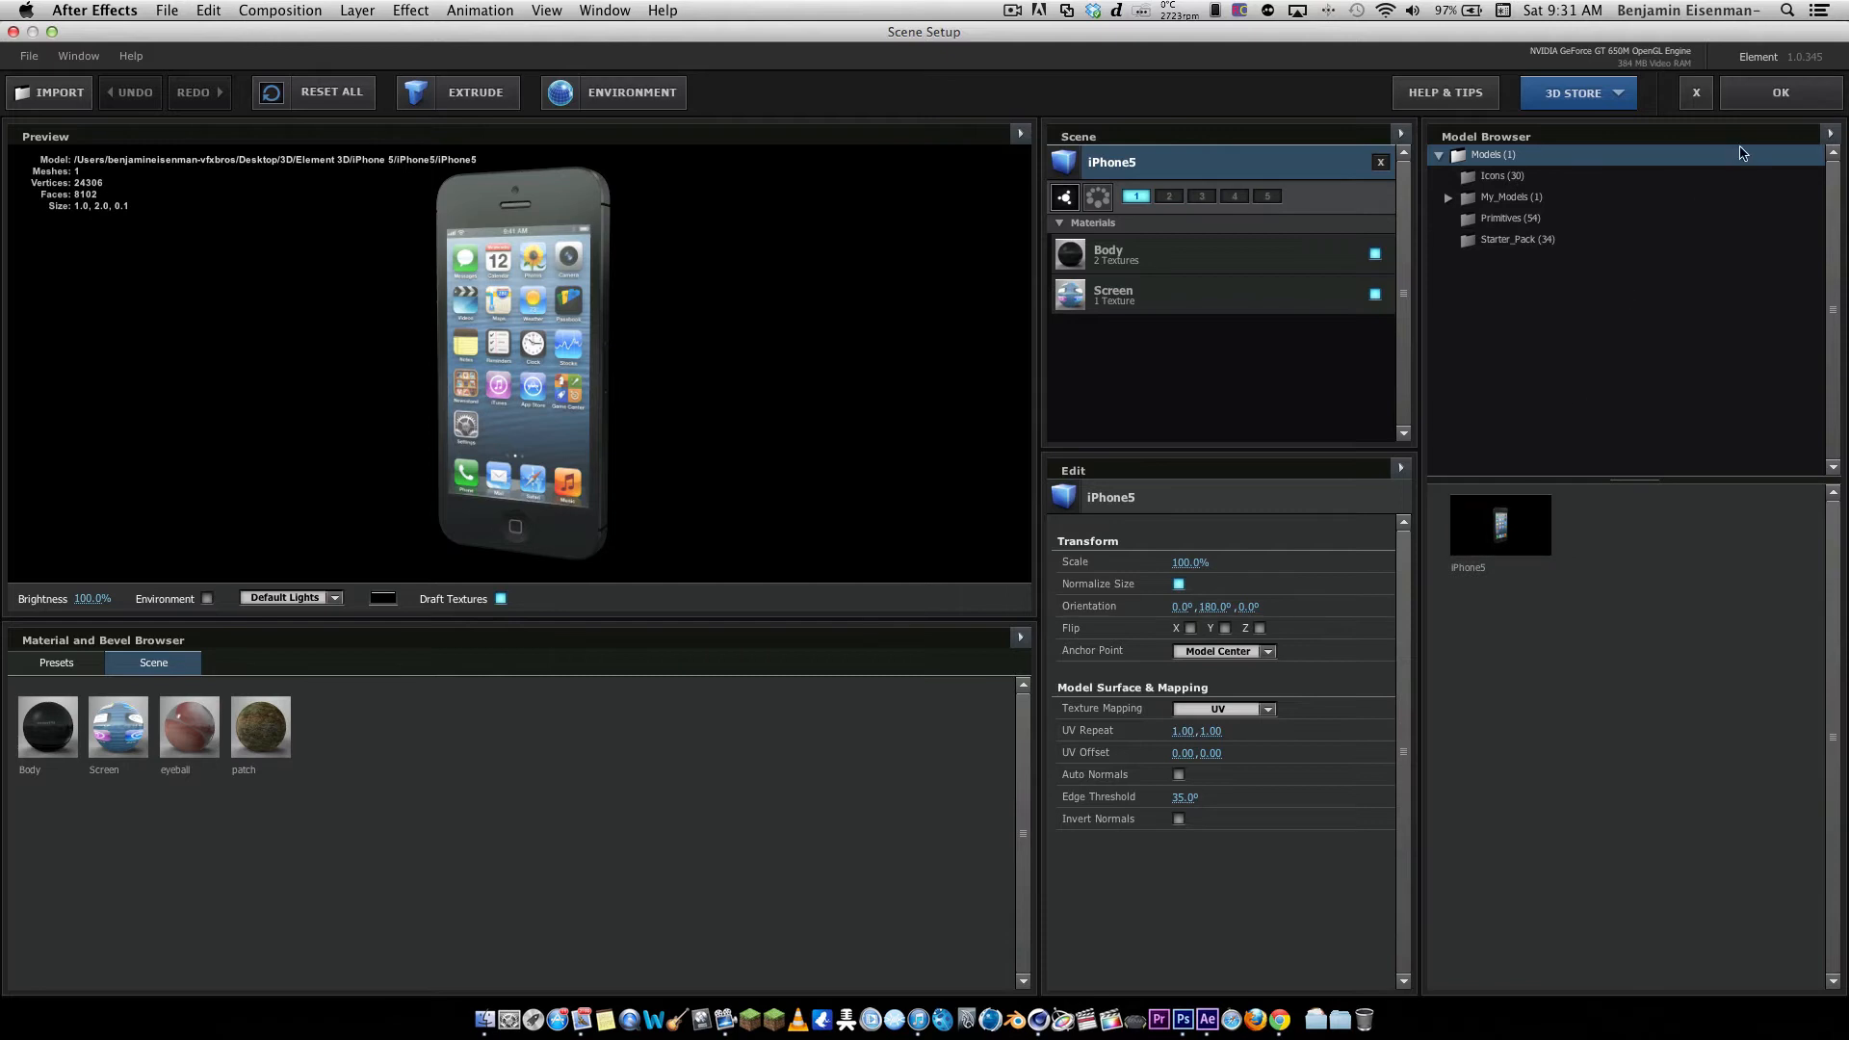
pyautogui.click(1784, 92)
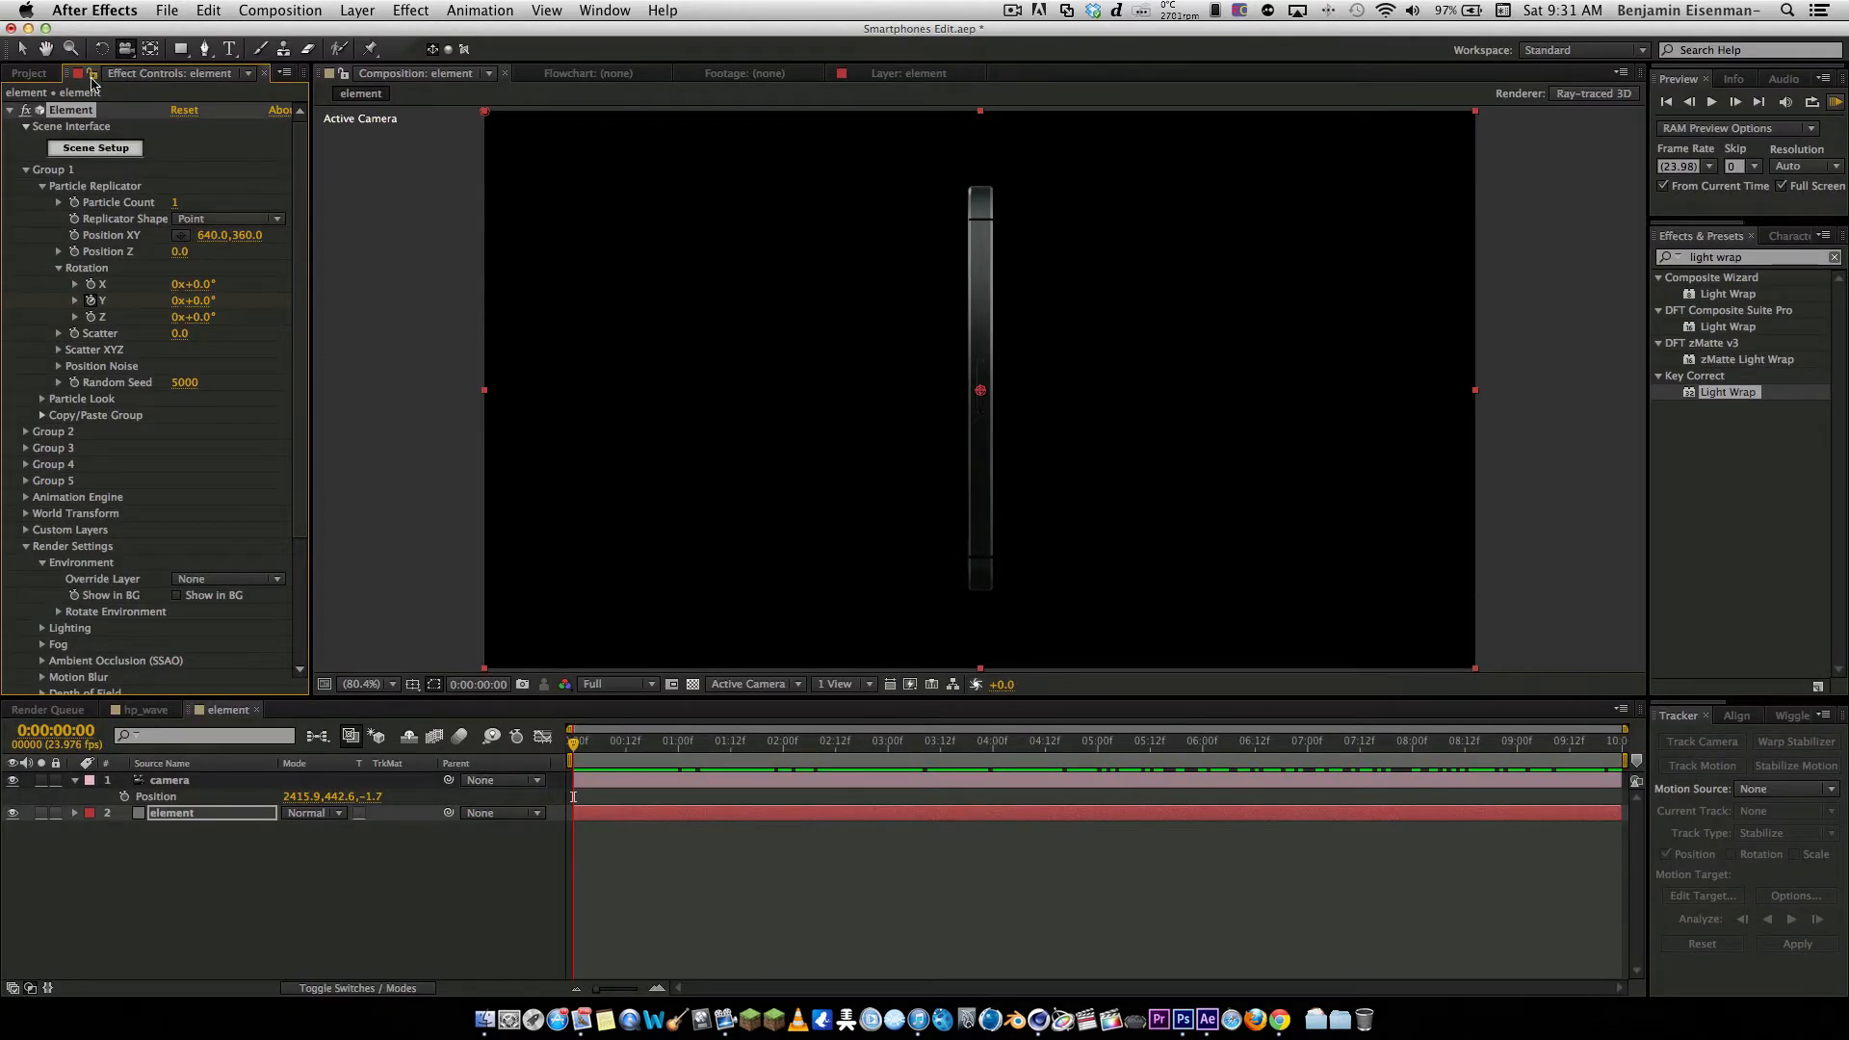
pyautogui.click(94, 147)
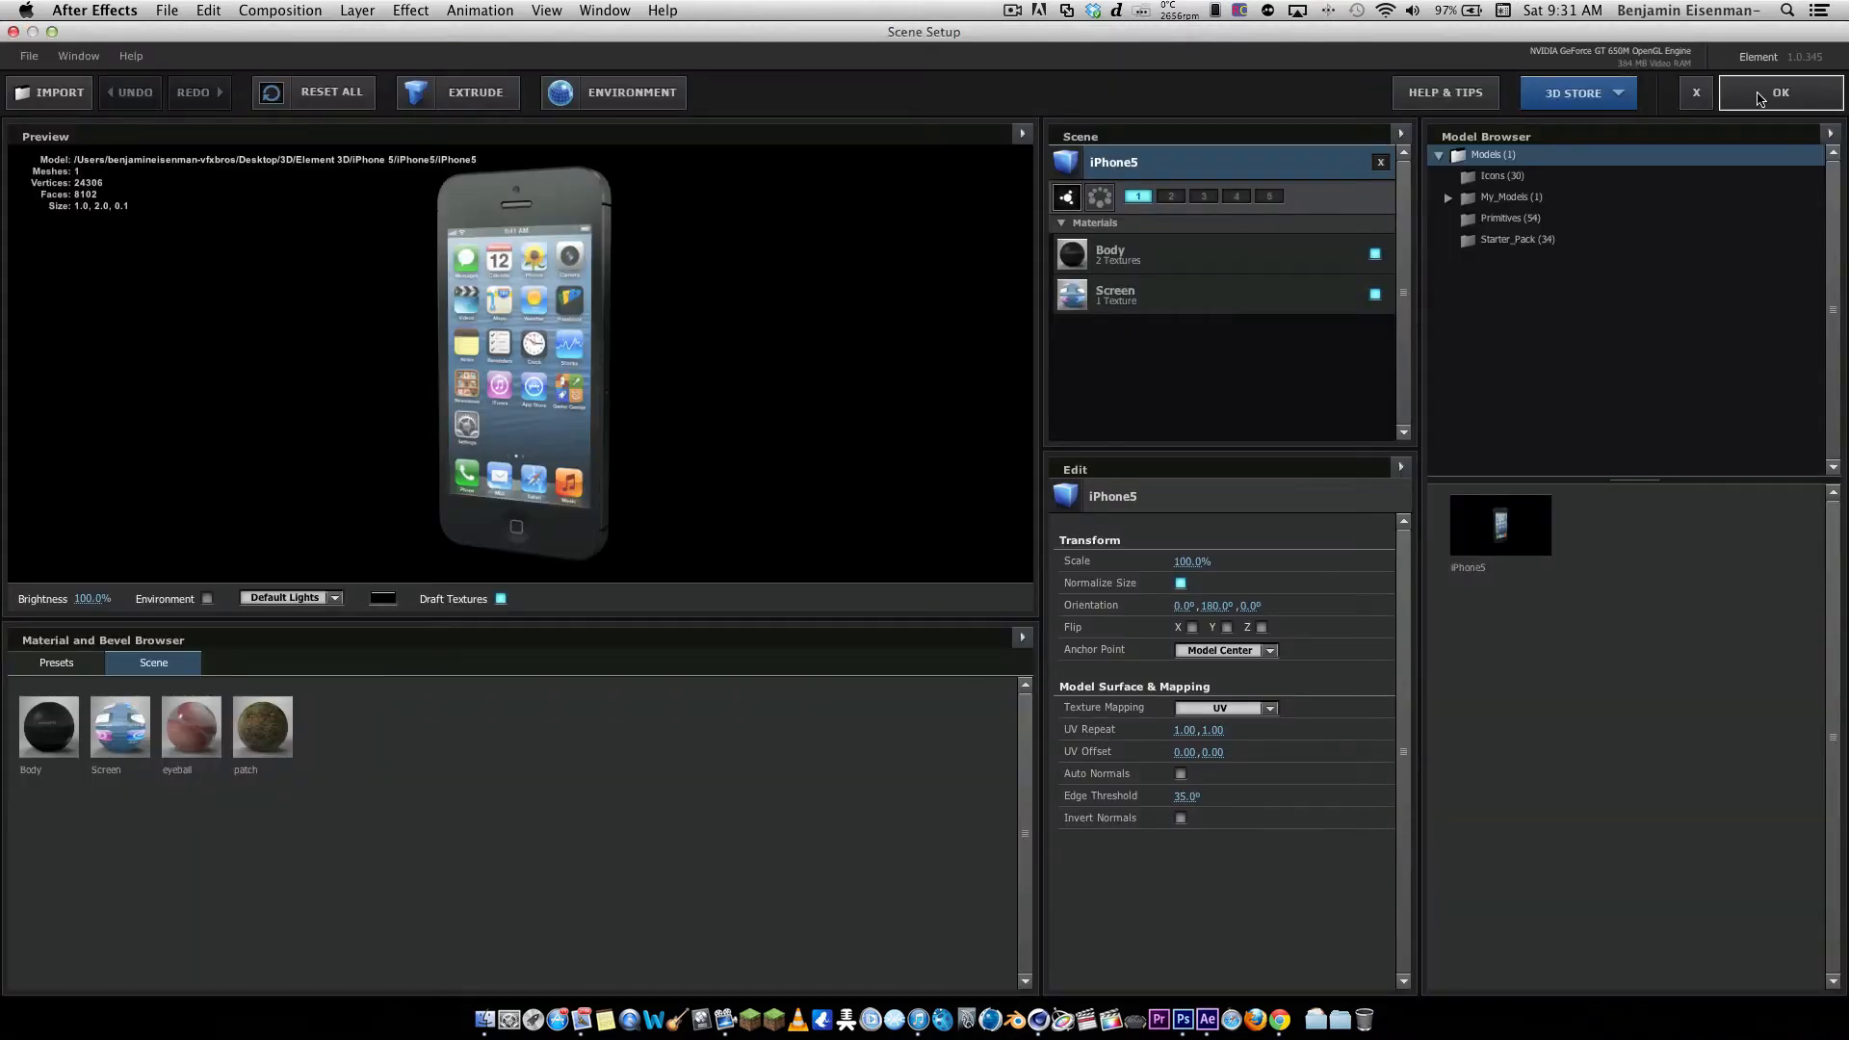
pyautogui.click(1780, 92)
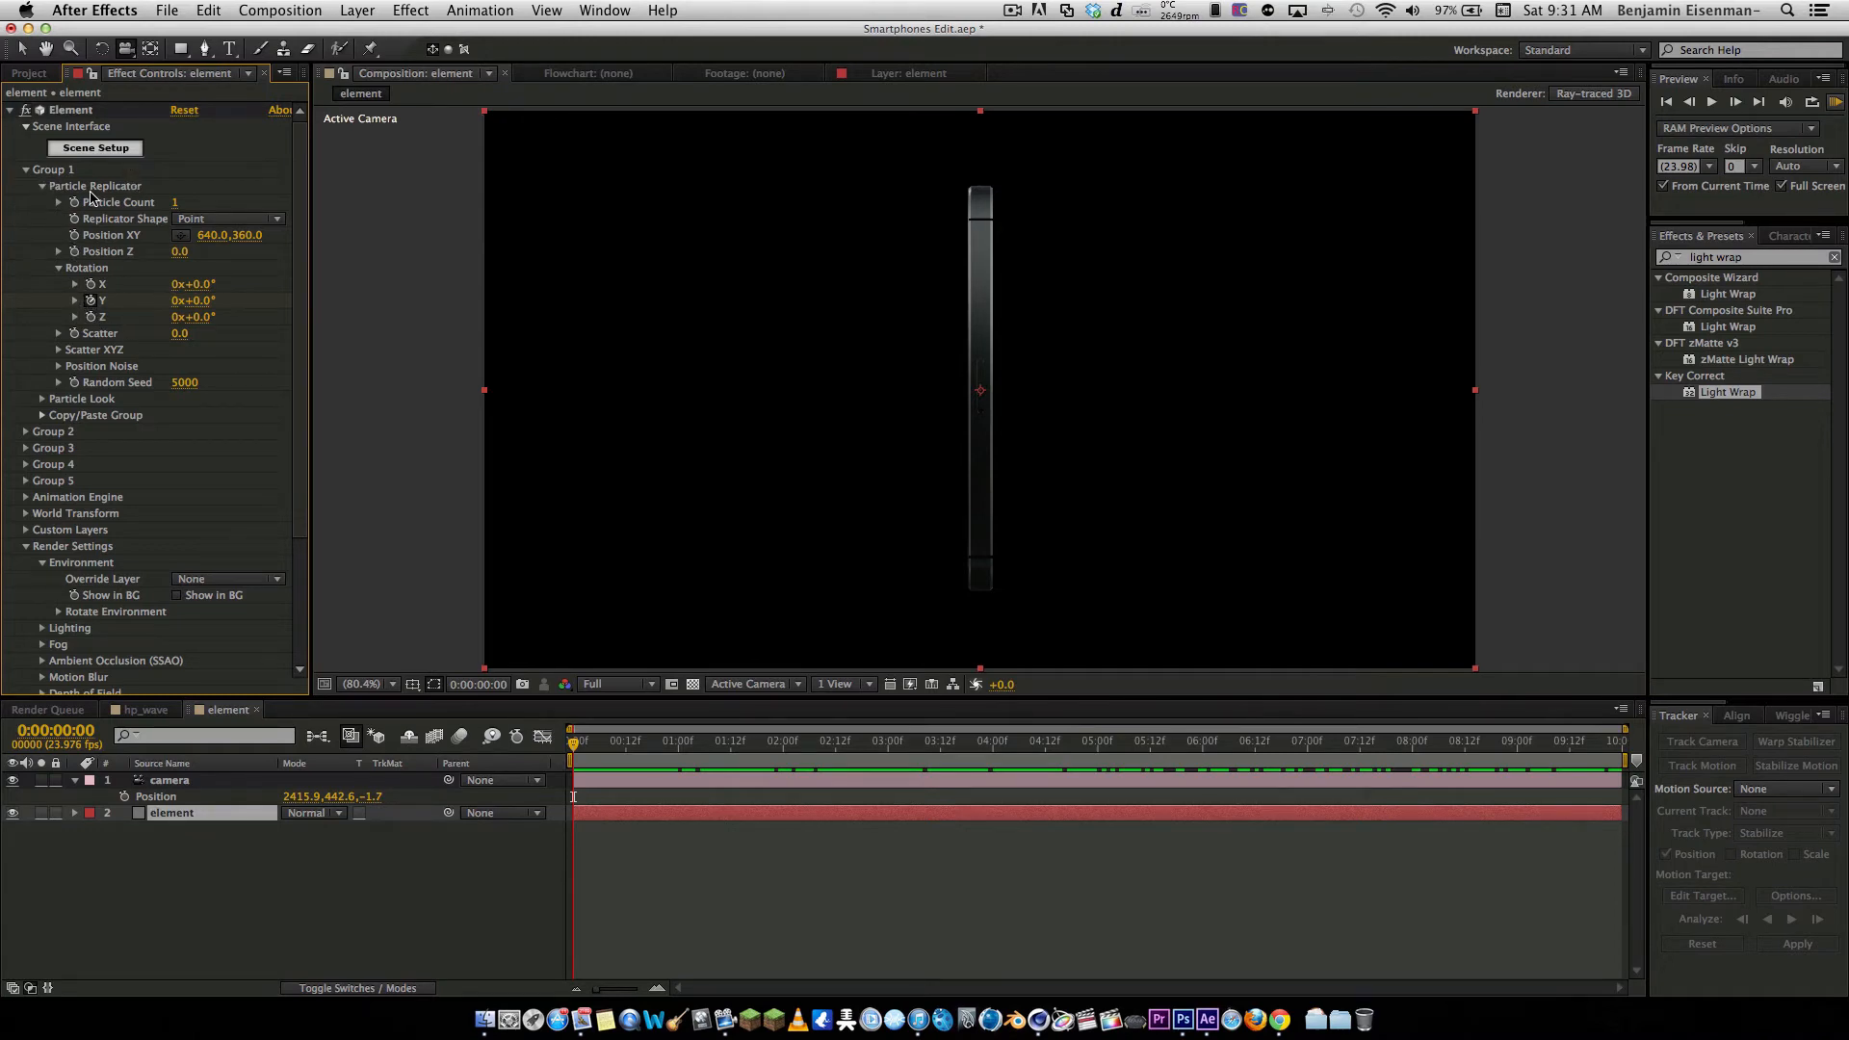
pyautogui.moveTo(92, 302)
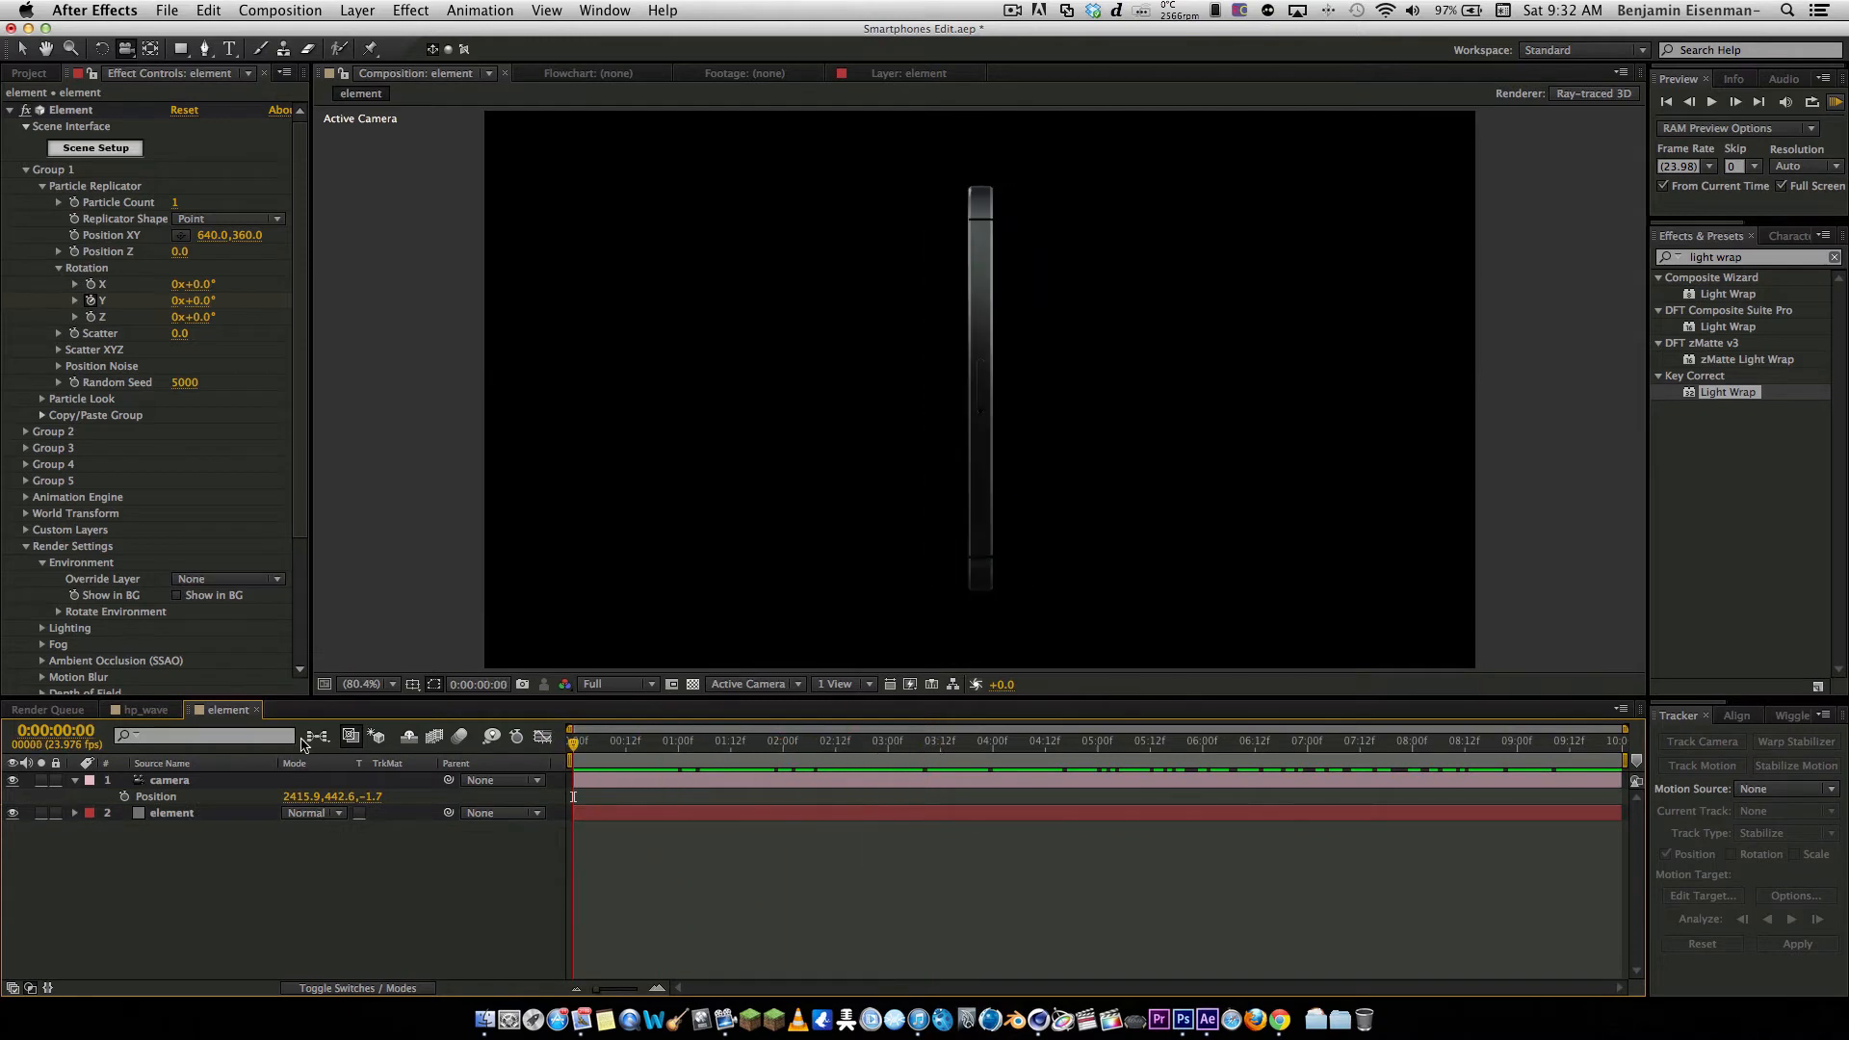
# Apply Light Wrap to the element layer and add a white comp-size solid 'whitebg' beneath it
pyautogui.click(25, 170)
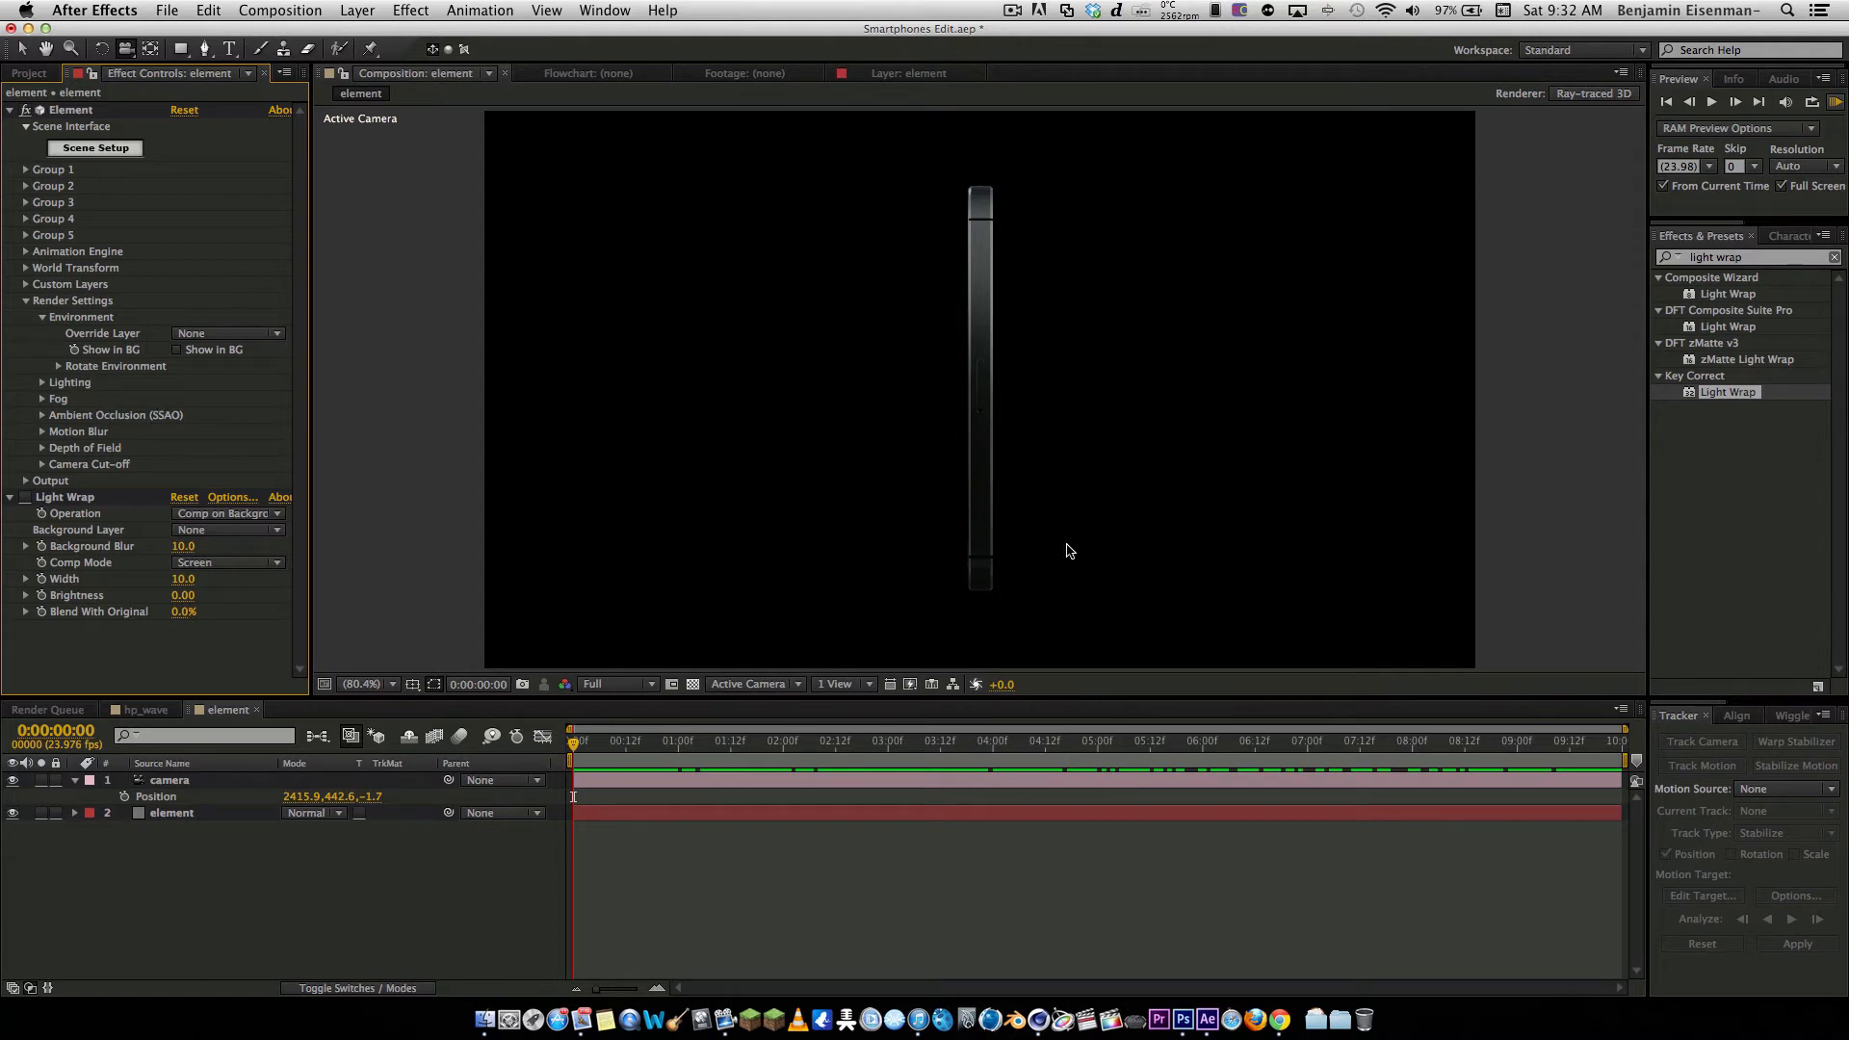
pyautogui.moveTo(648, 374)
pyautogui.write('whit')
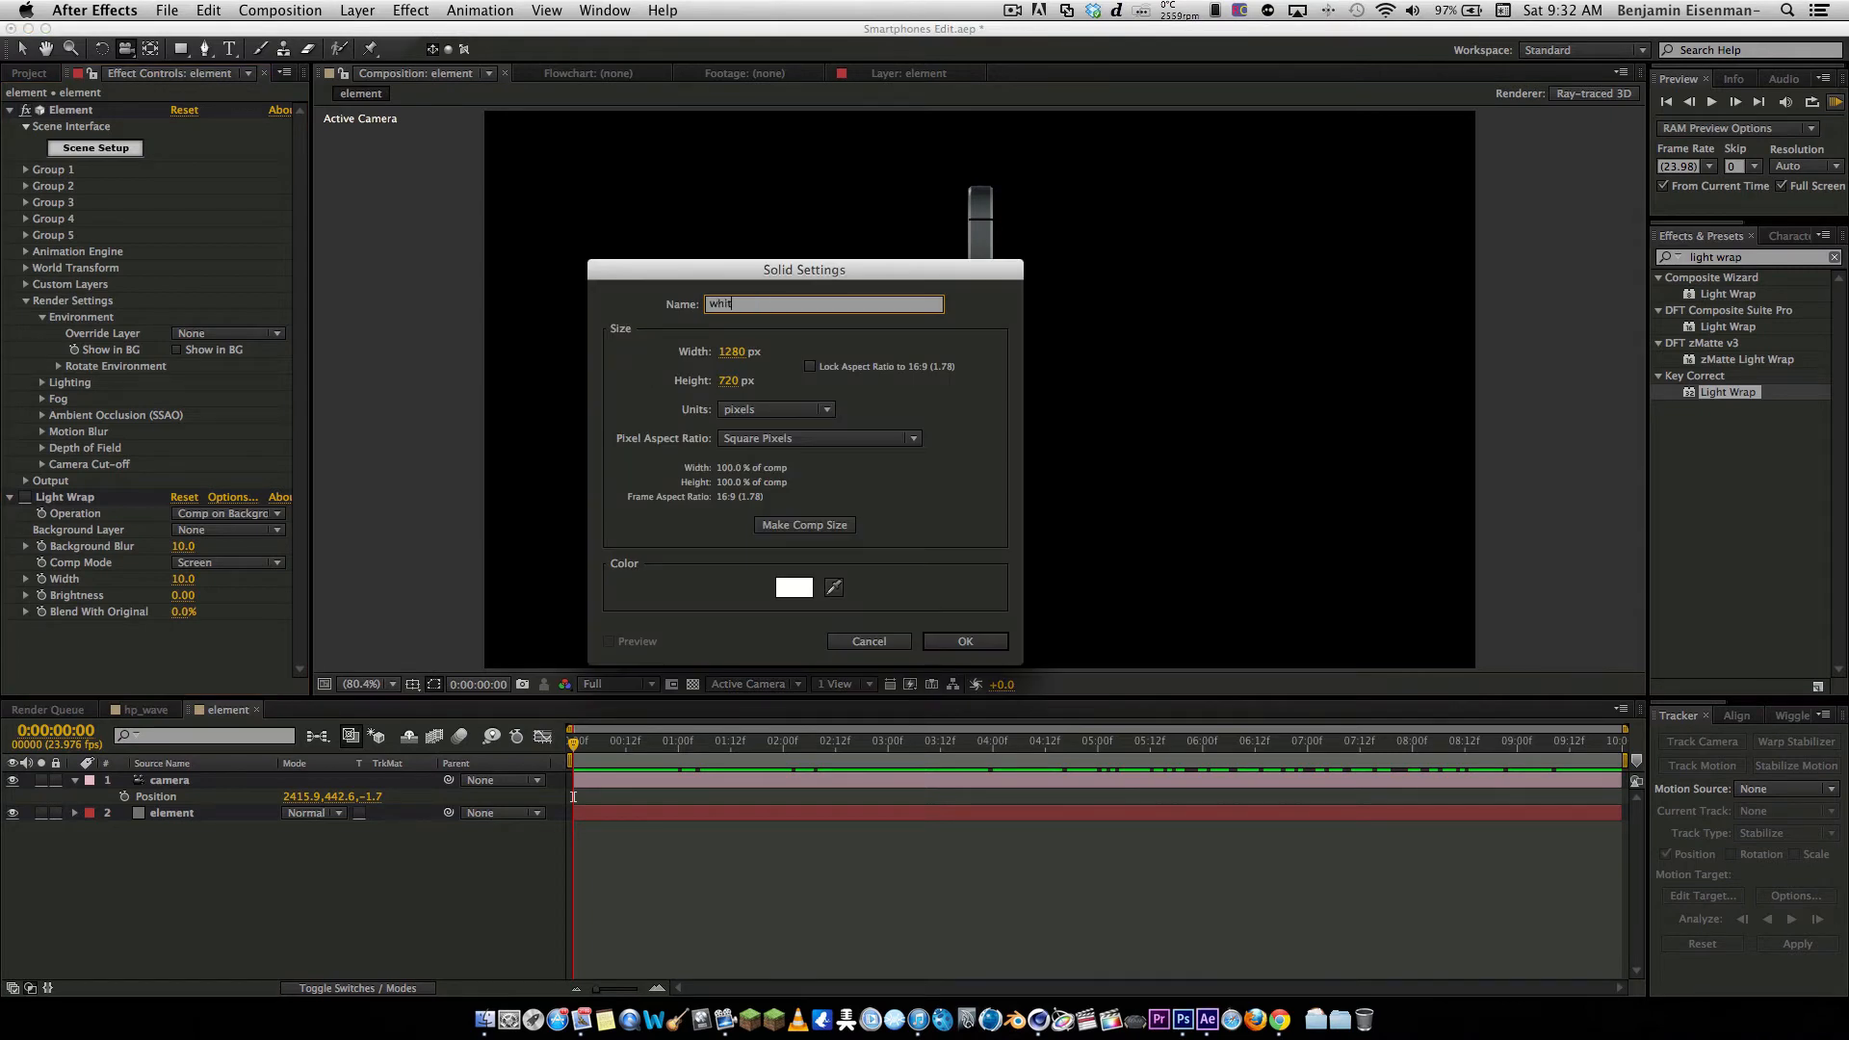
pyautogui.write('ebg')
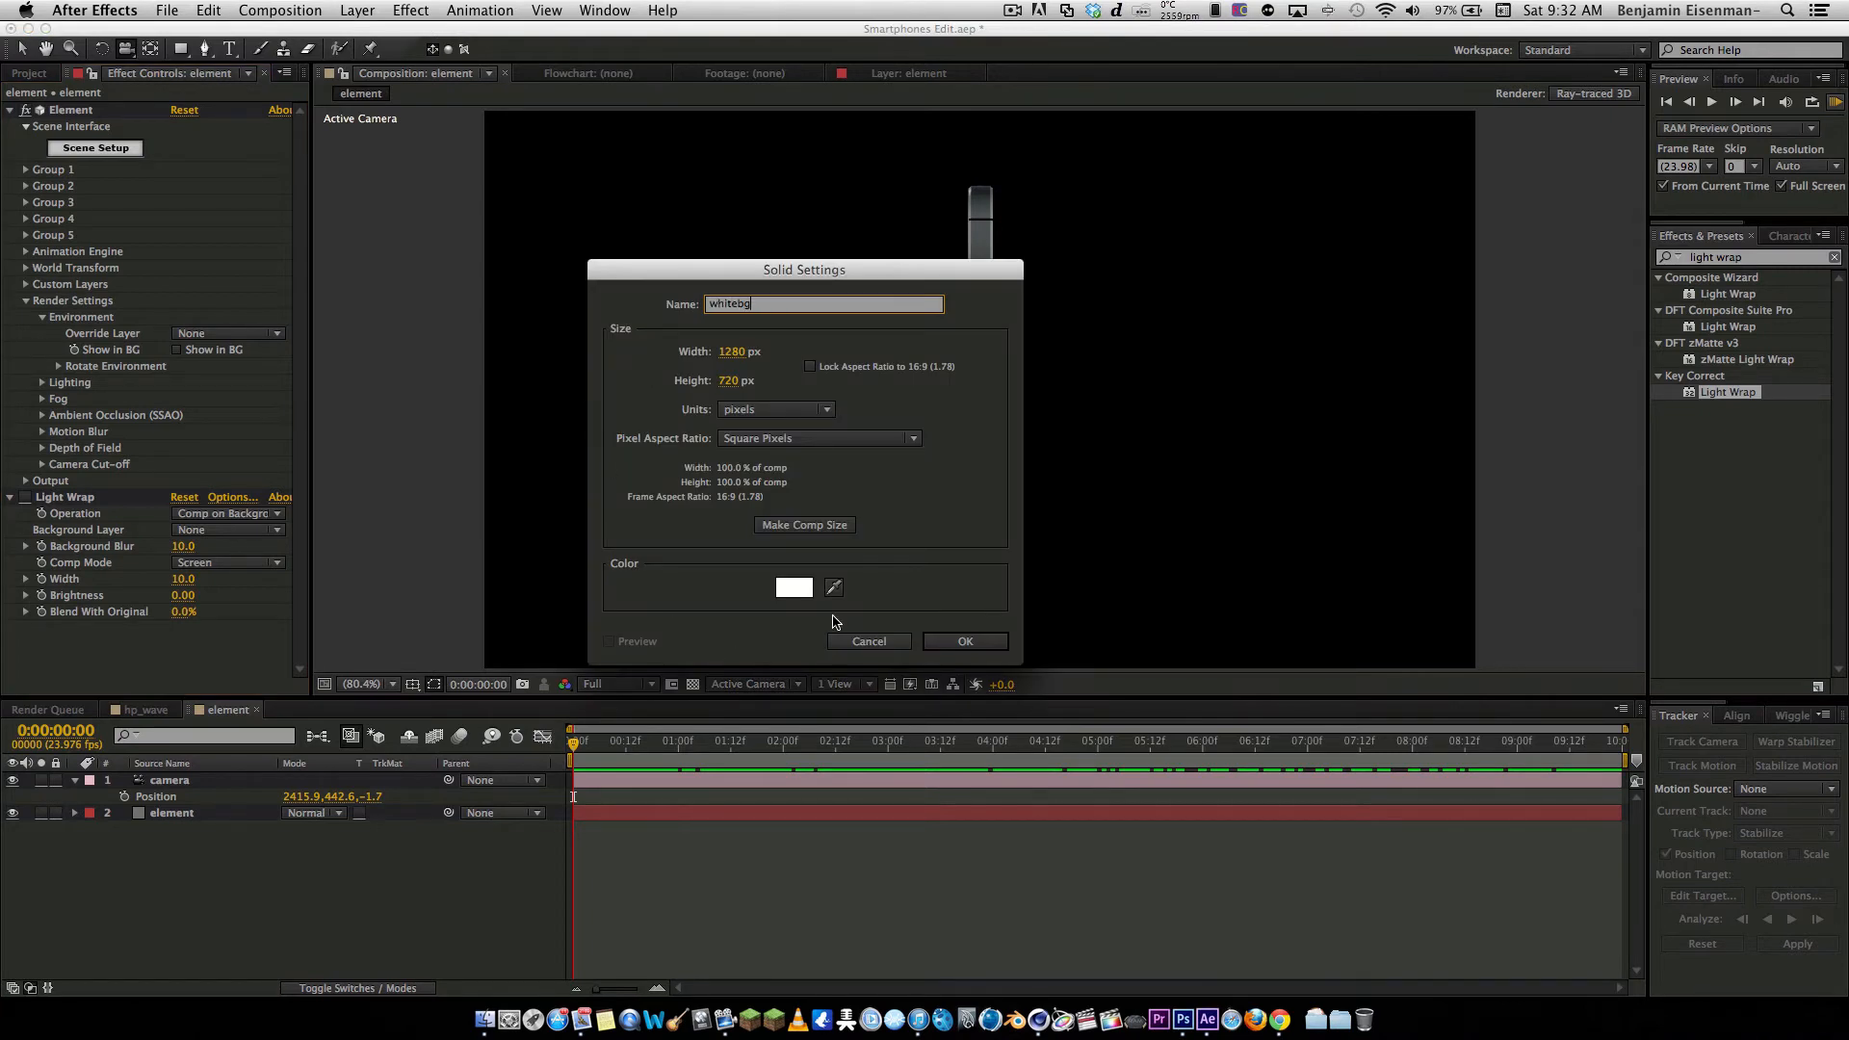
pyautogui.click(794, 587)
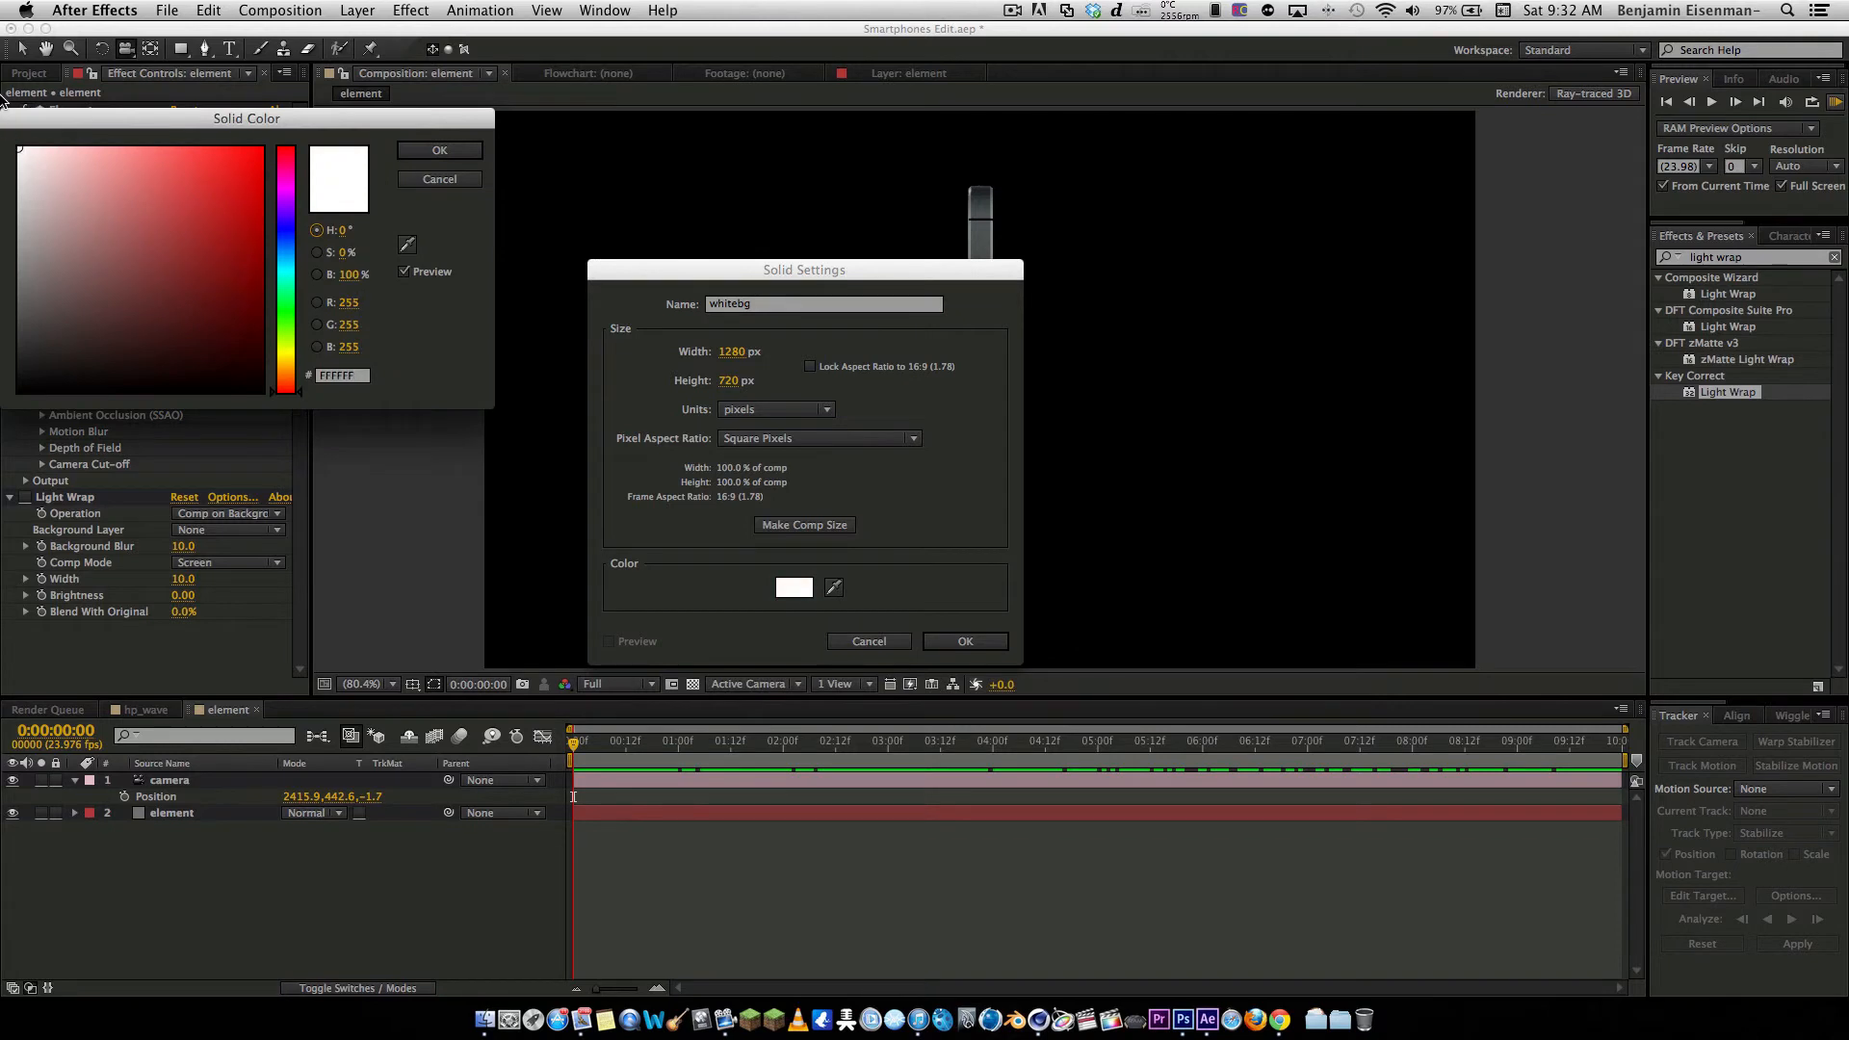
pyautogui.click(440, 151)
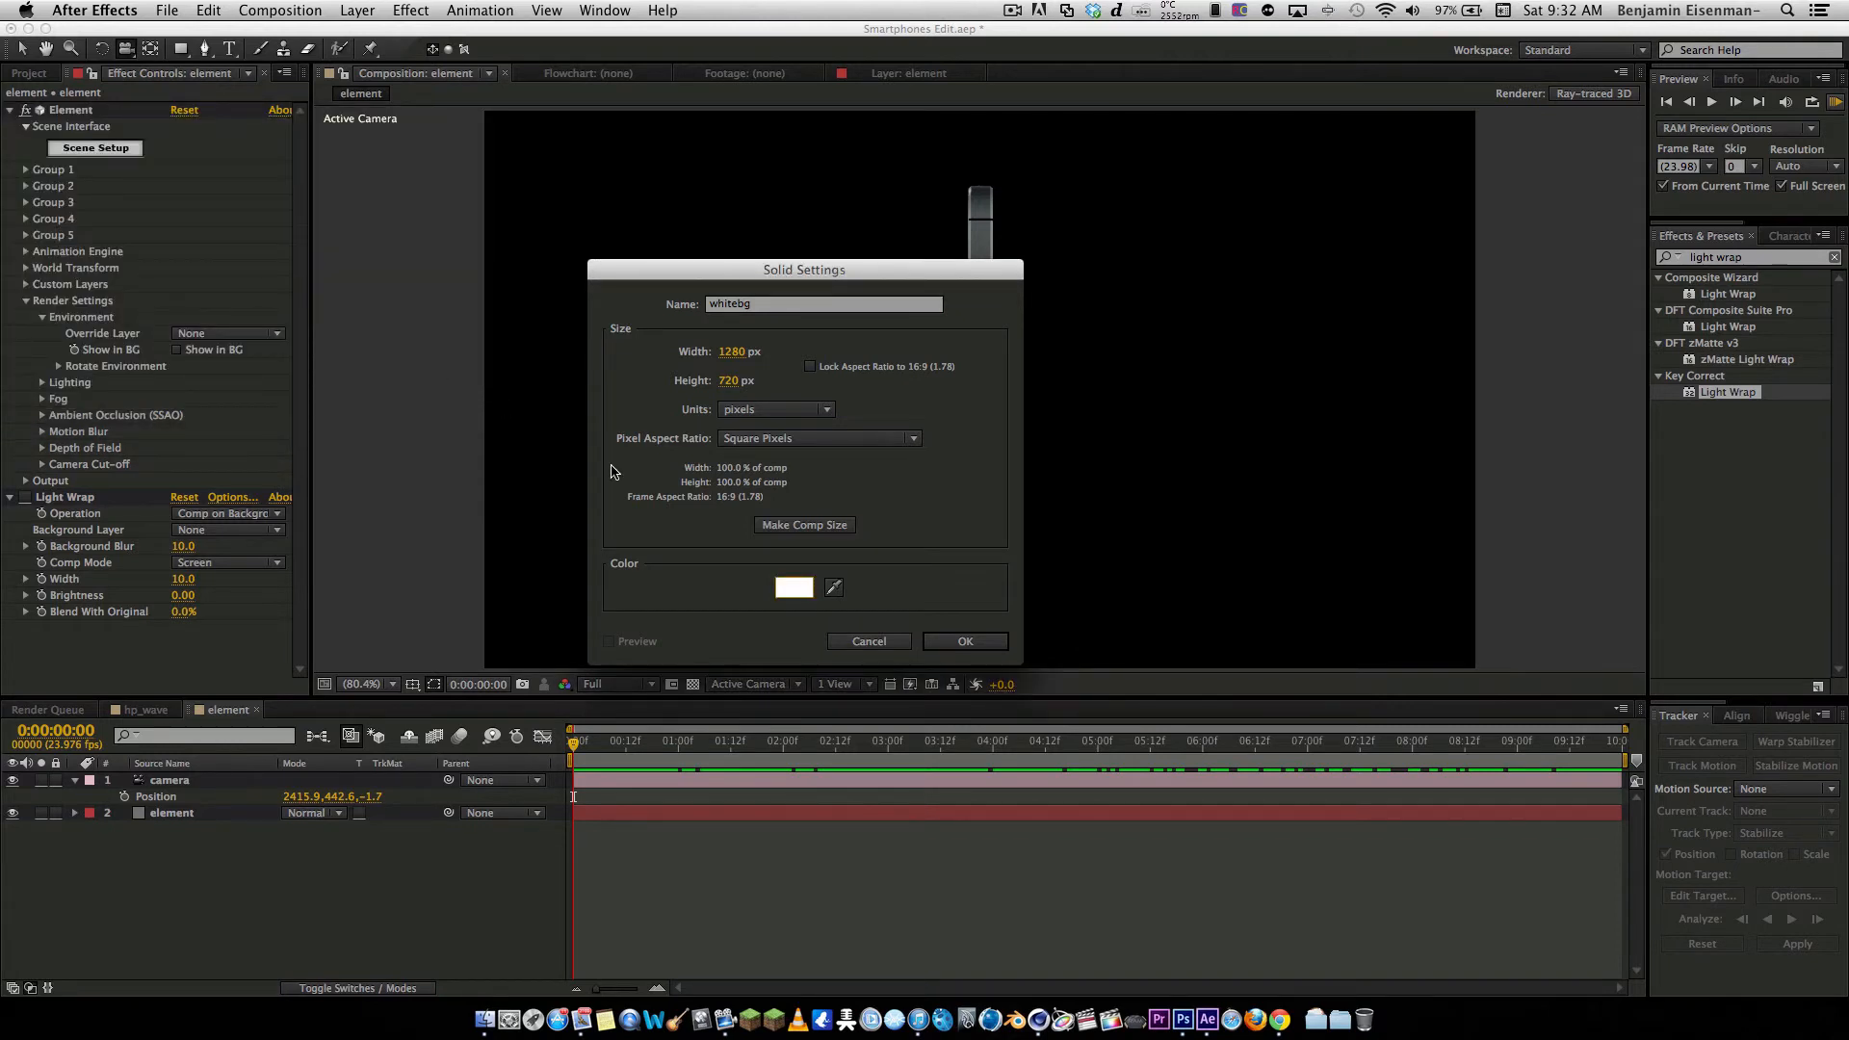
pyautogui.click(793, 587)
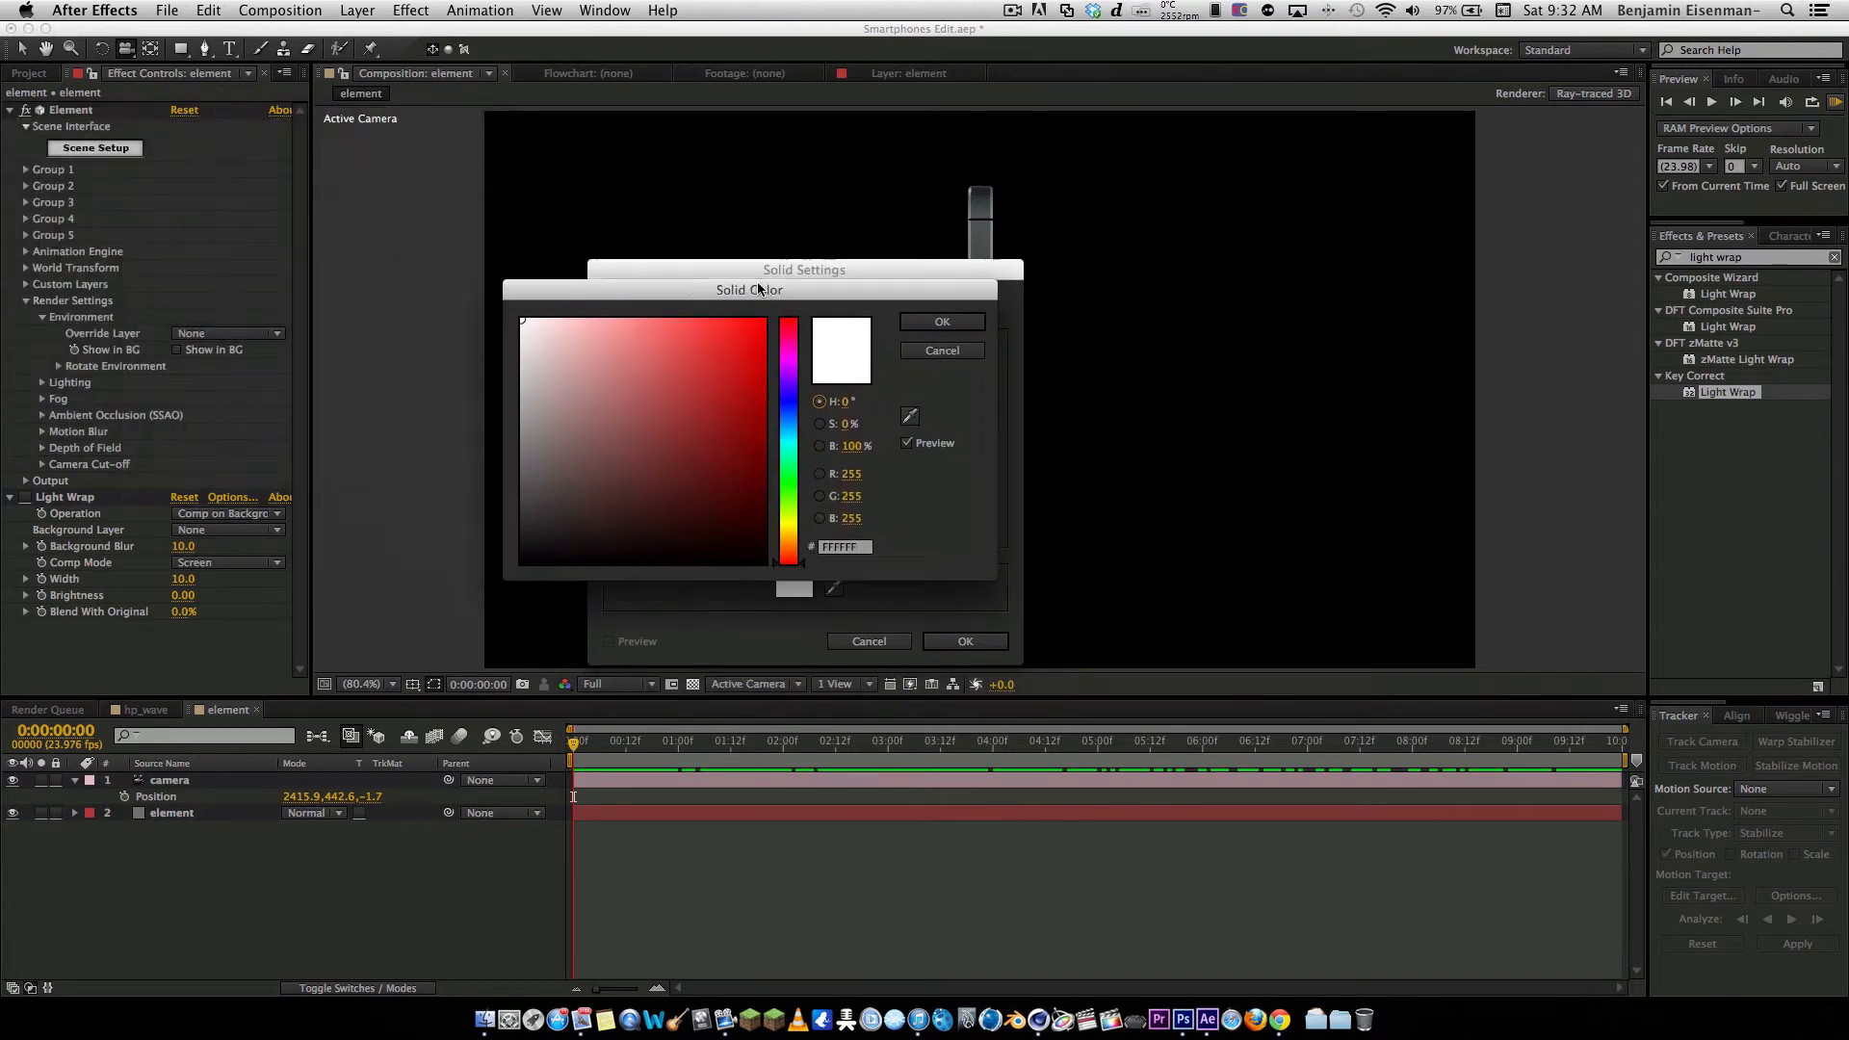
pyautogui.click(942, 320)
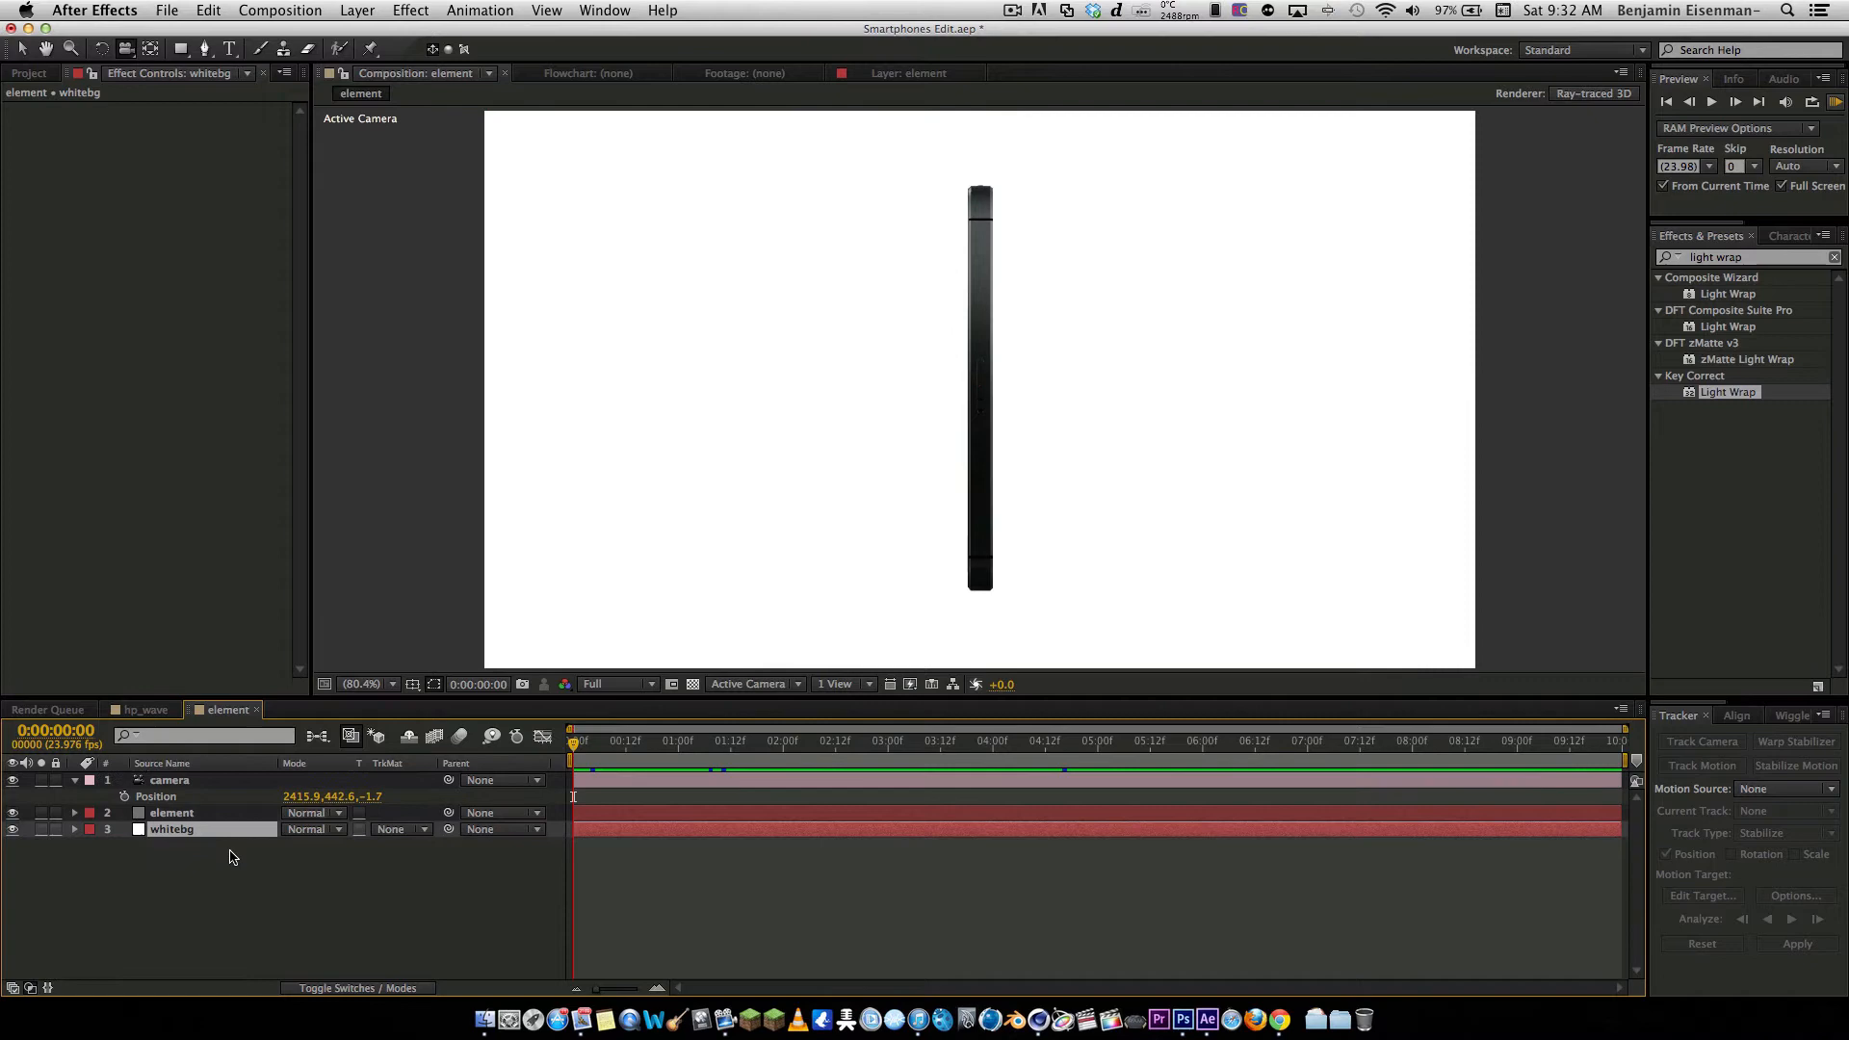
pyautogui.click(925, 740)
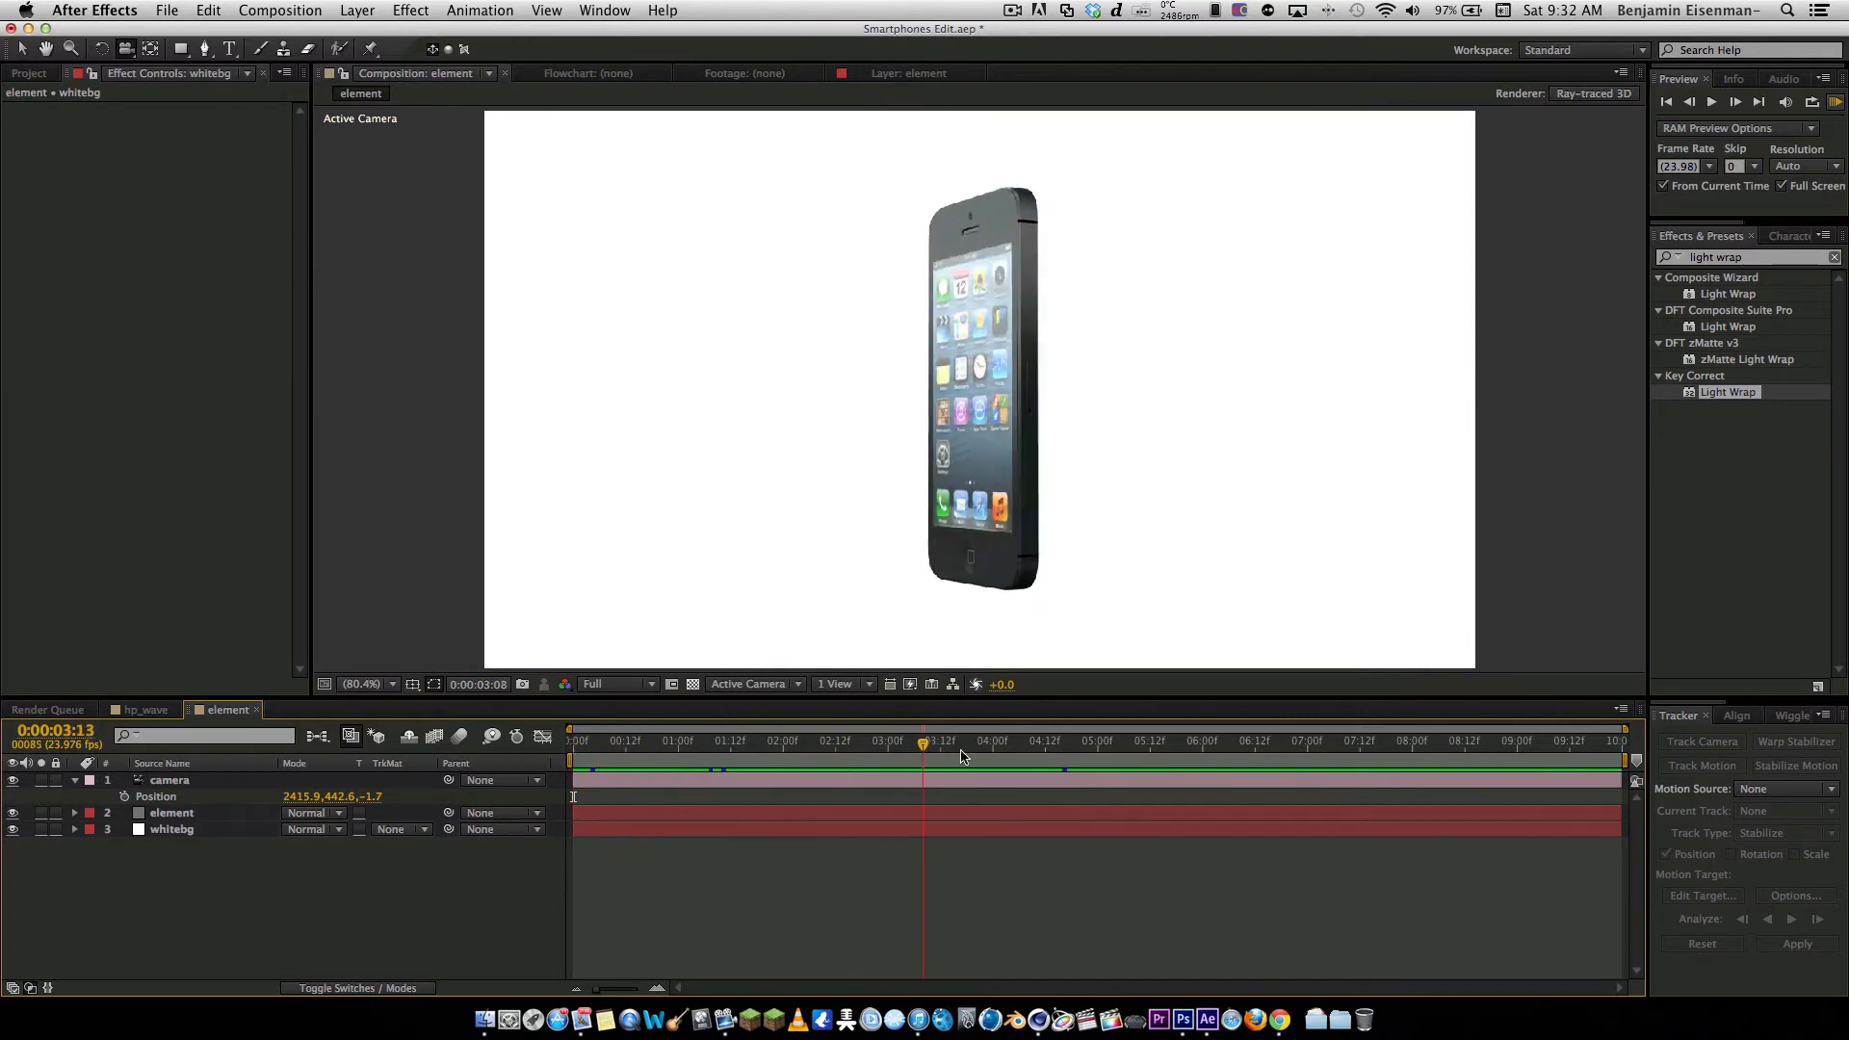
pyautogui.click(657, 741)
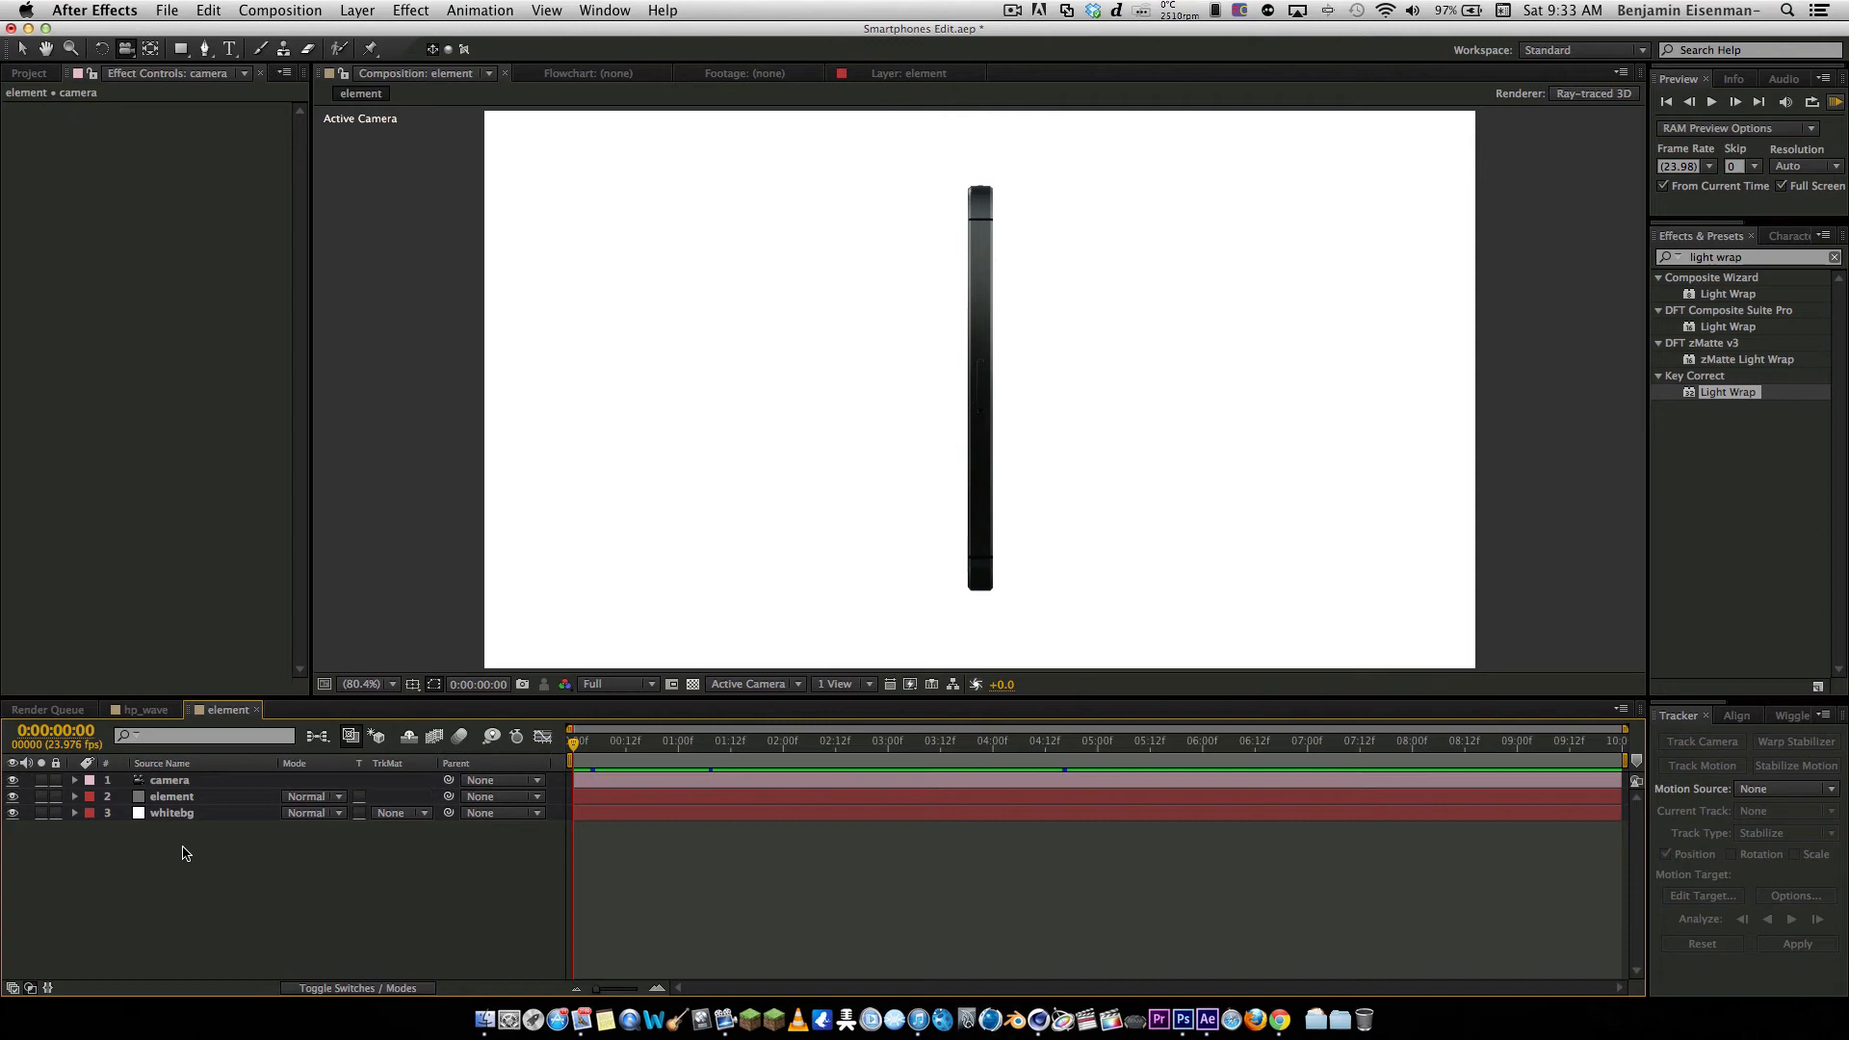
pyautogui.click(871, 740)
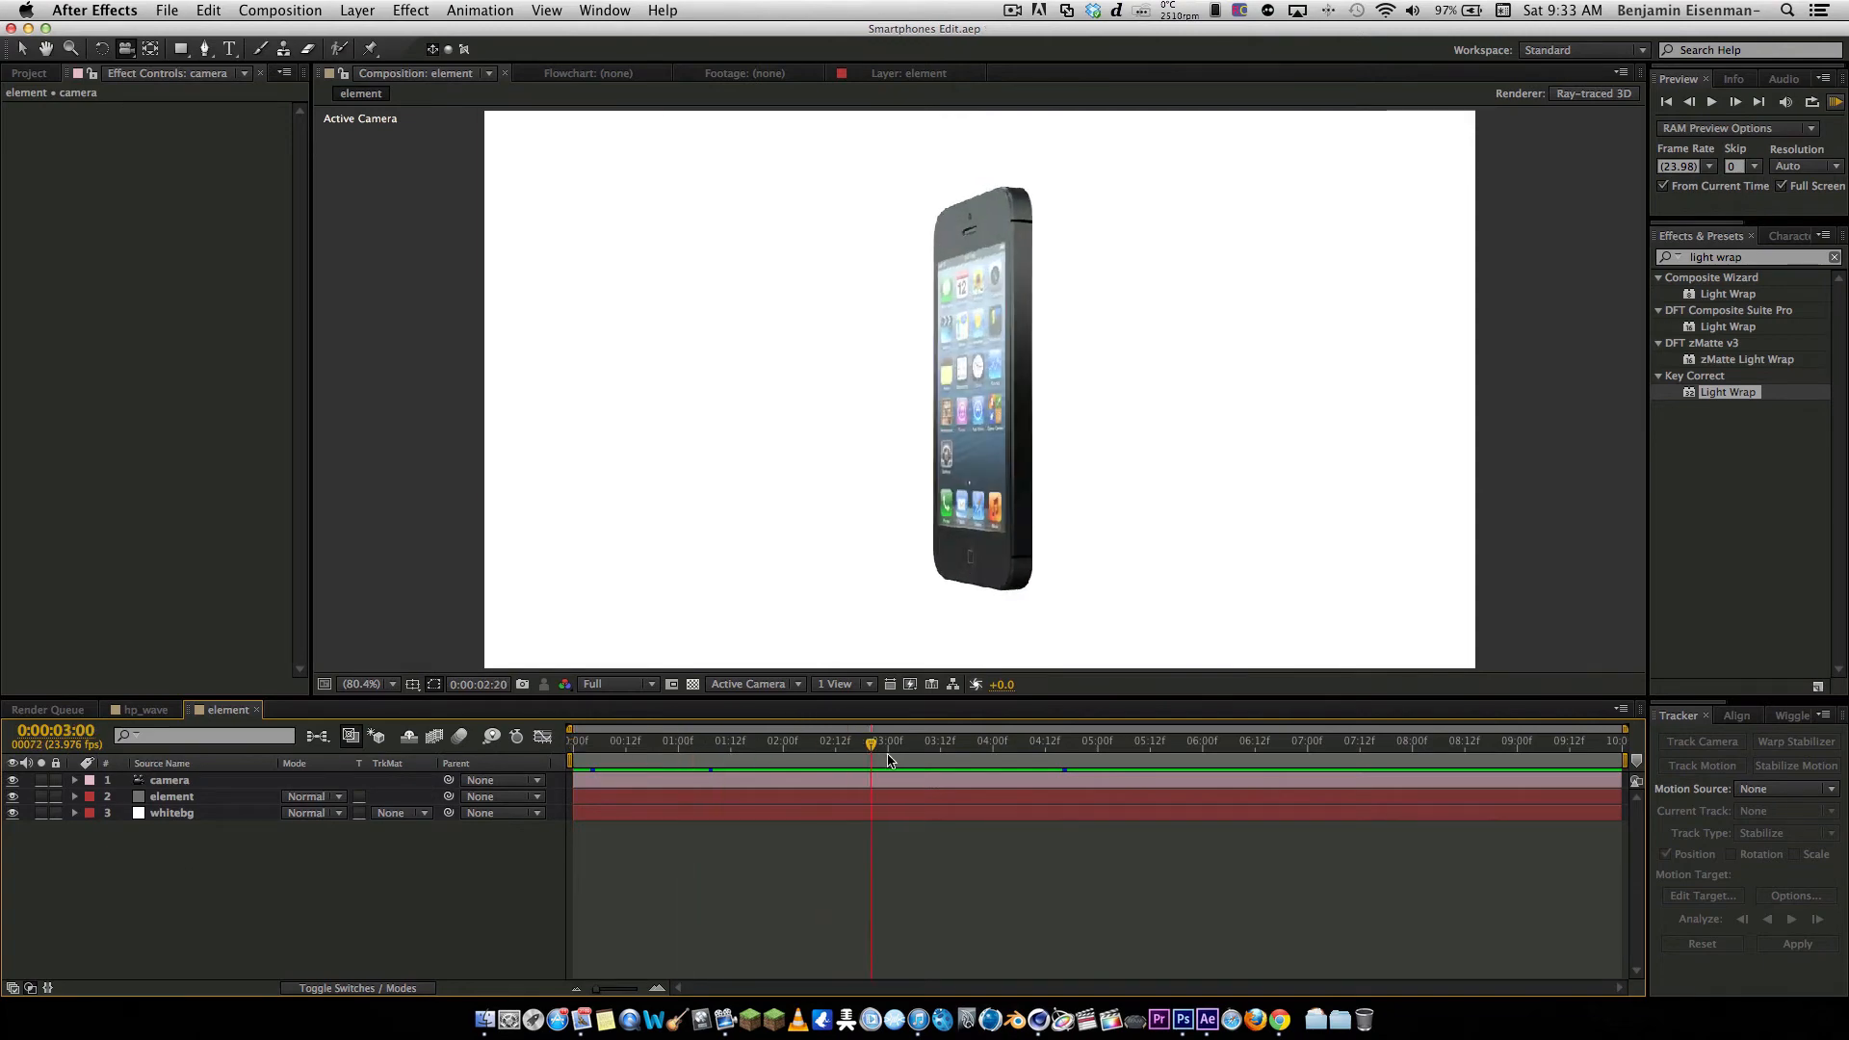
pyautogui.click(570, 740)
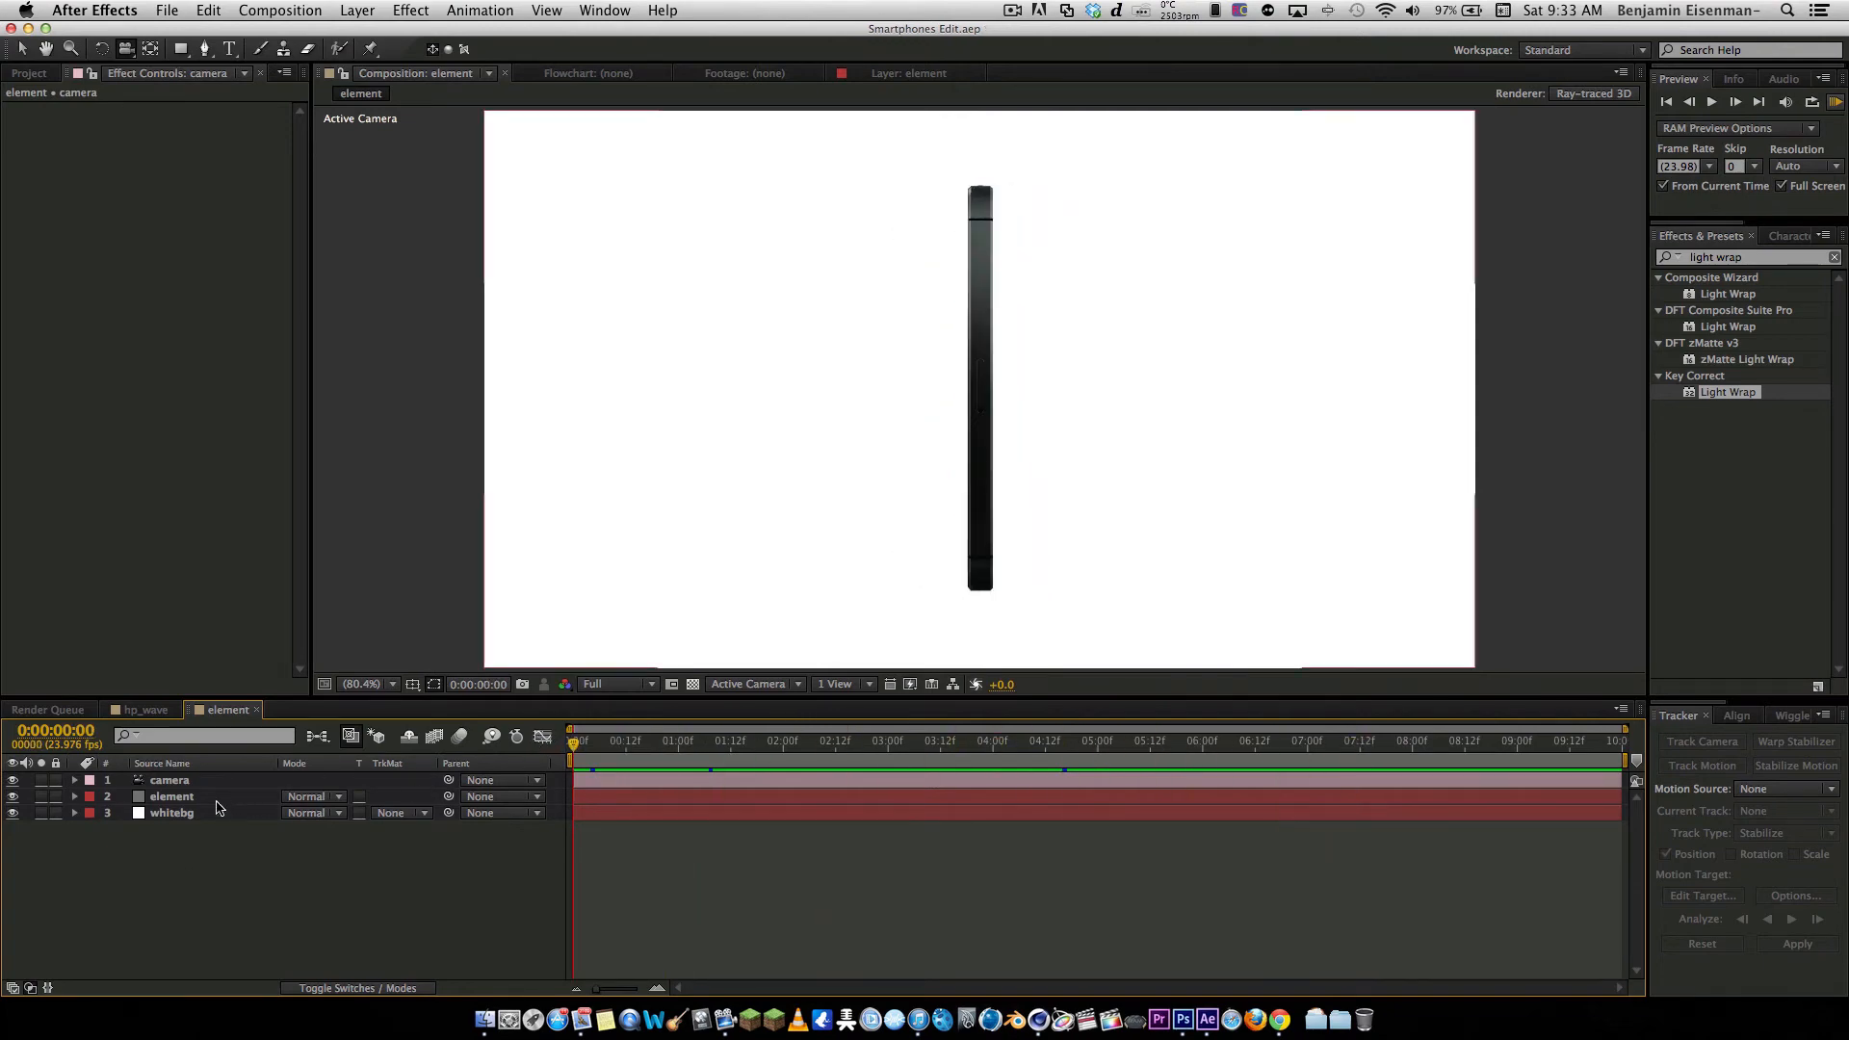
pyautogui.click(613, 740)
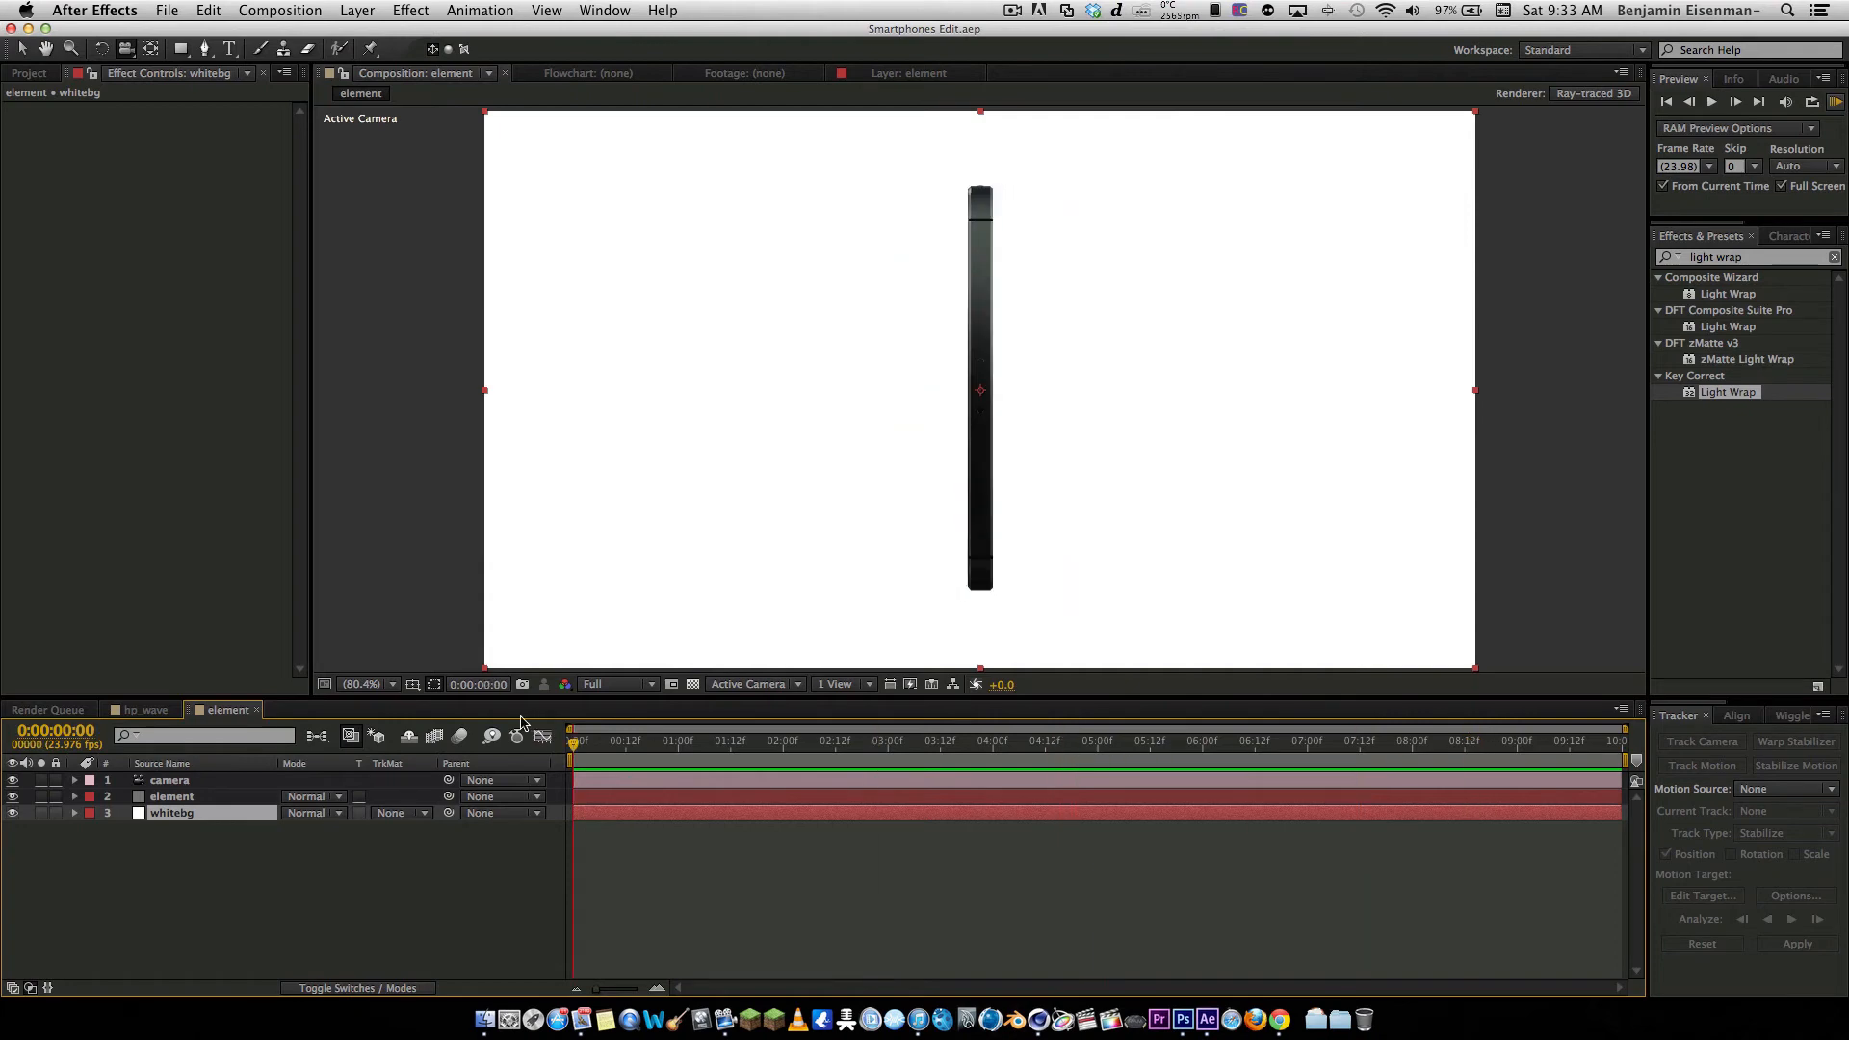
pyautogui.click(146, 709)
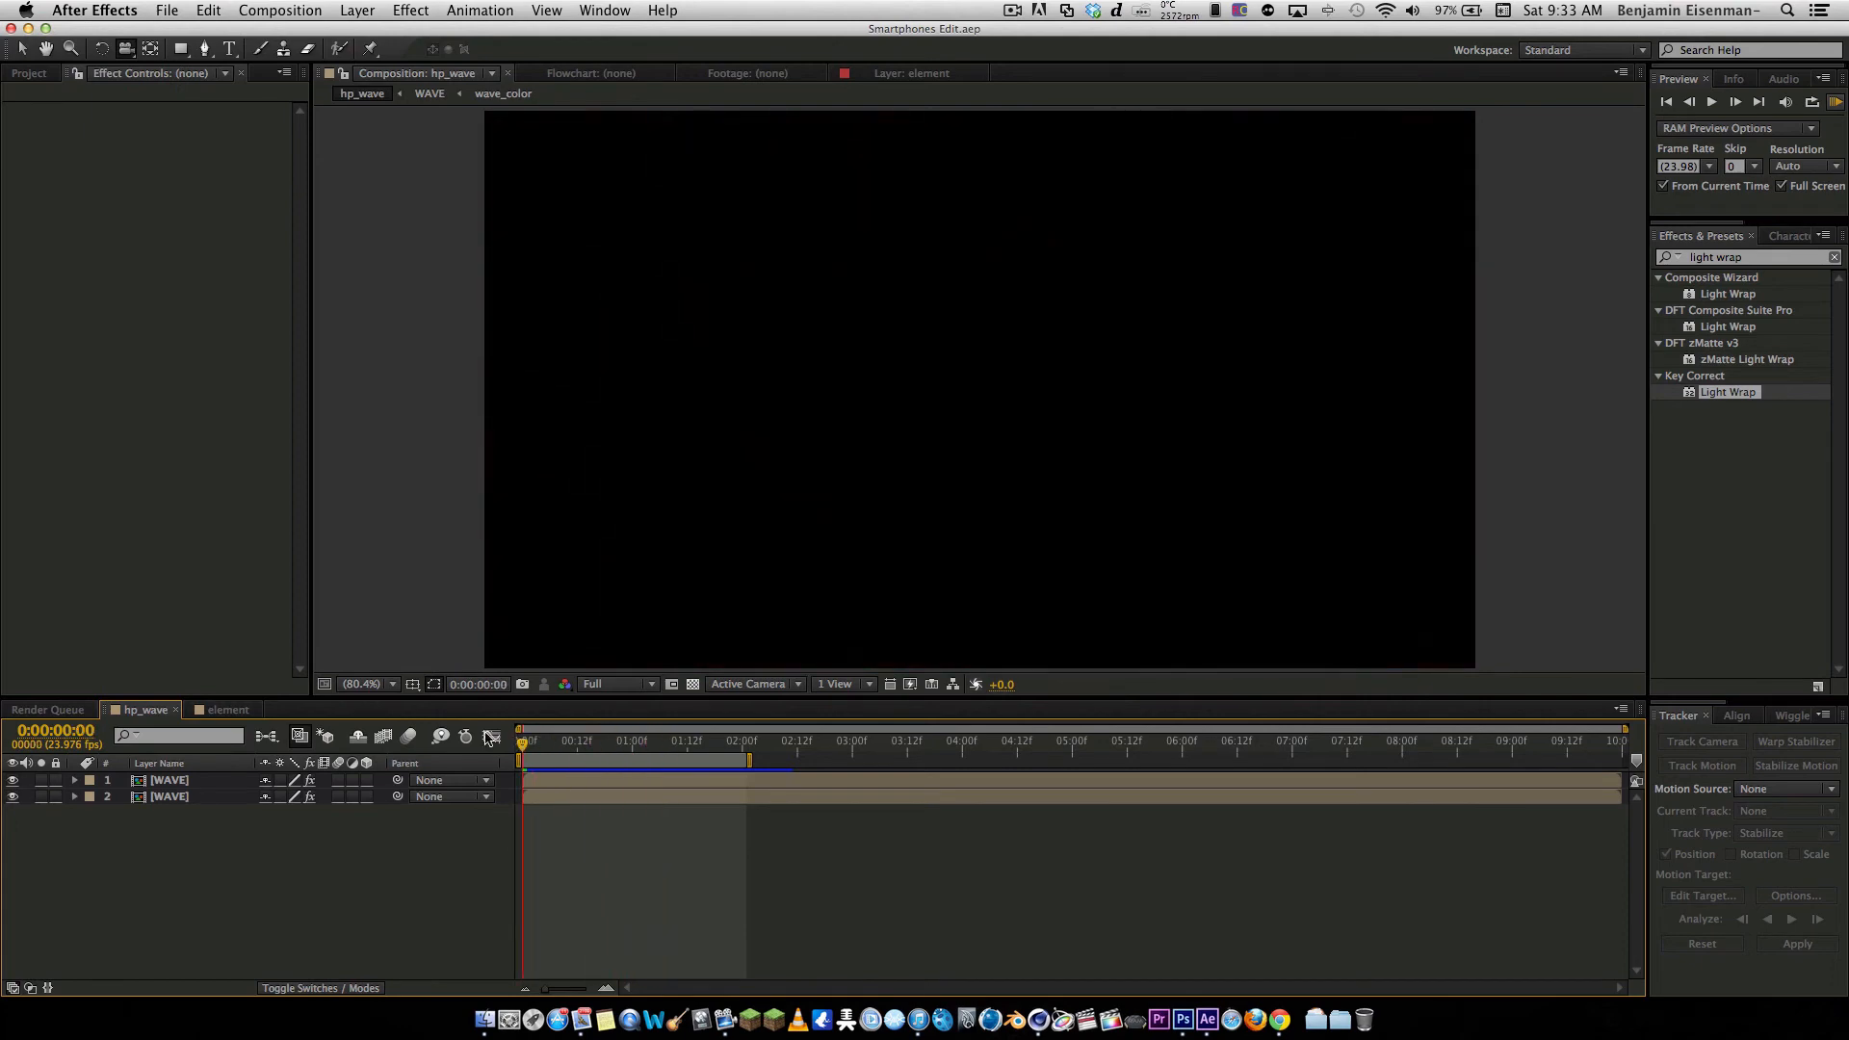
pyautogui.click(227, 709)
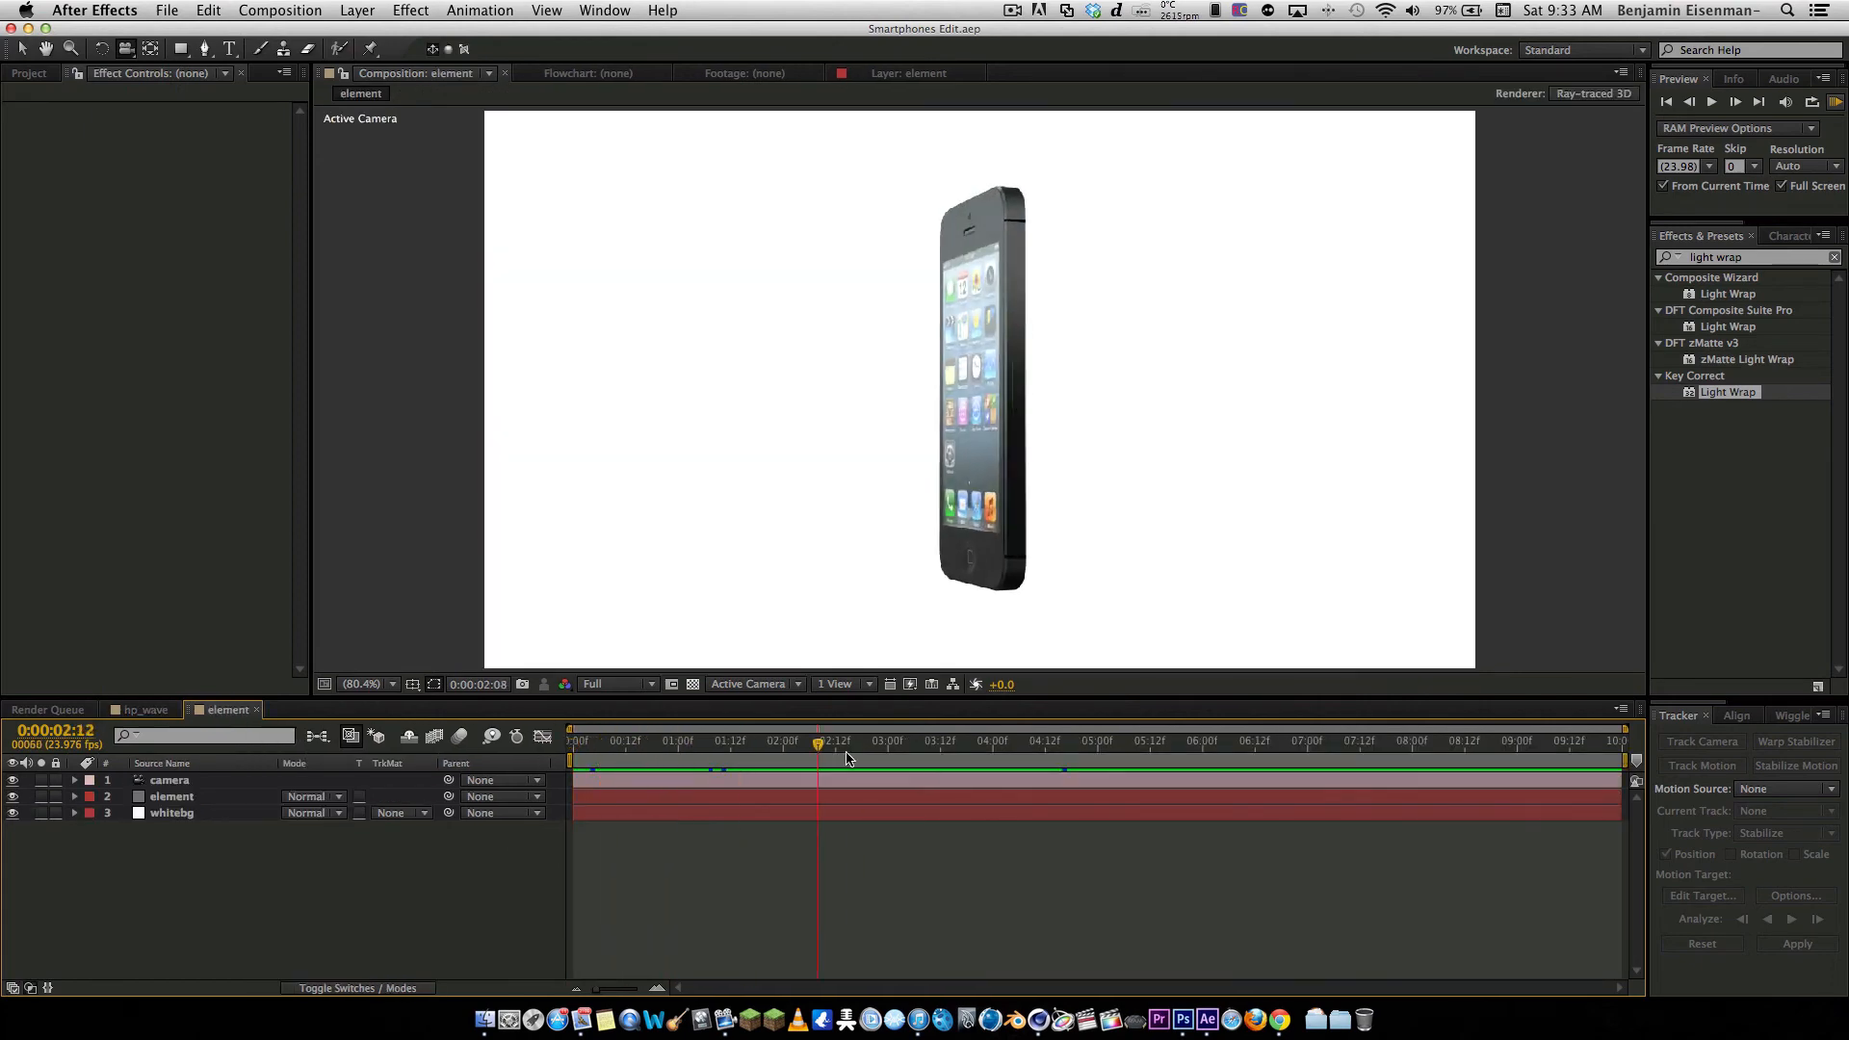
pyautogui.click(570, 740)
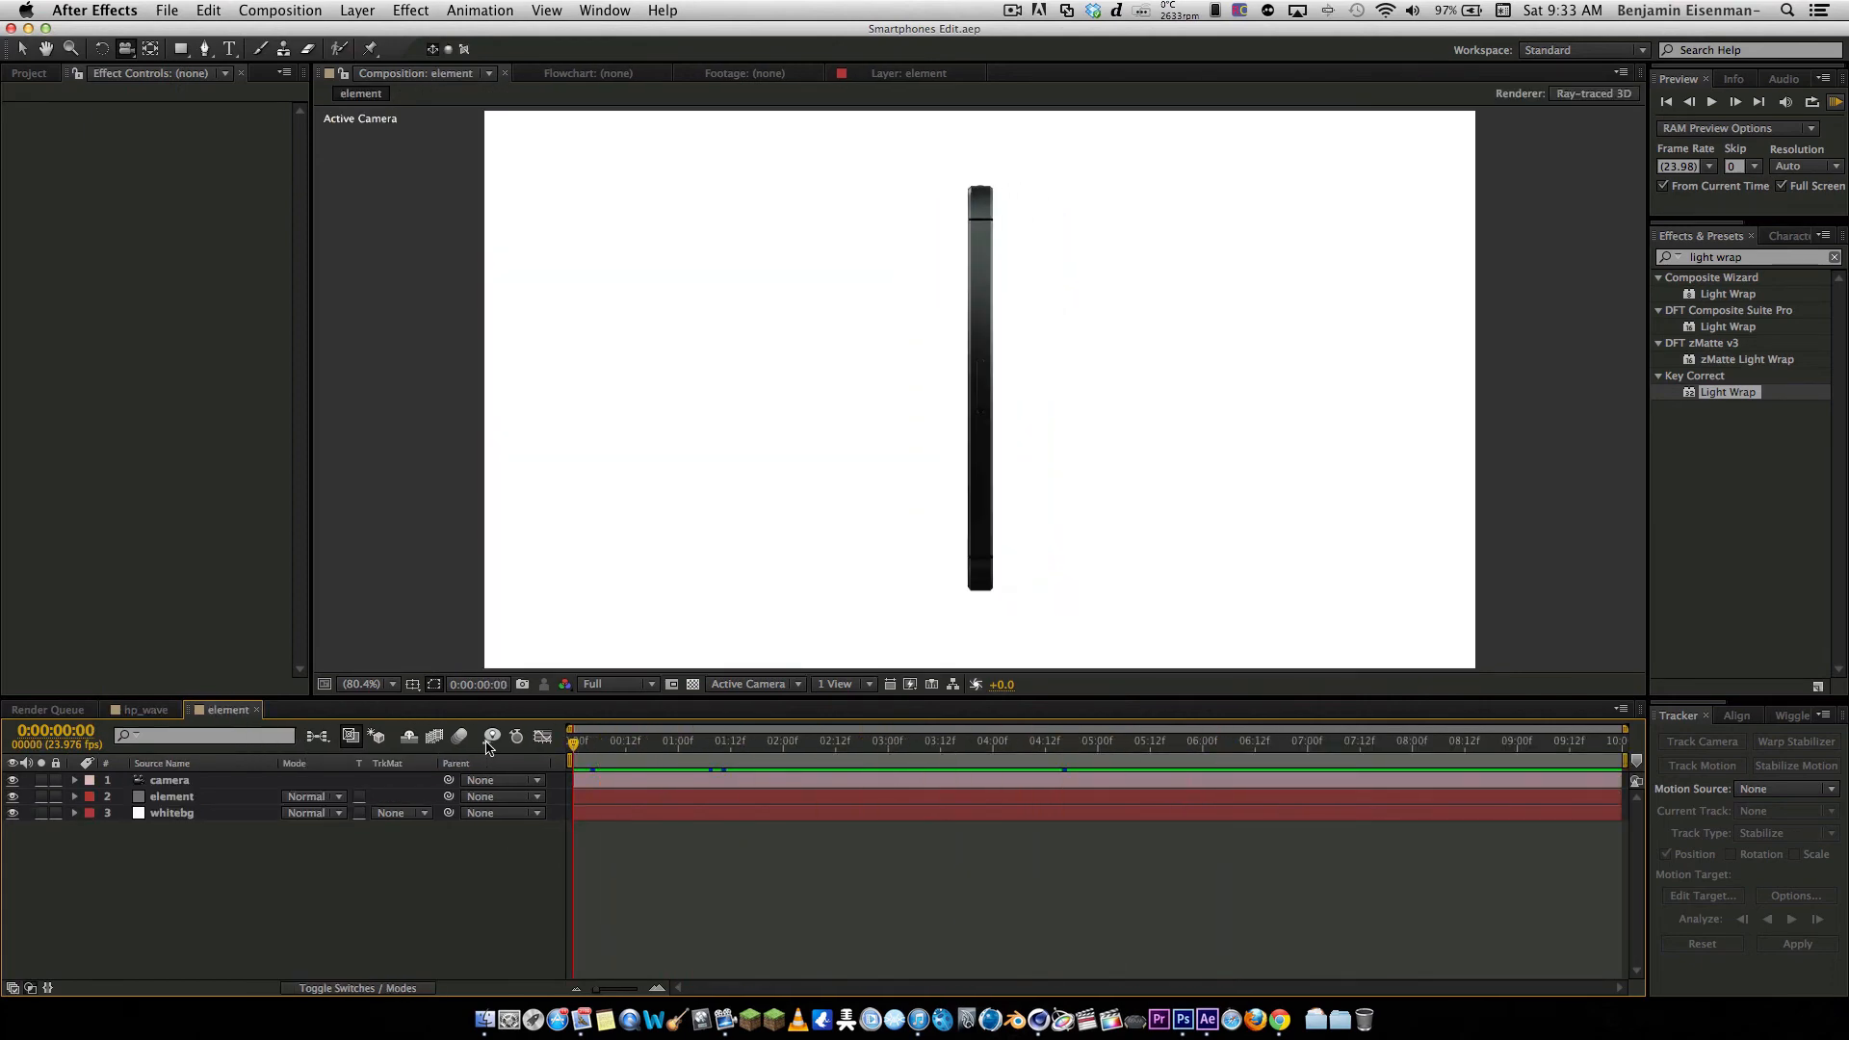
pyautogui.click(144, 709)
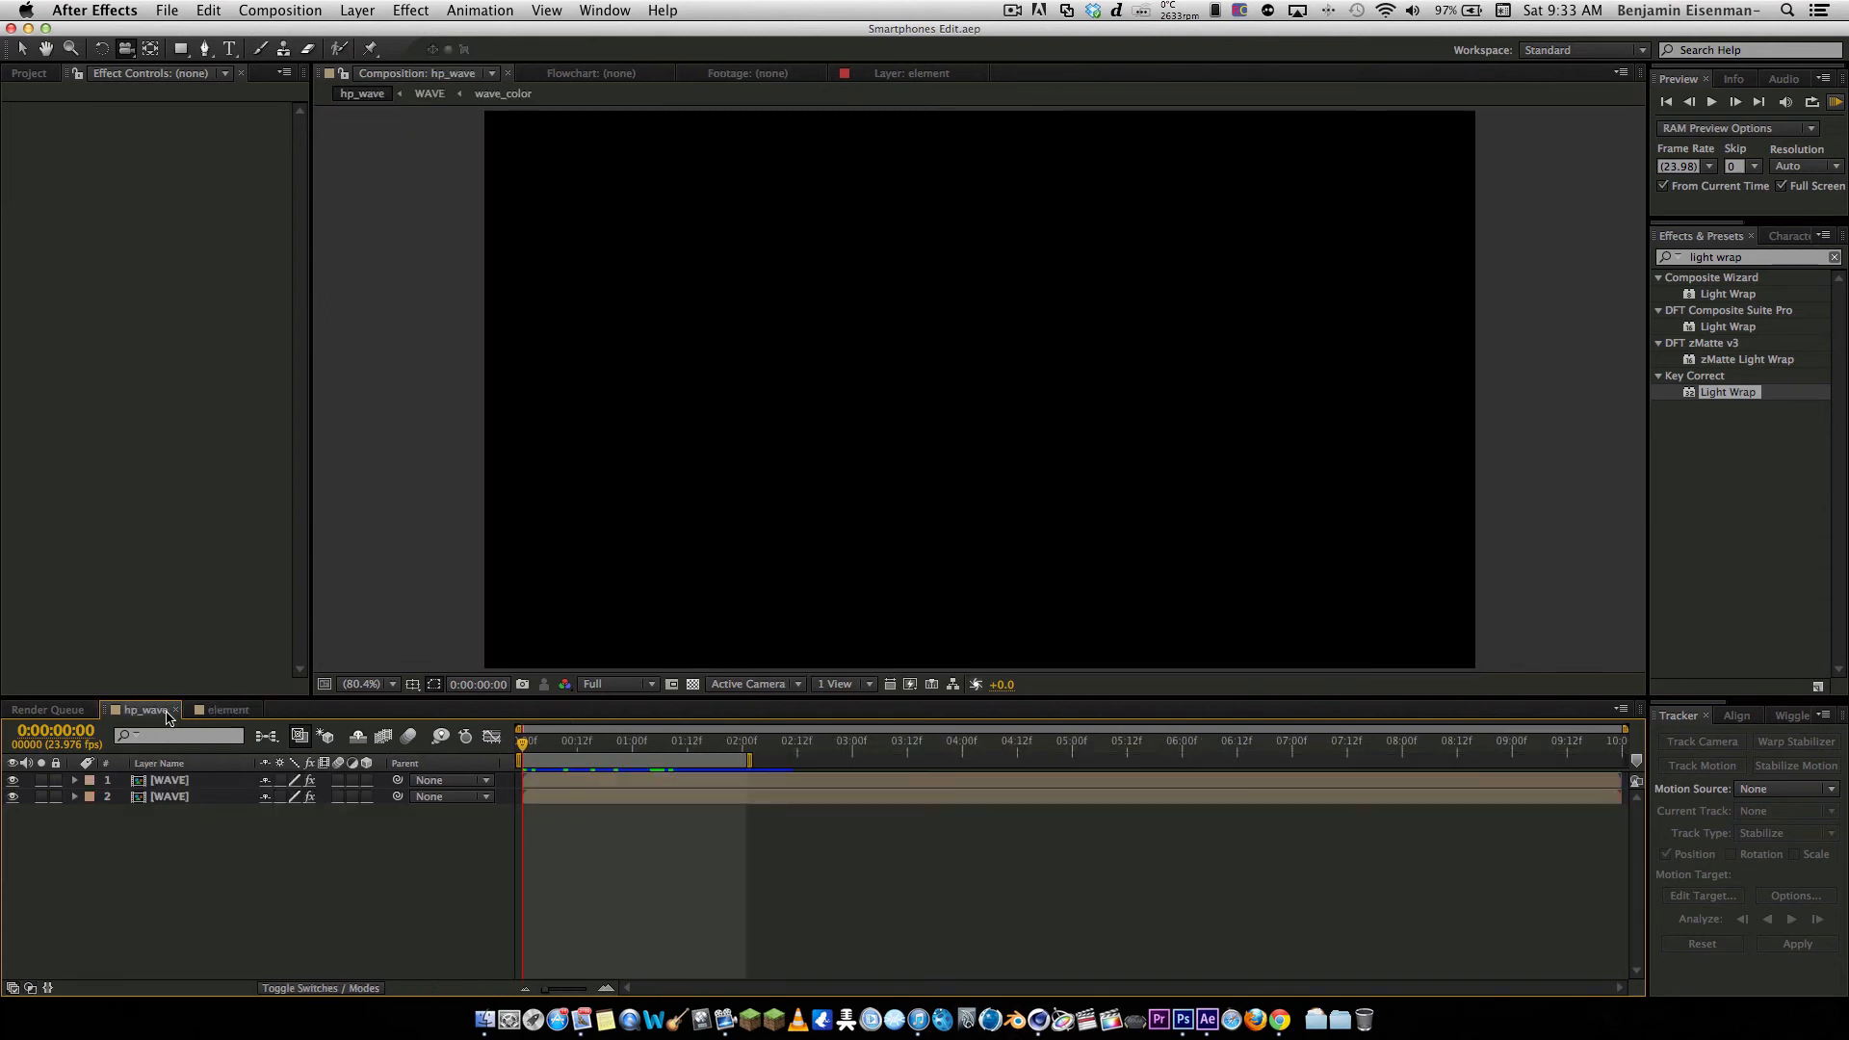
pyautogui.click(230, 709)
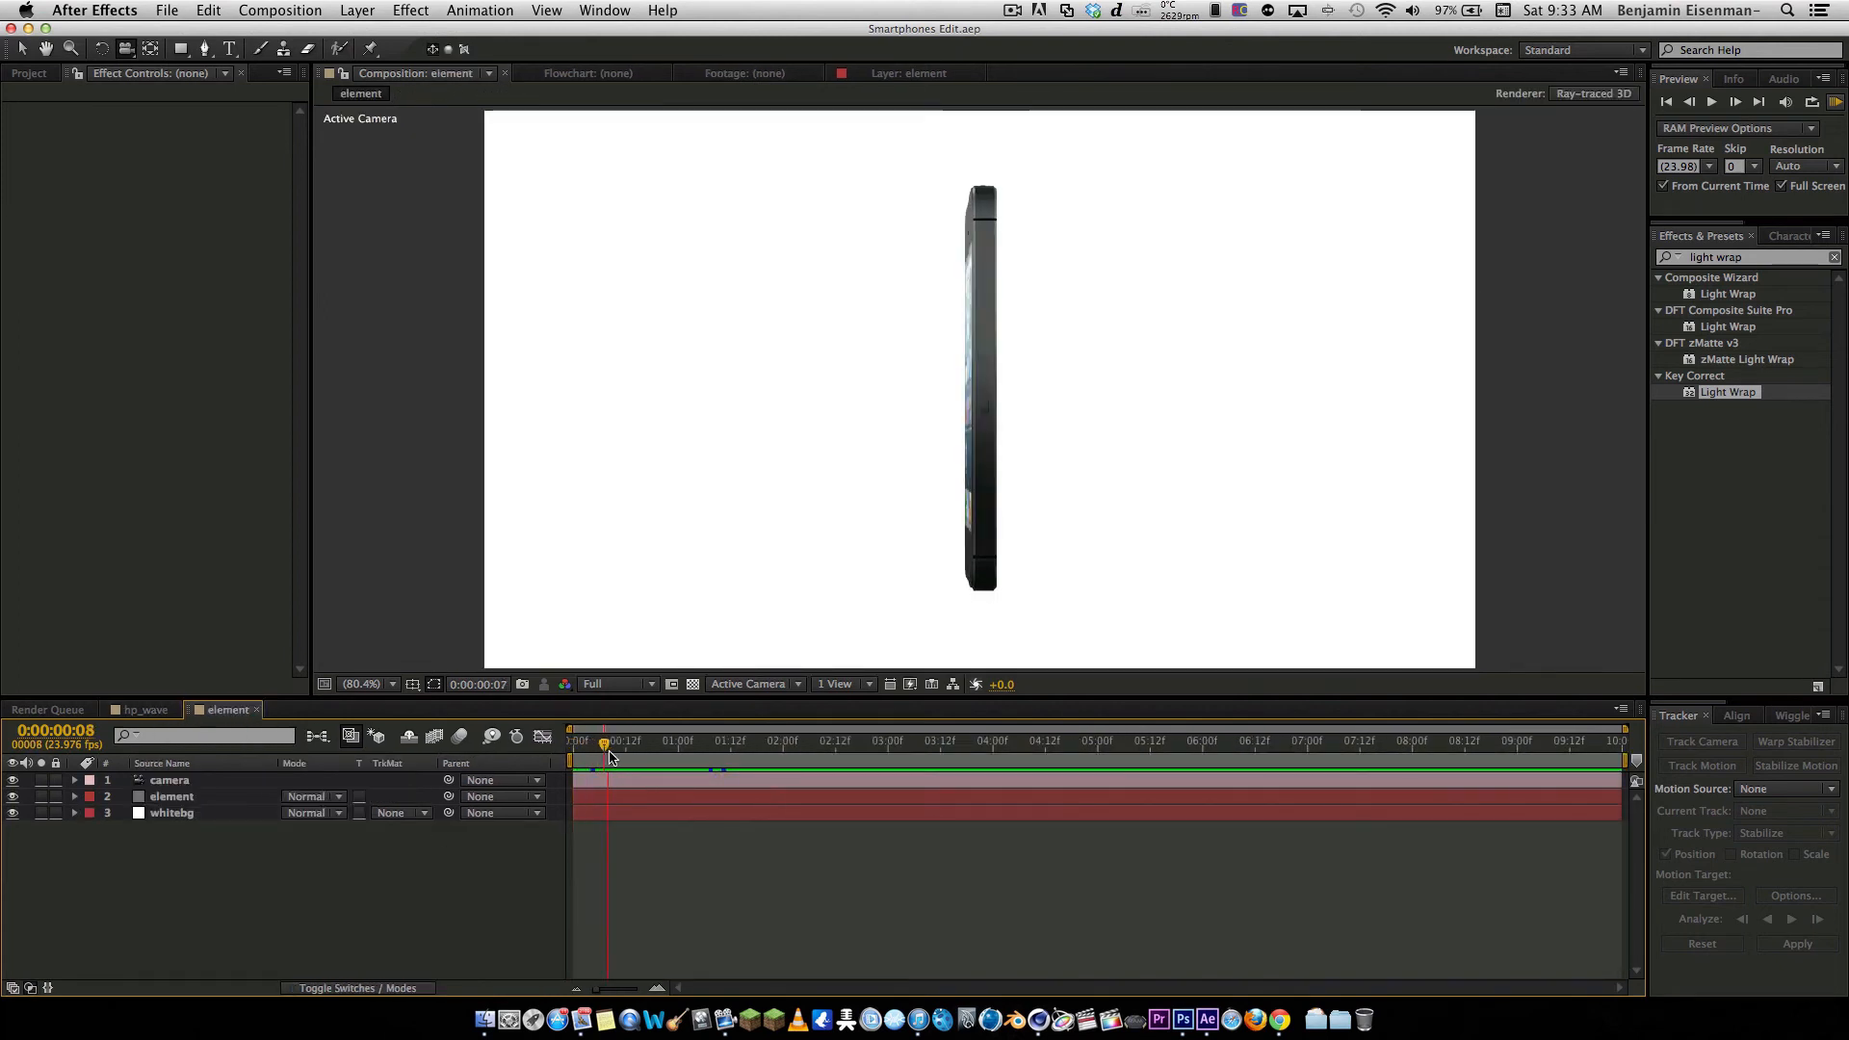
pyautogui.click(1125, 740)
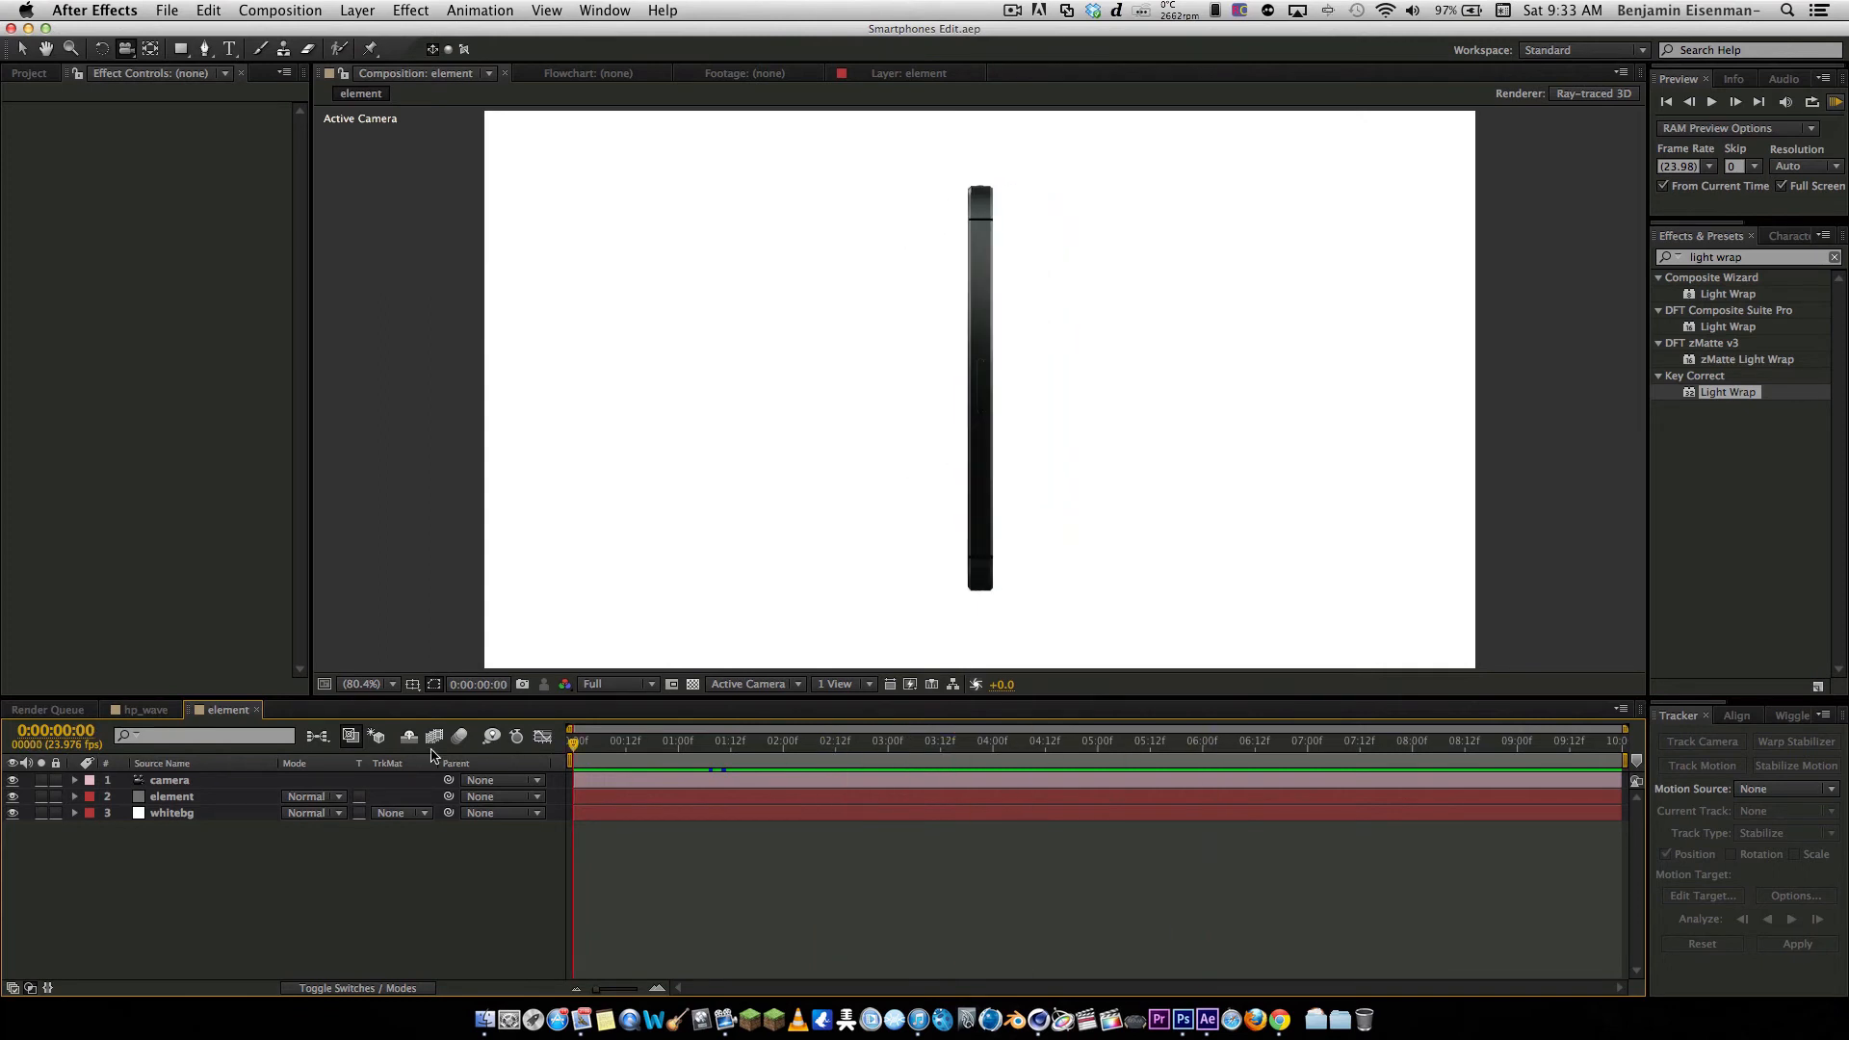
pyautogui.moveTo(636, 755)
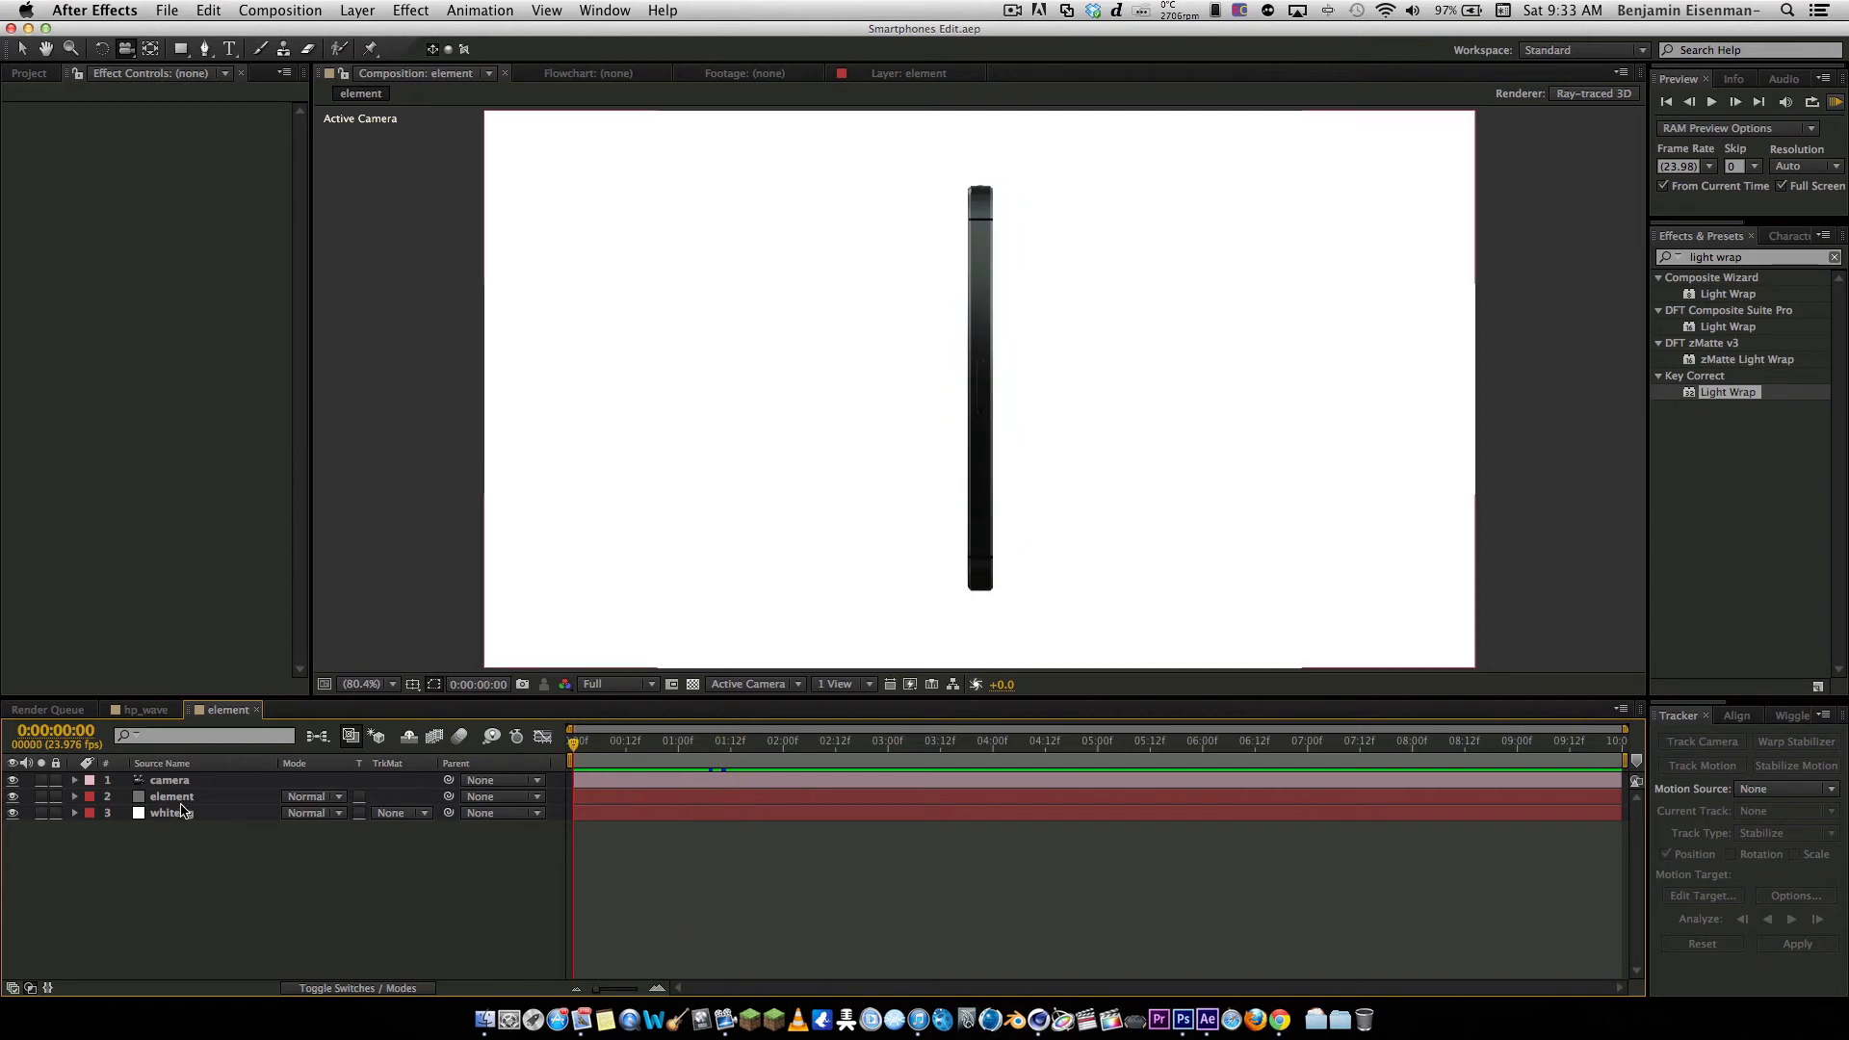
# Select the element layer to show Element and Light Wrap, then clear the Effects & Presets search
pyautogui.click(172, 798)
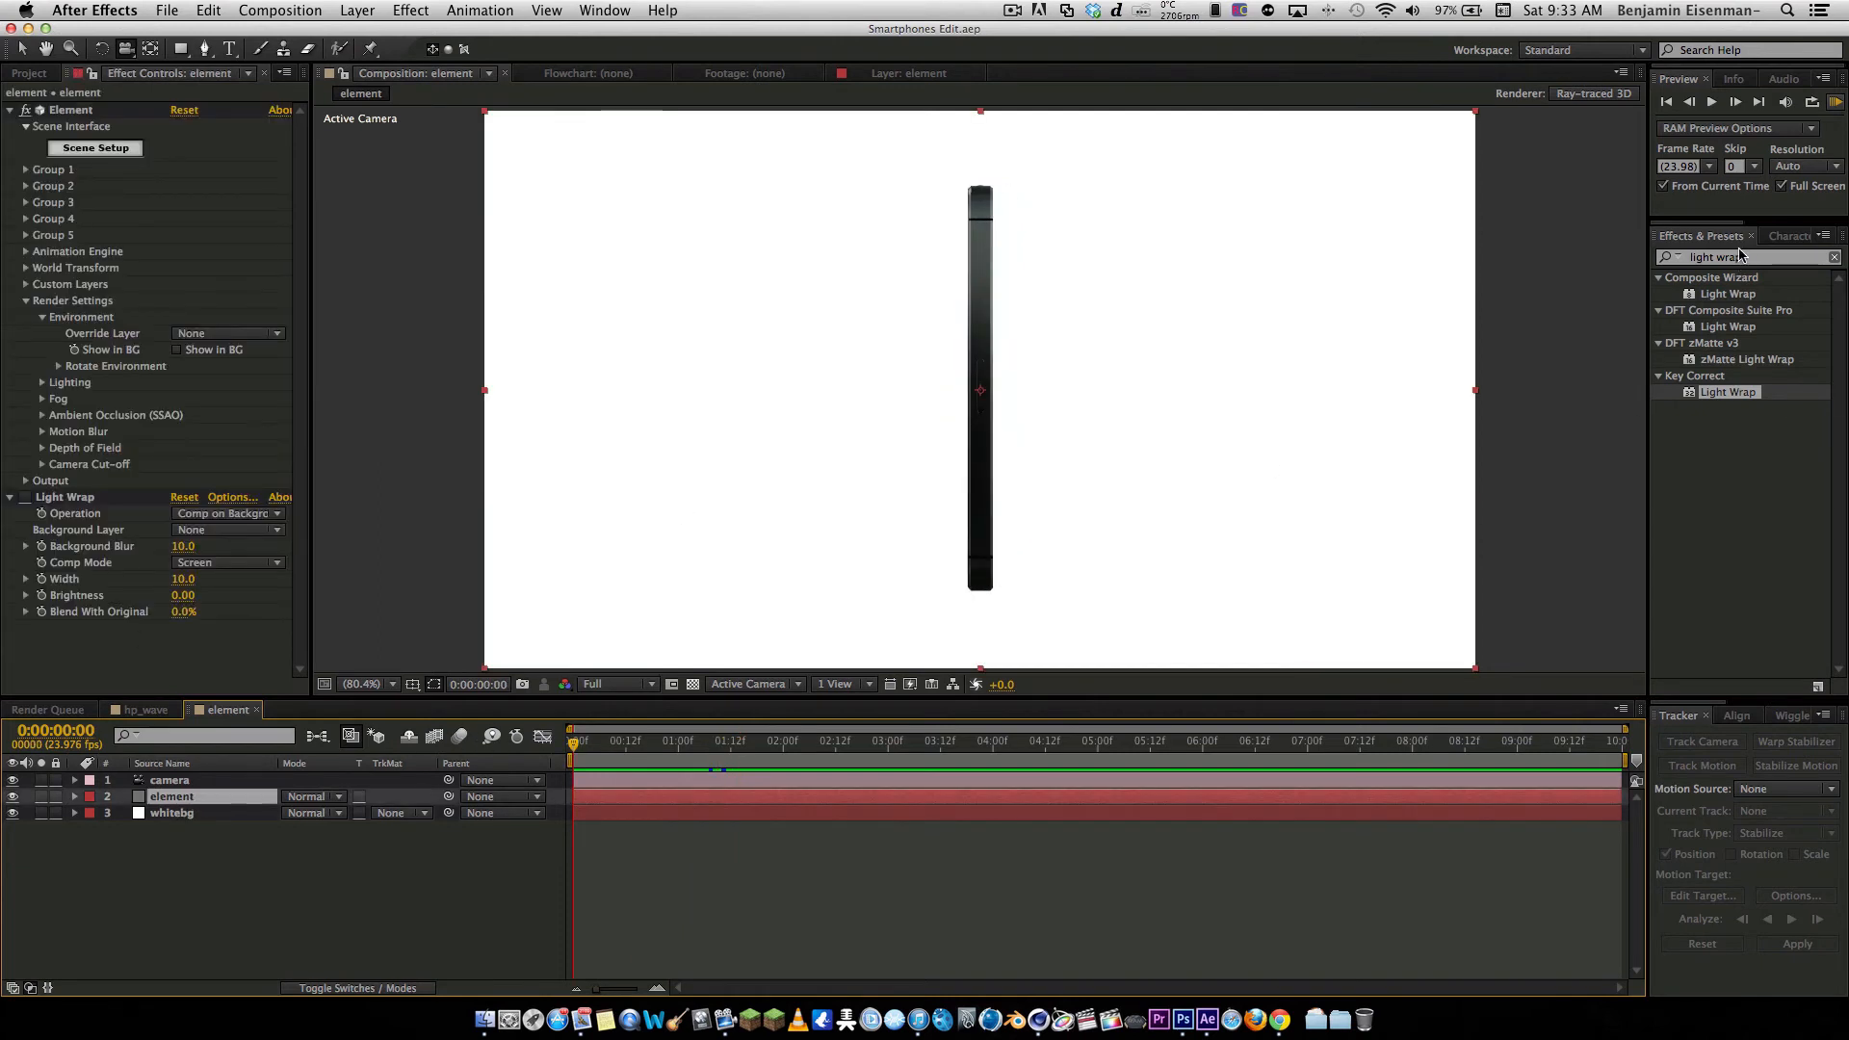
pyautogui.click(1743, 258)
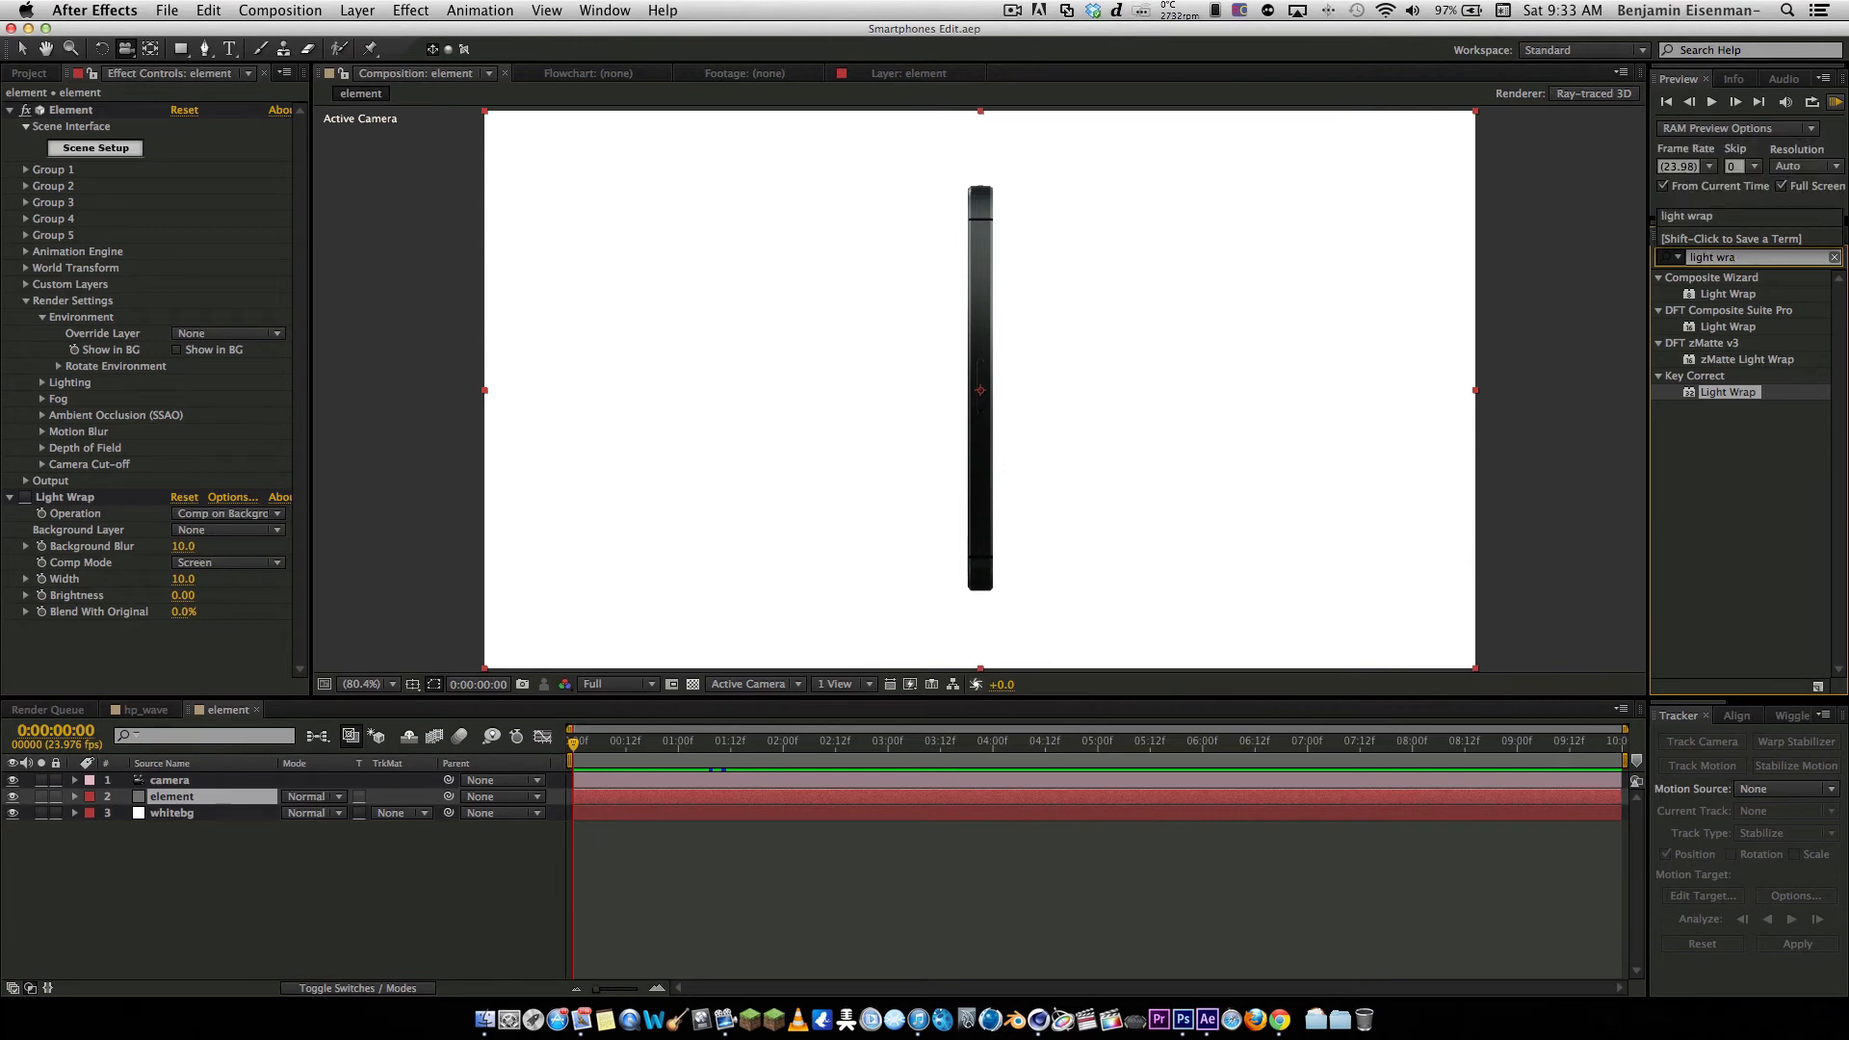
pyautogui.click(410, 9)
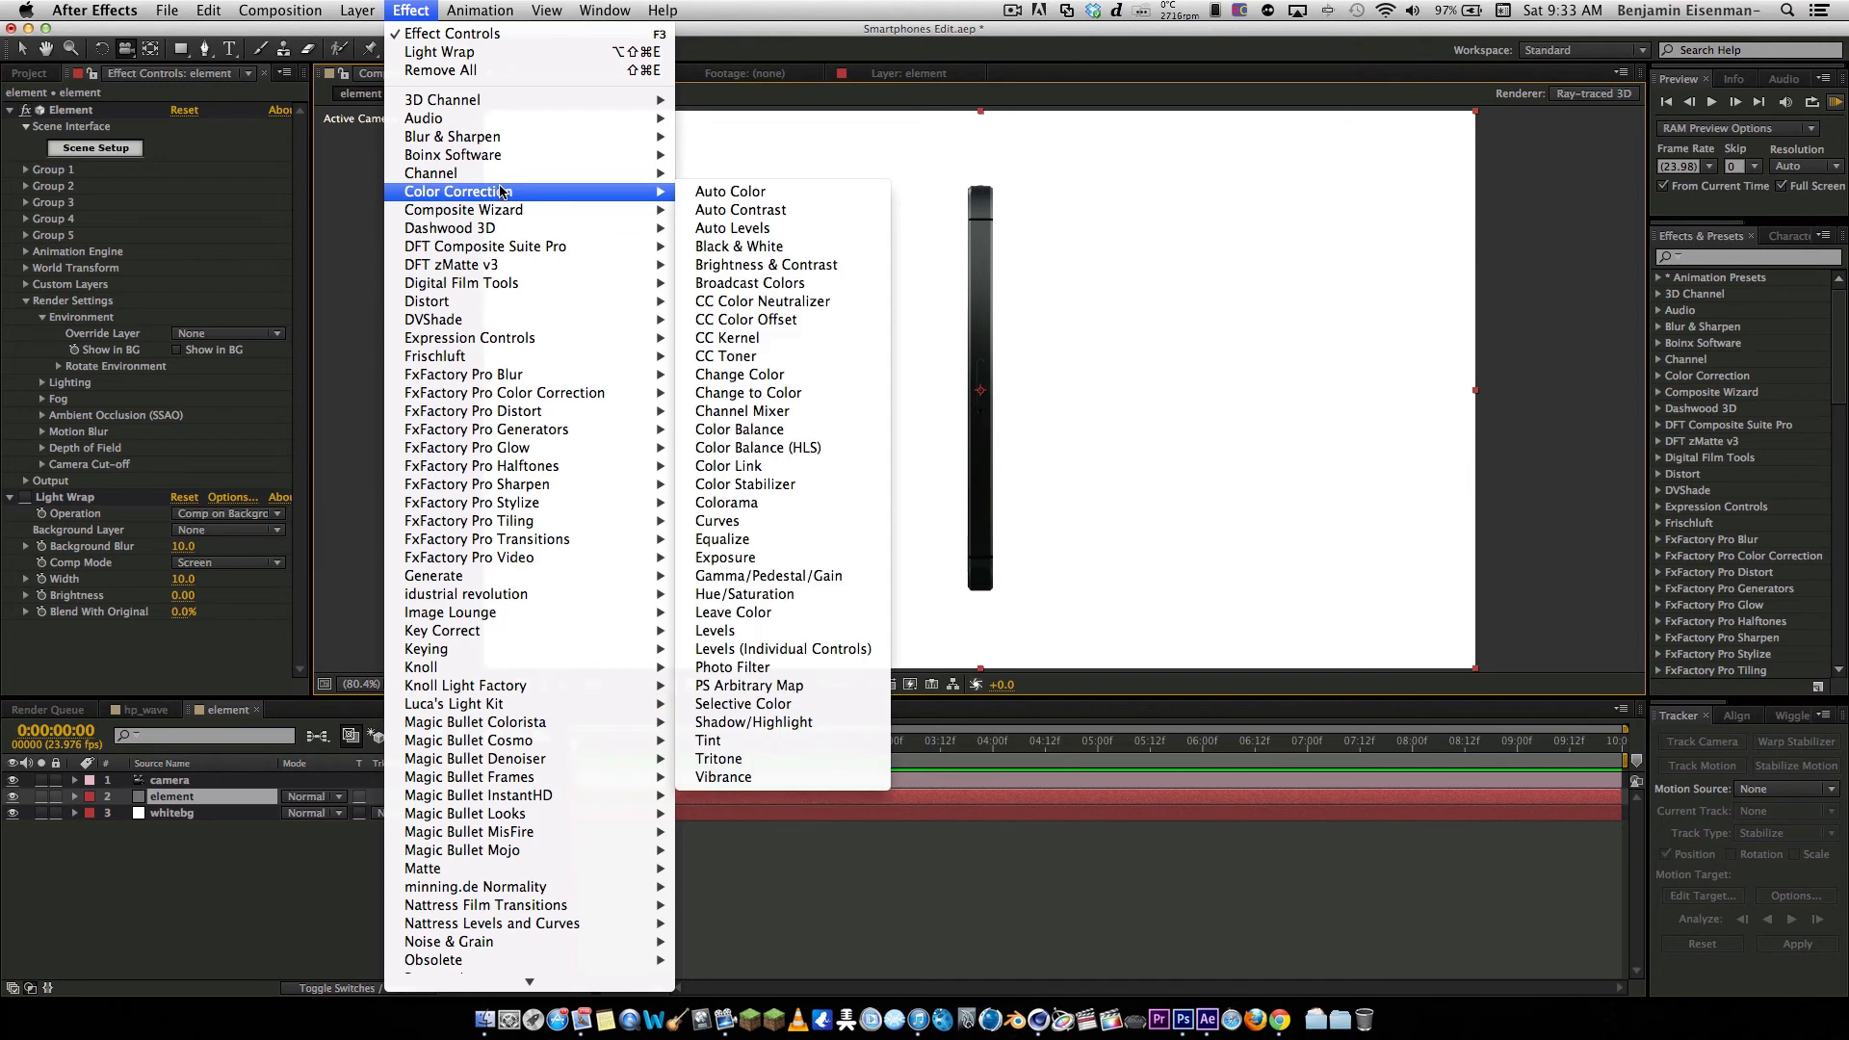
pyautogui.moveTo(502, 393)
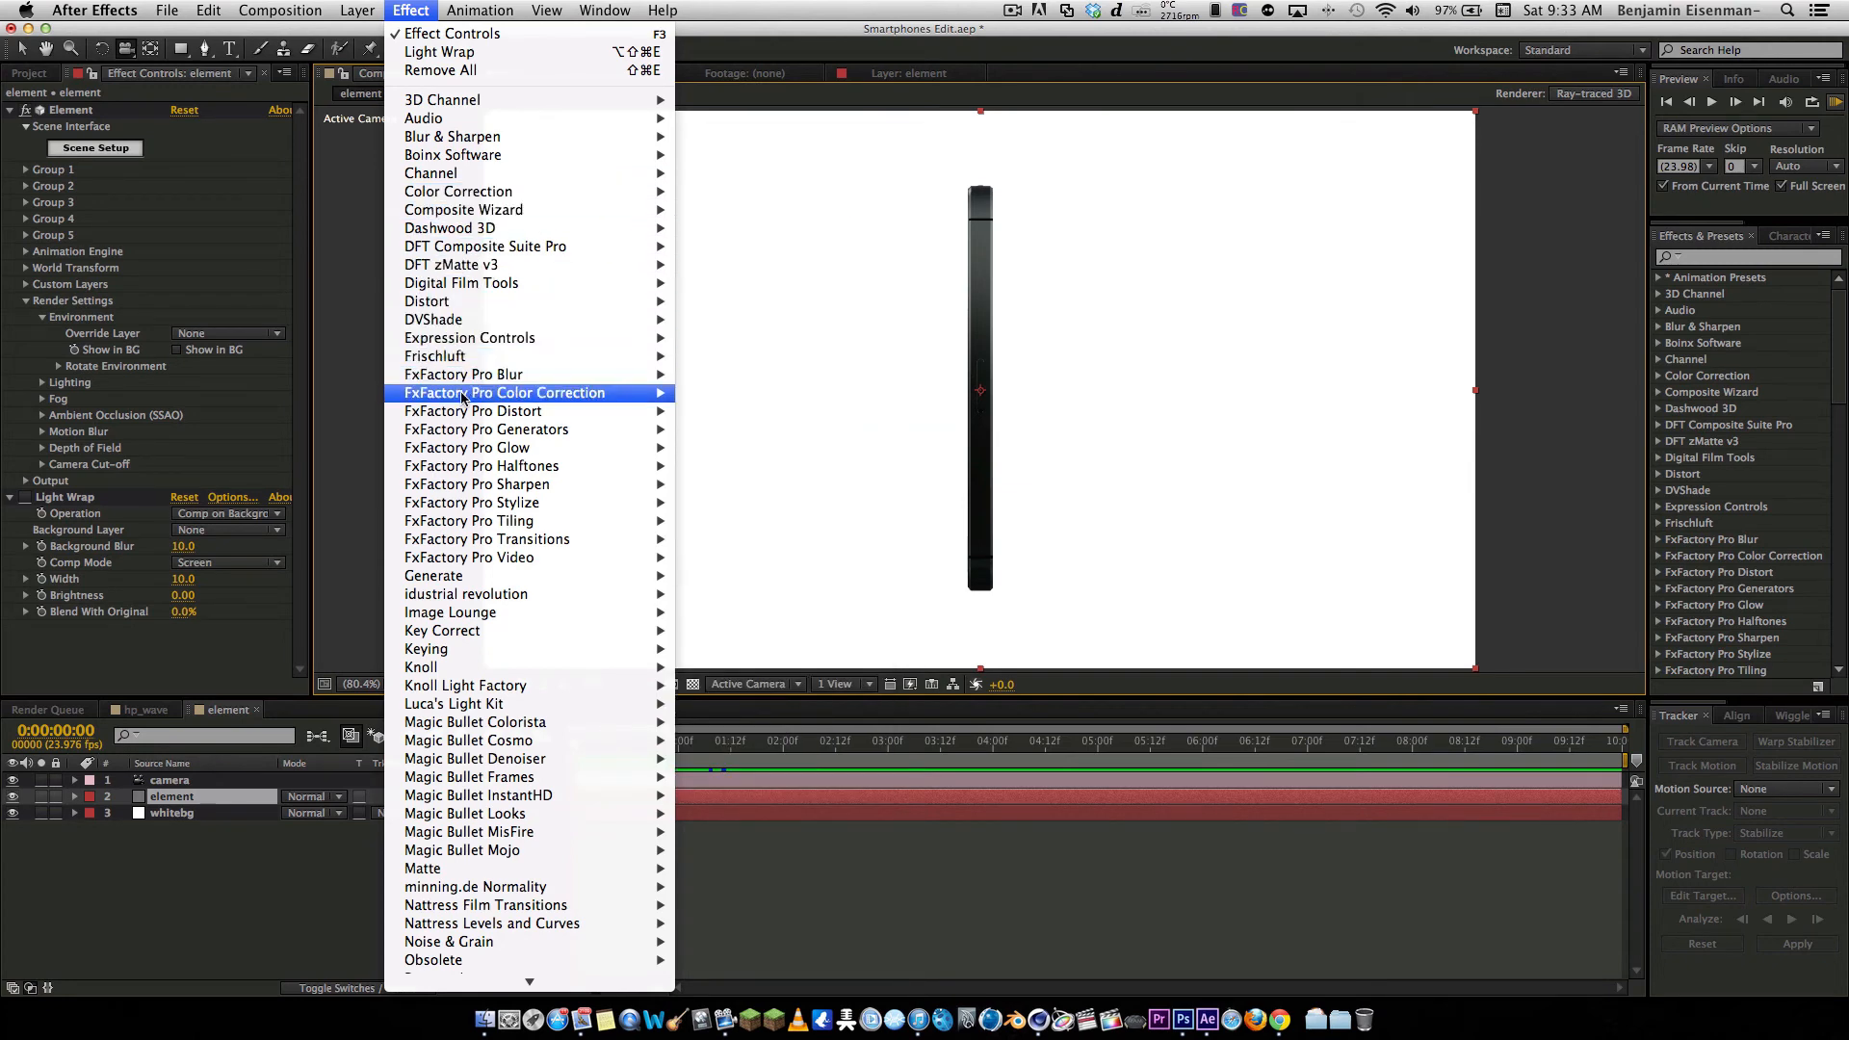
pyautogui.moveTo(486, 430)
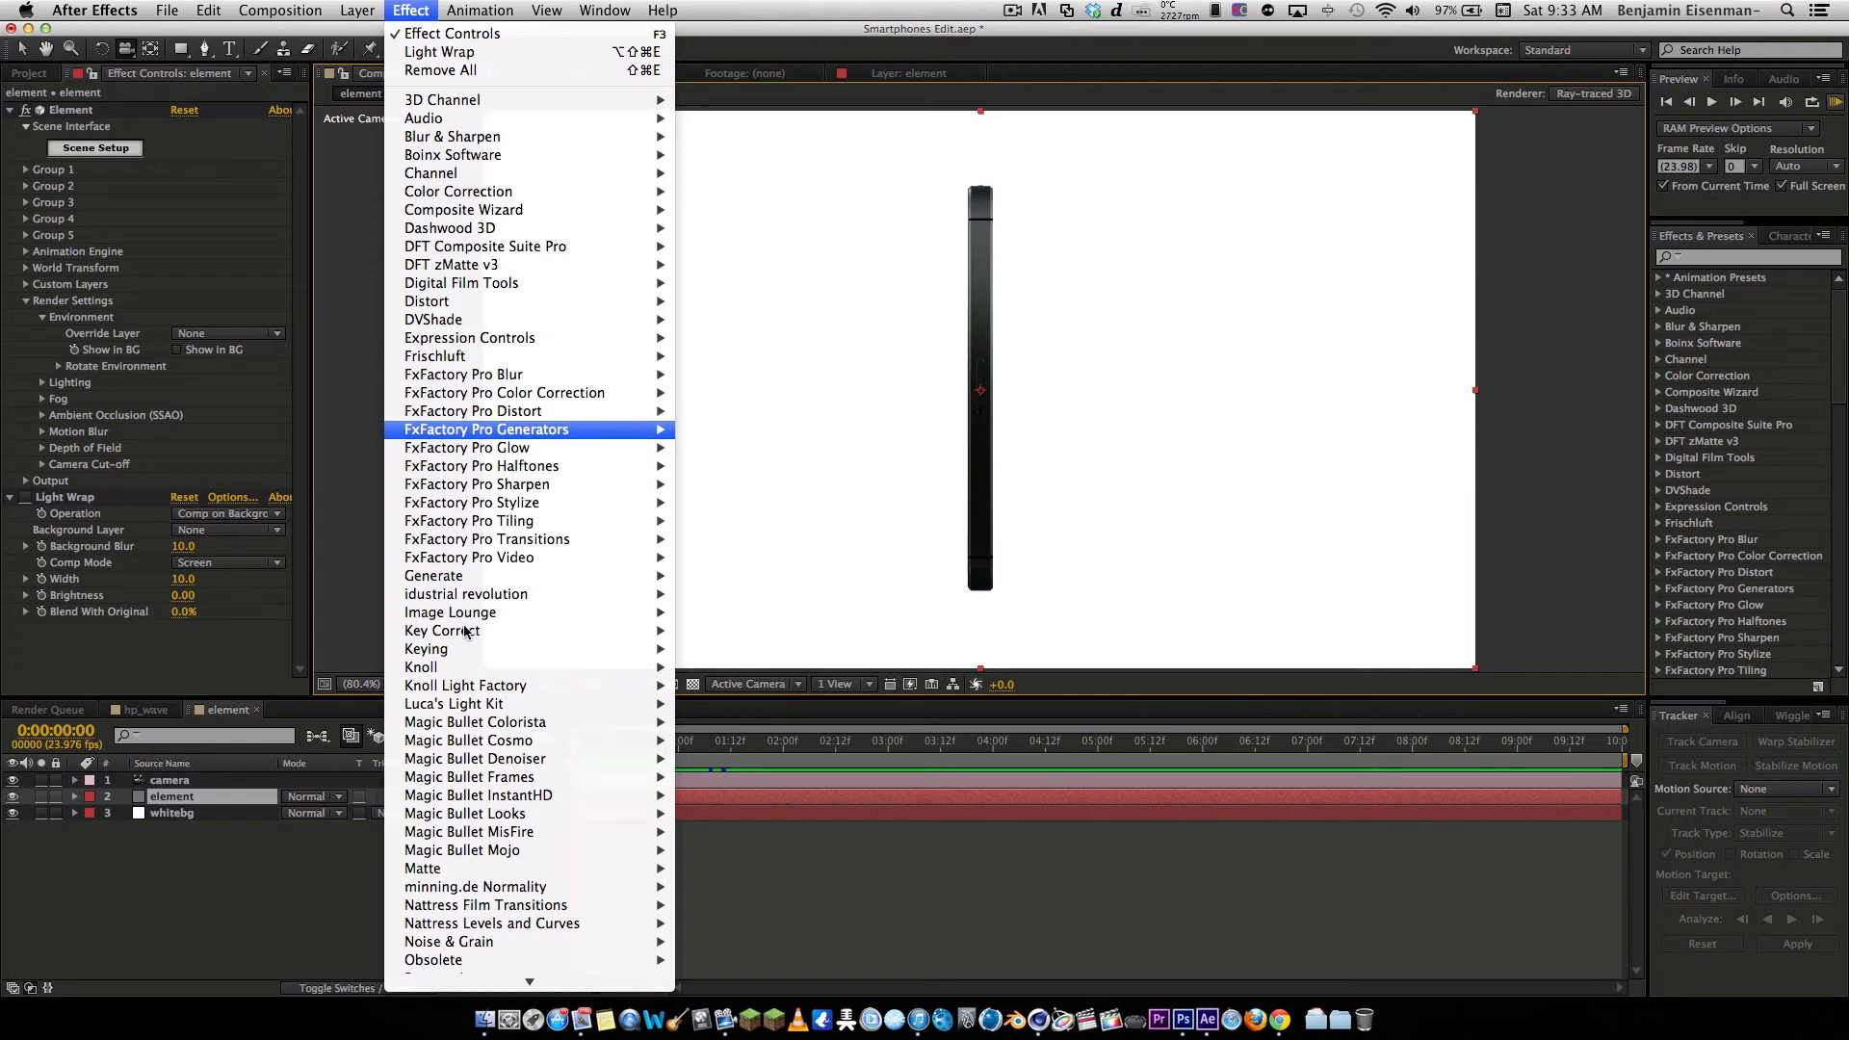
pyautogui.click(655, 565)
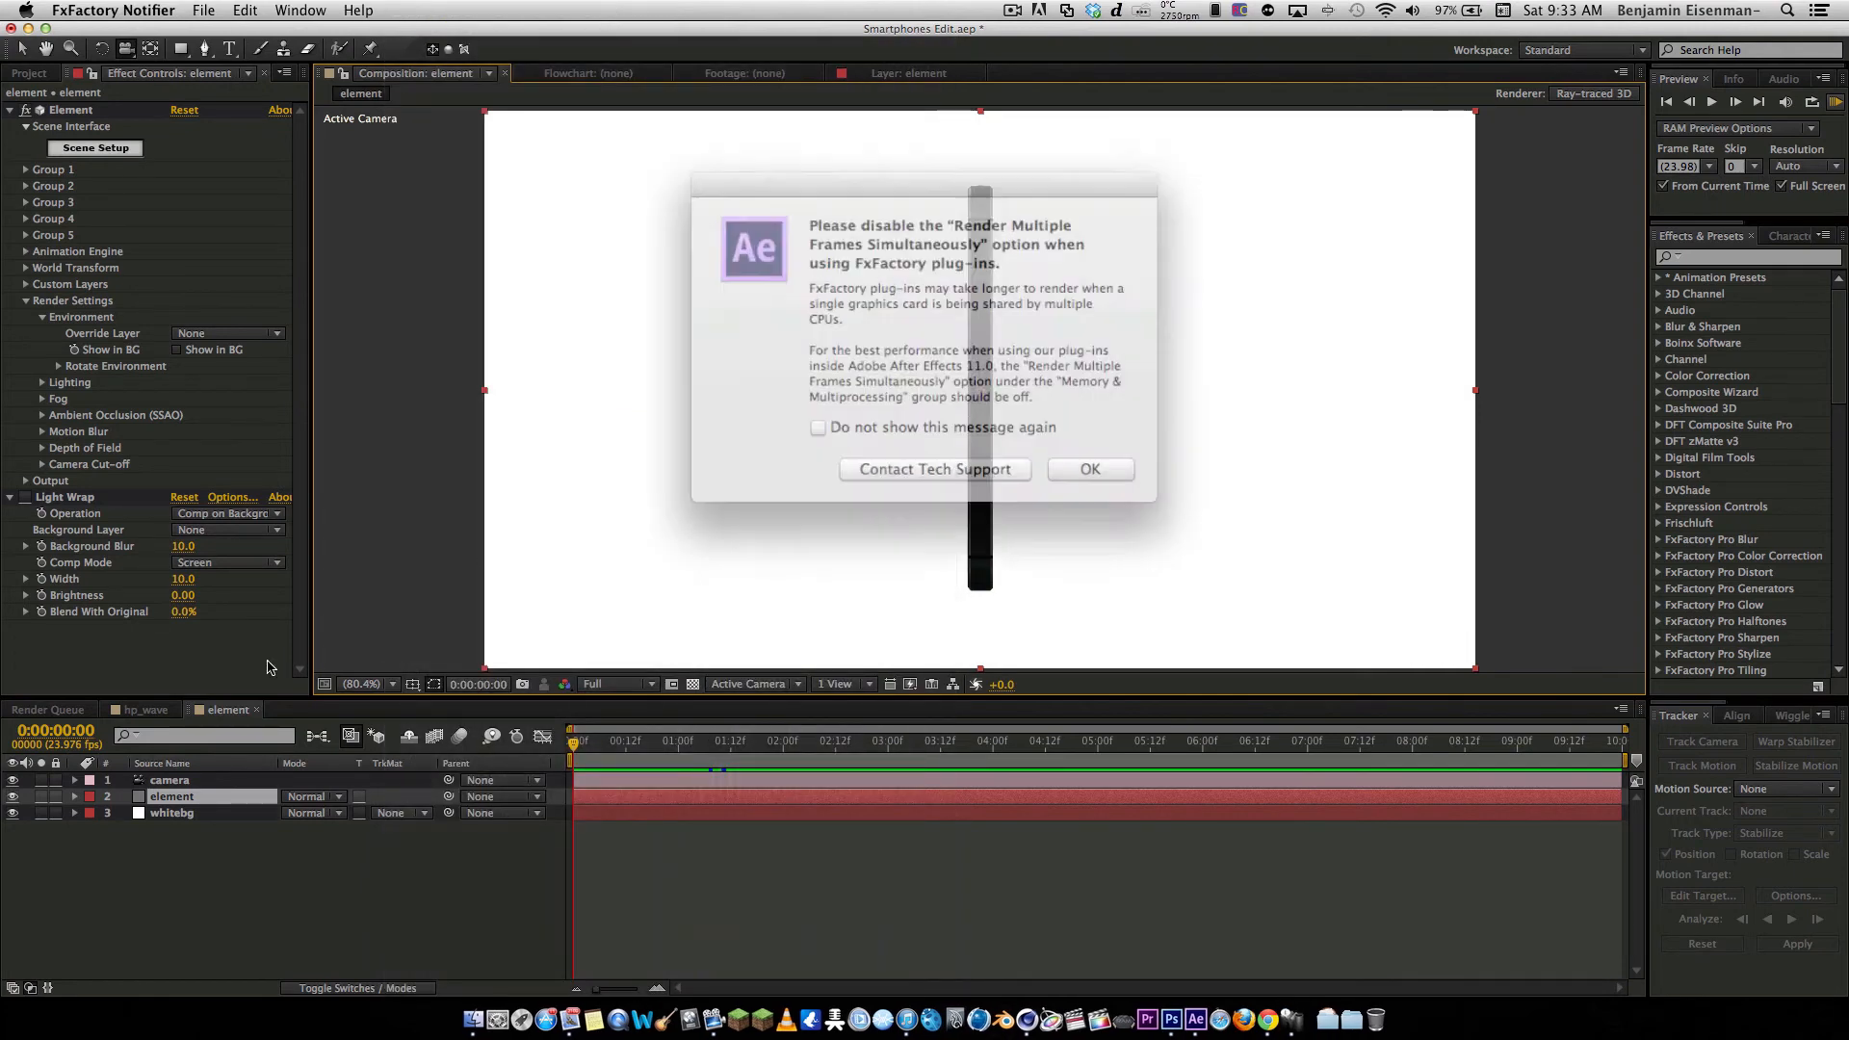
pyautogui.click(1090, 468)
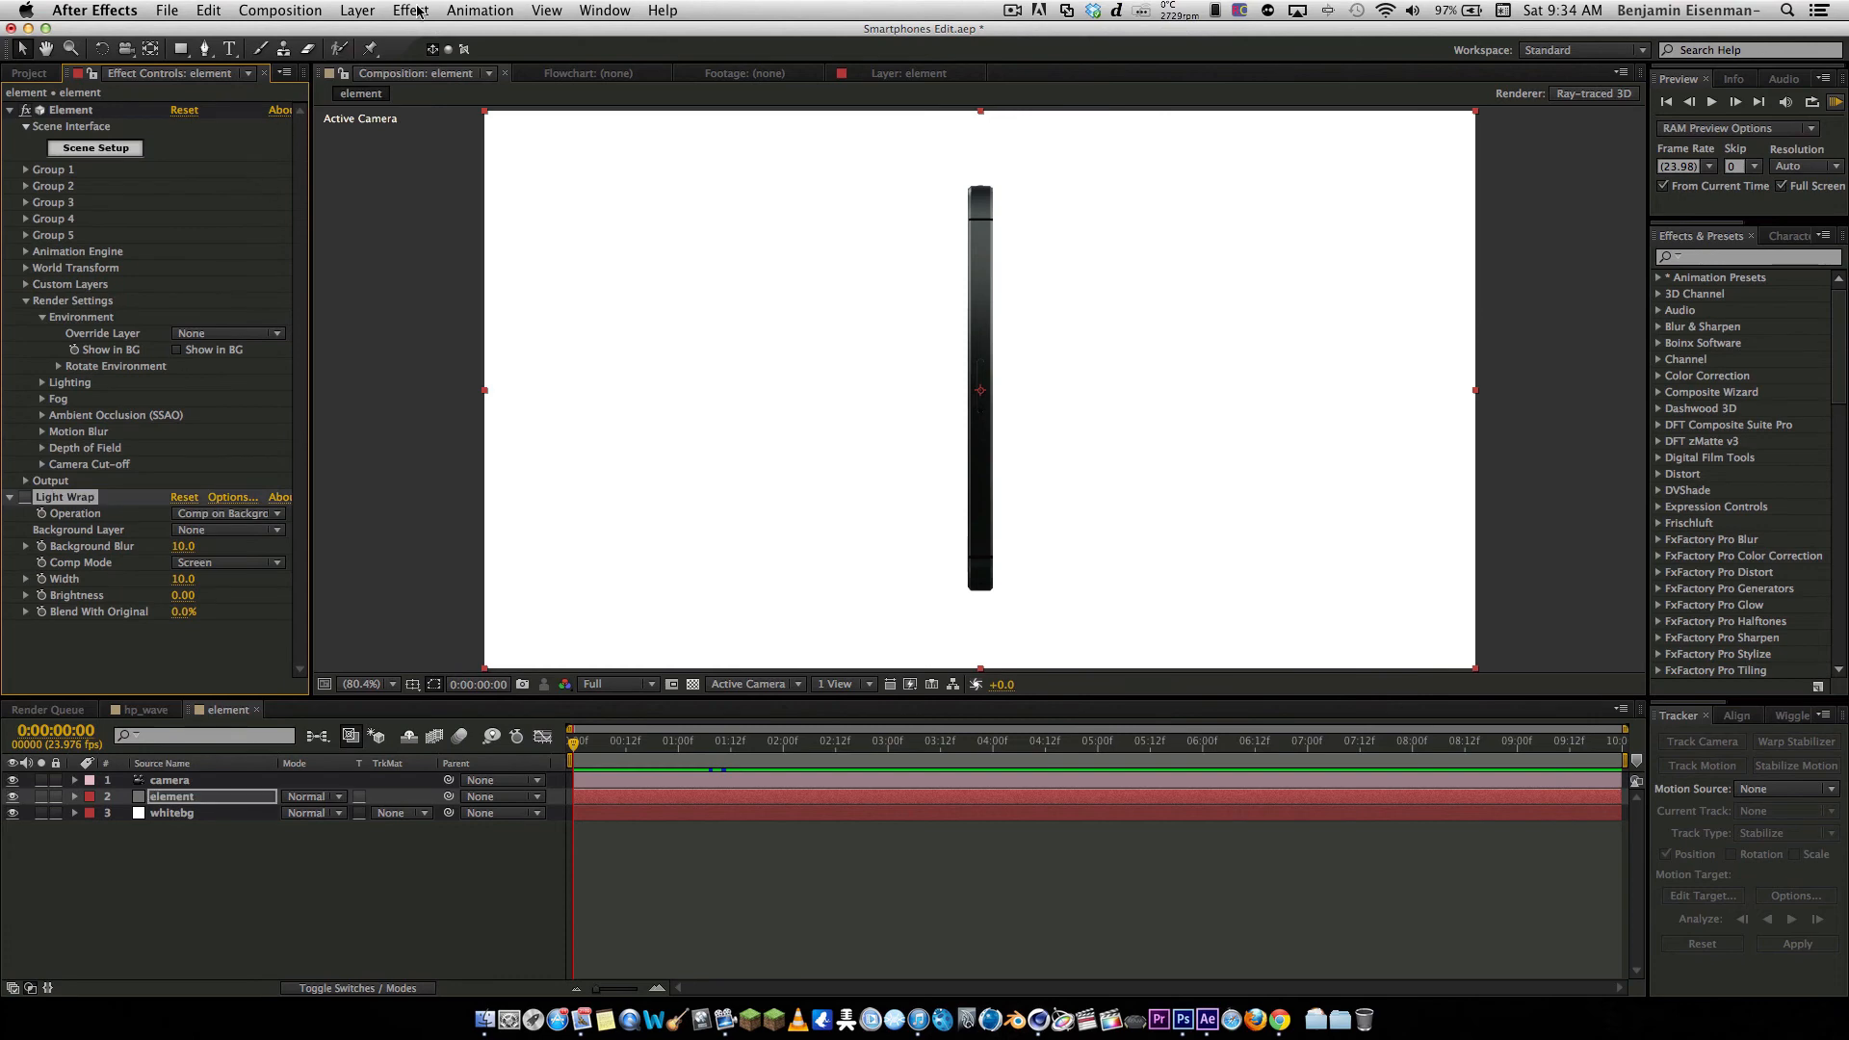
pyautogui.click(410, 10)
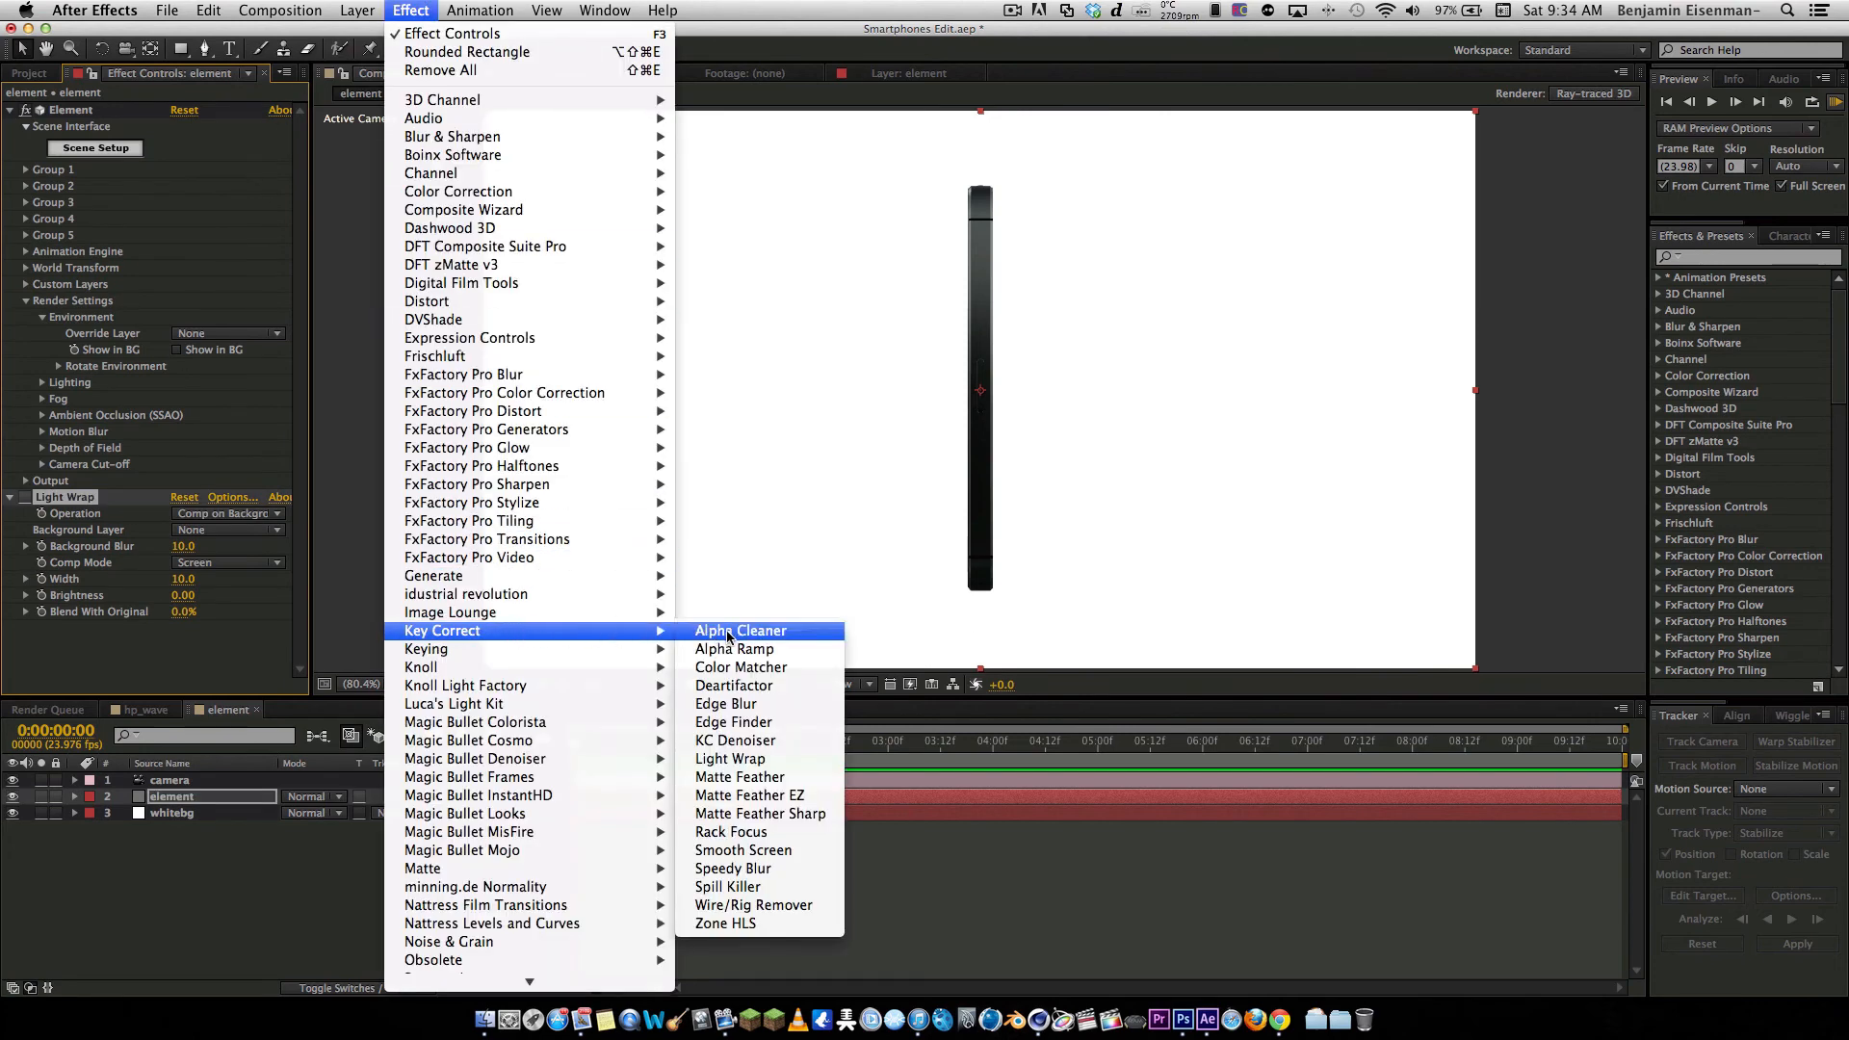
pyautogui.moveTo(739, 905)
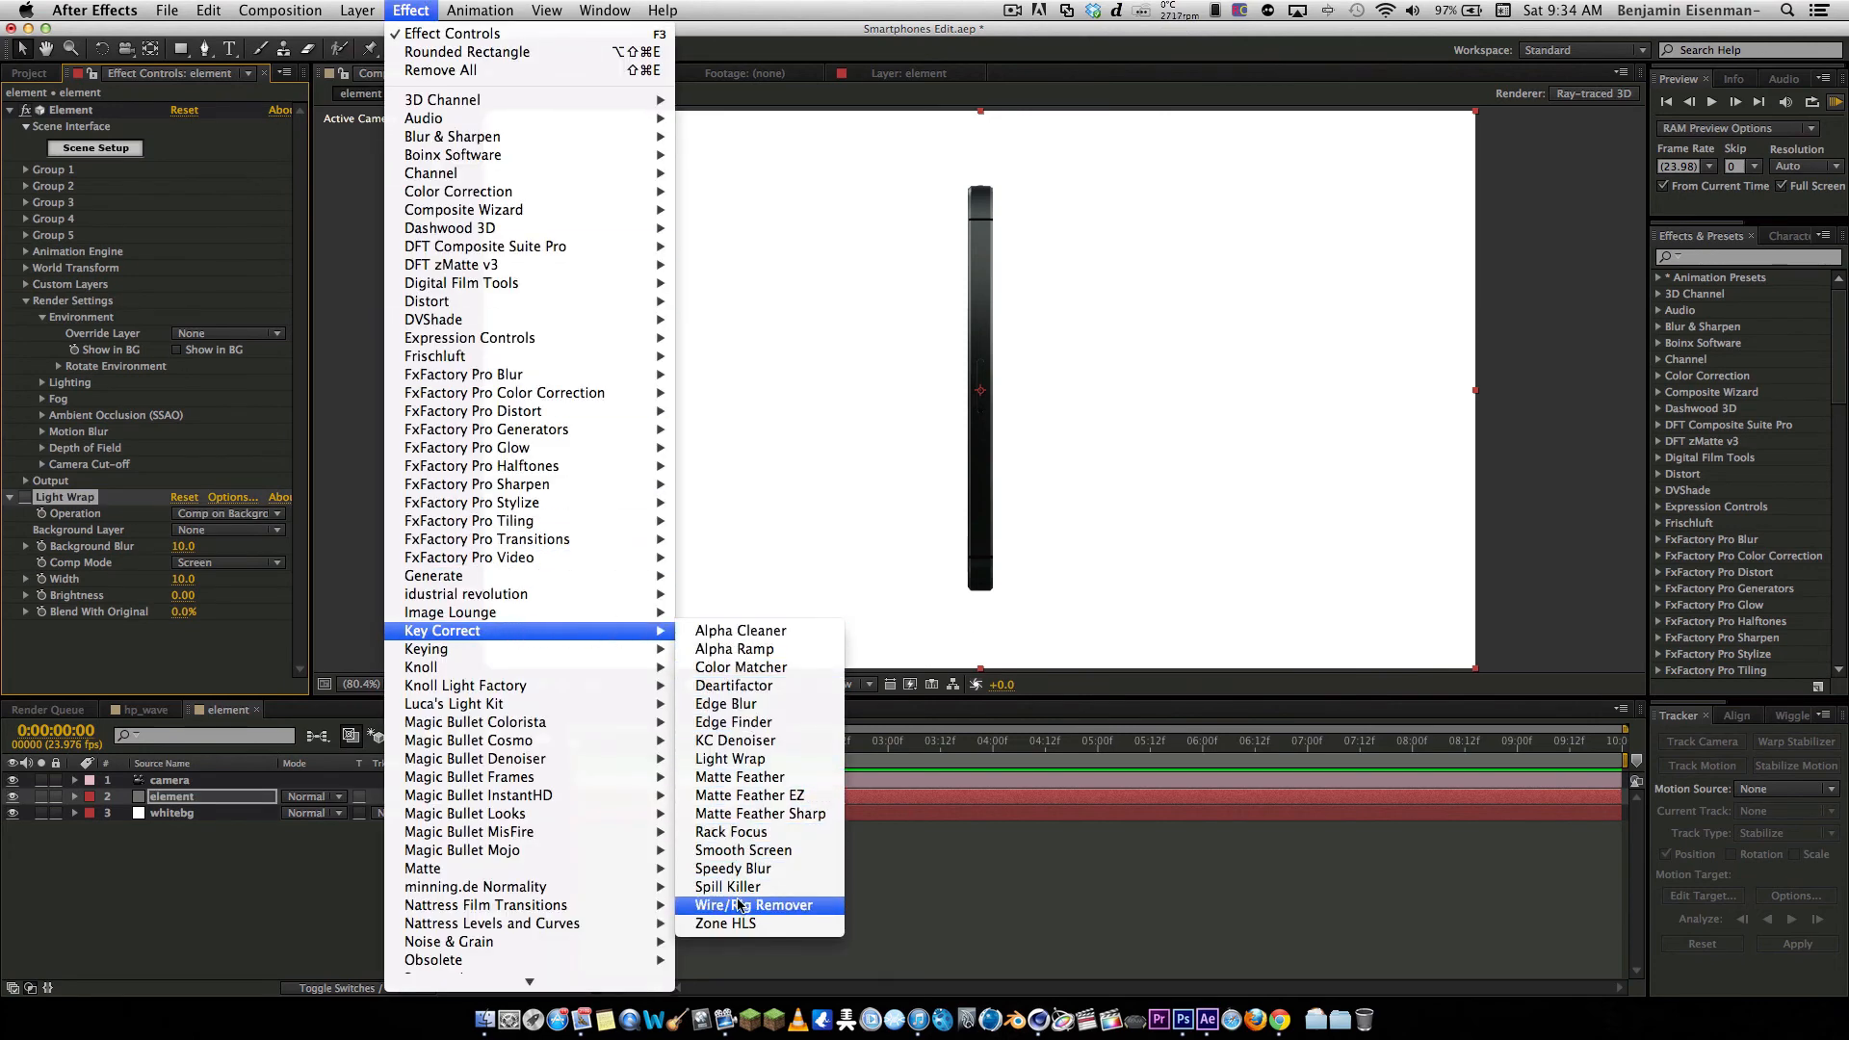
pyautogui.moveTo(730, 759)
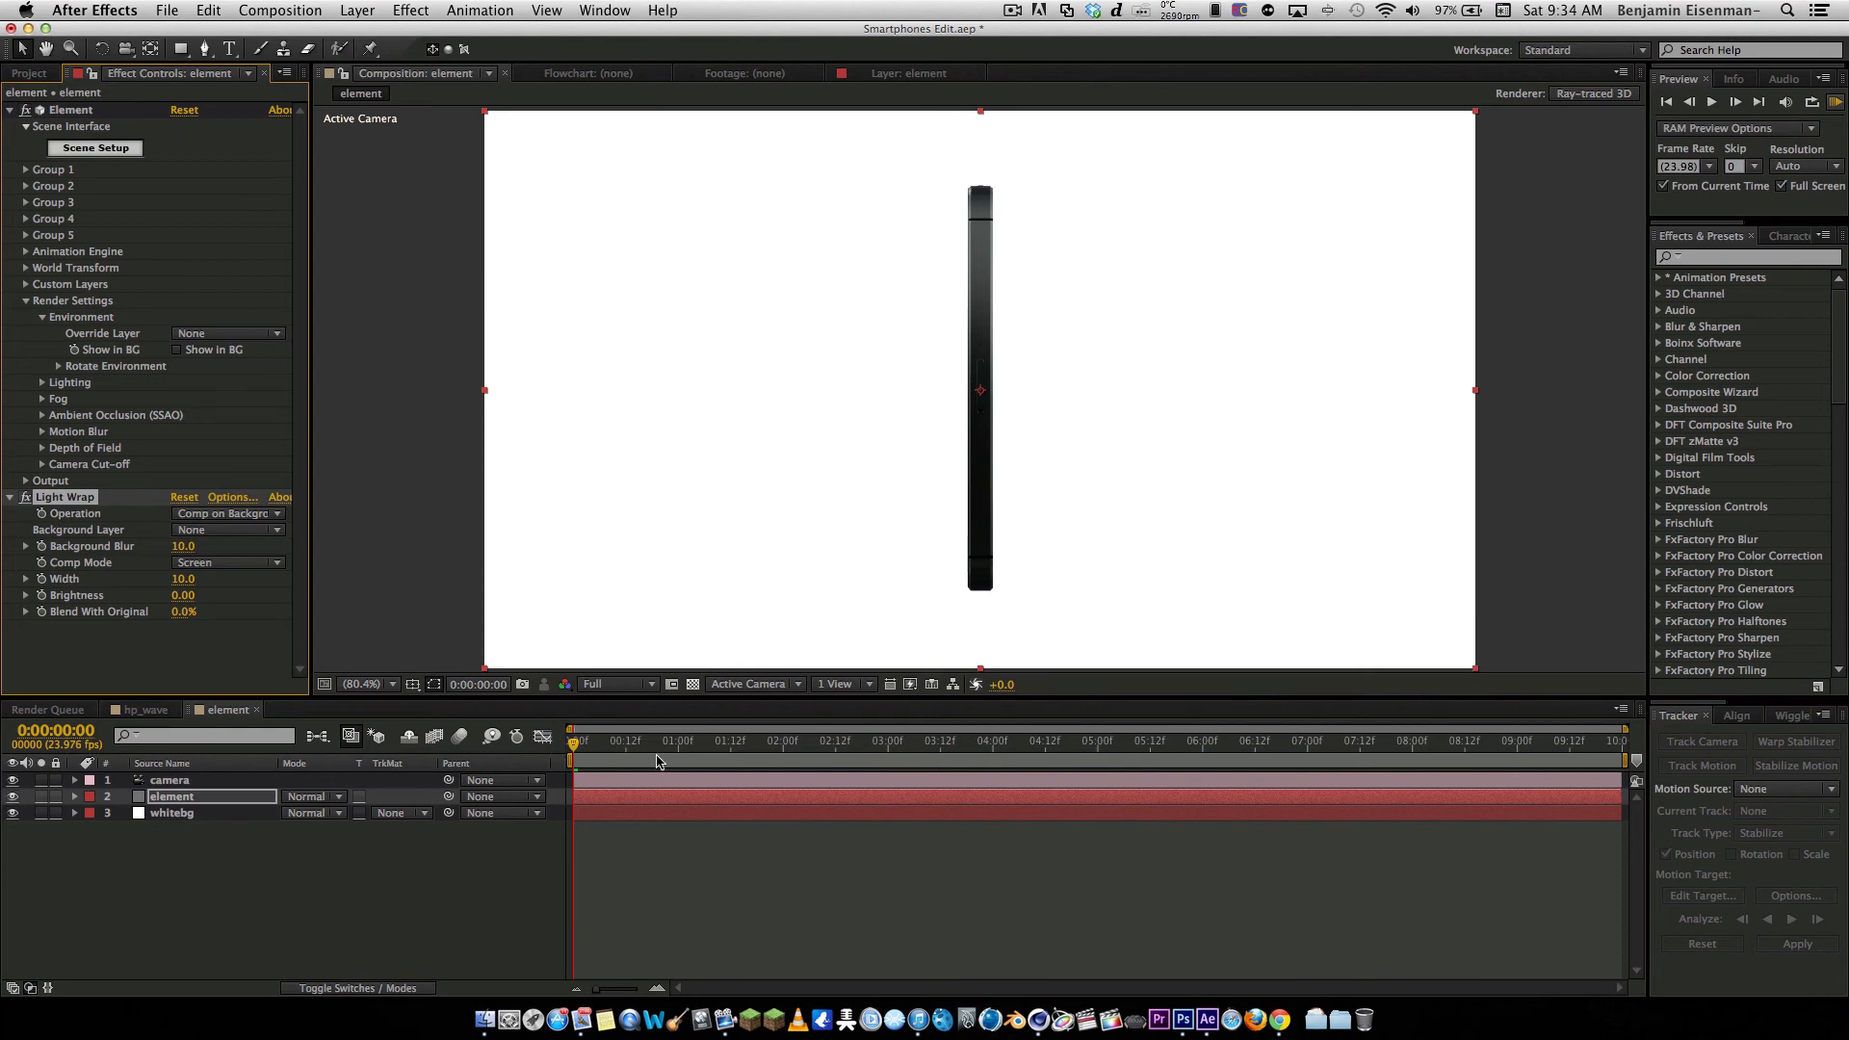
# At a front-facing frame, set Light Wrap's Background Layer to 3. whitebg
pyautogui.click(1042, 739)
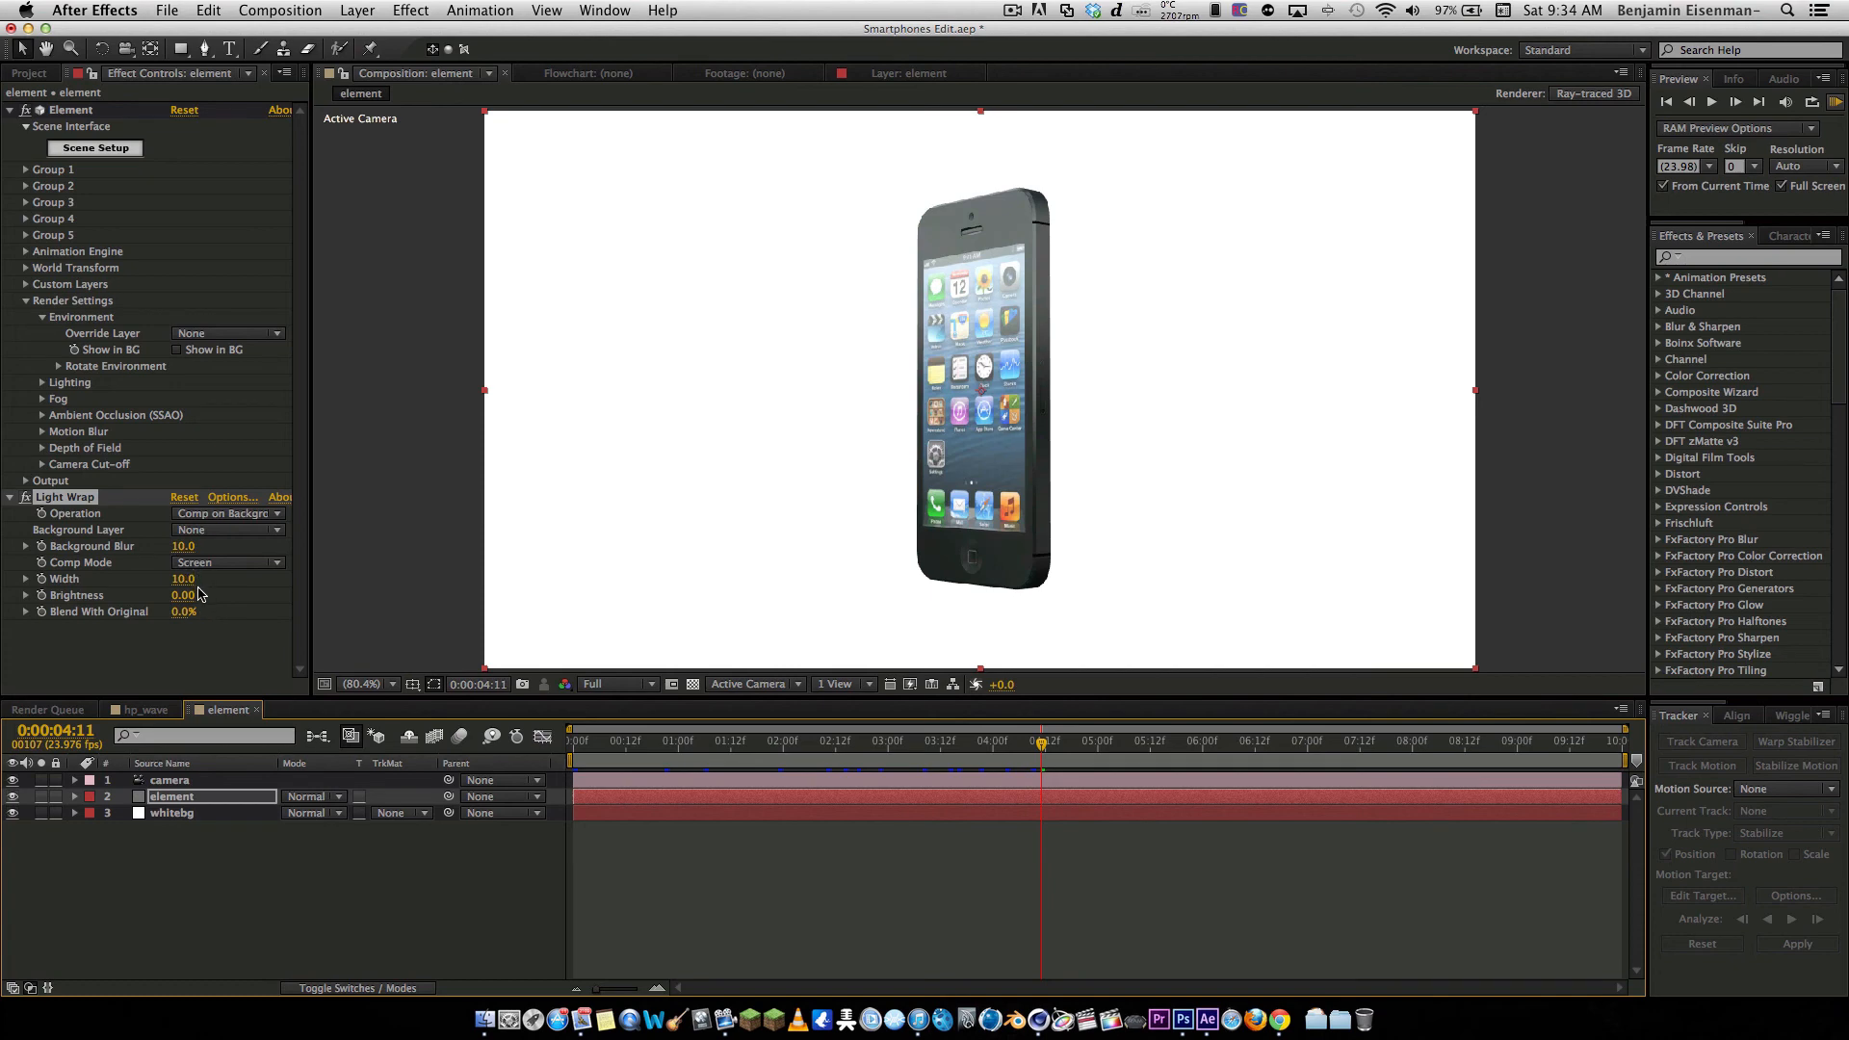
pyautogui.click(227, 530)
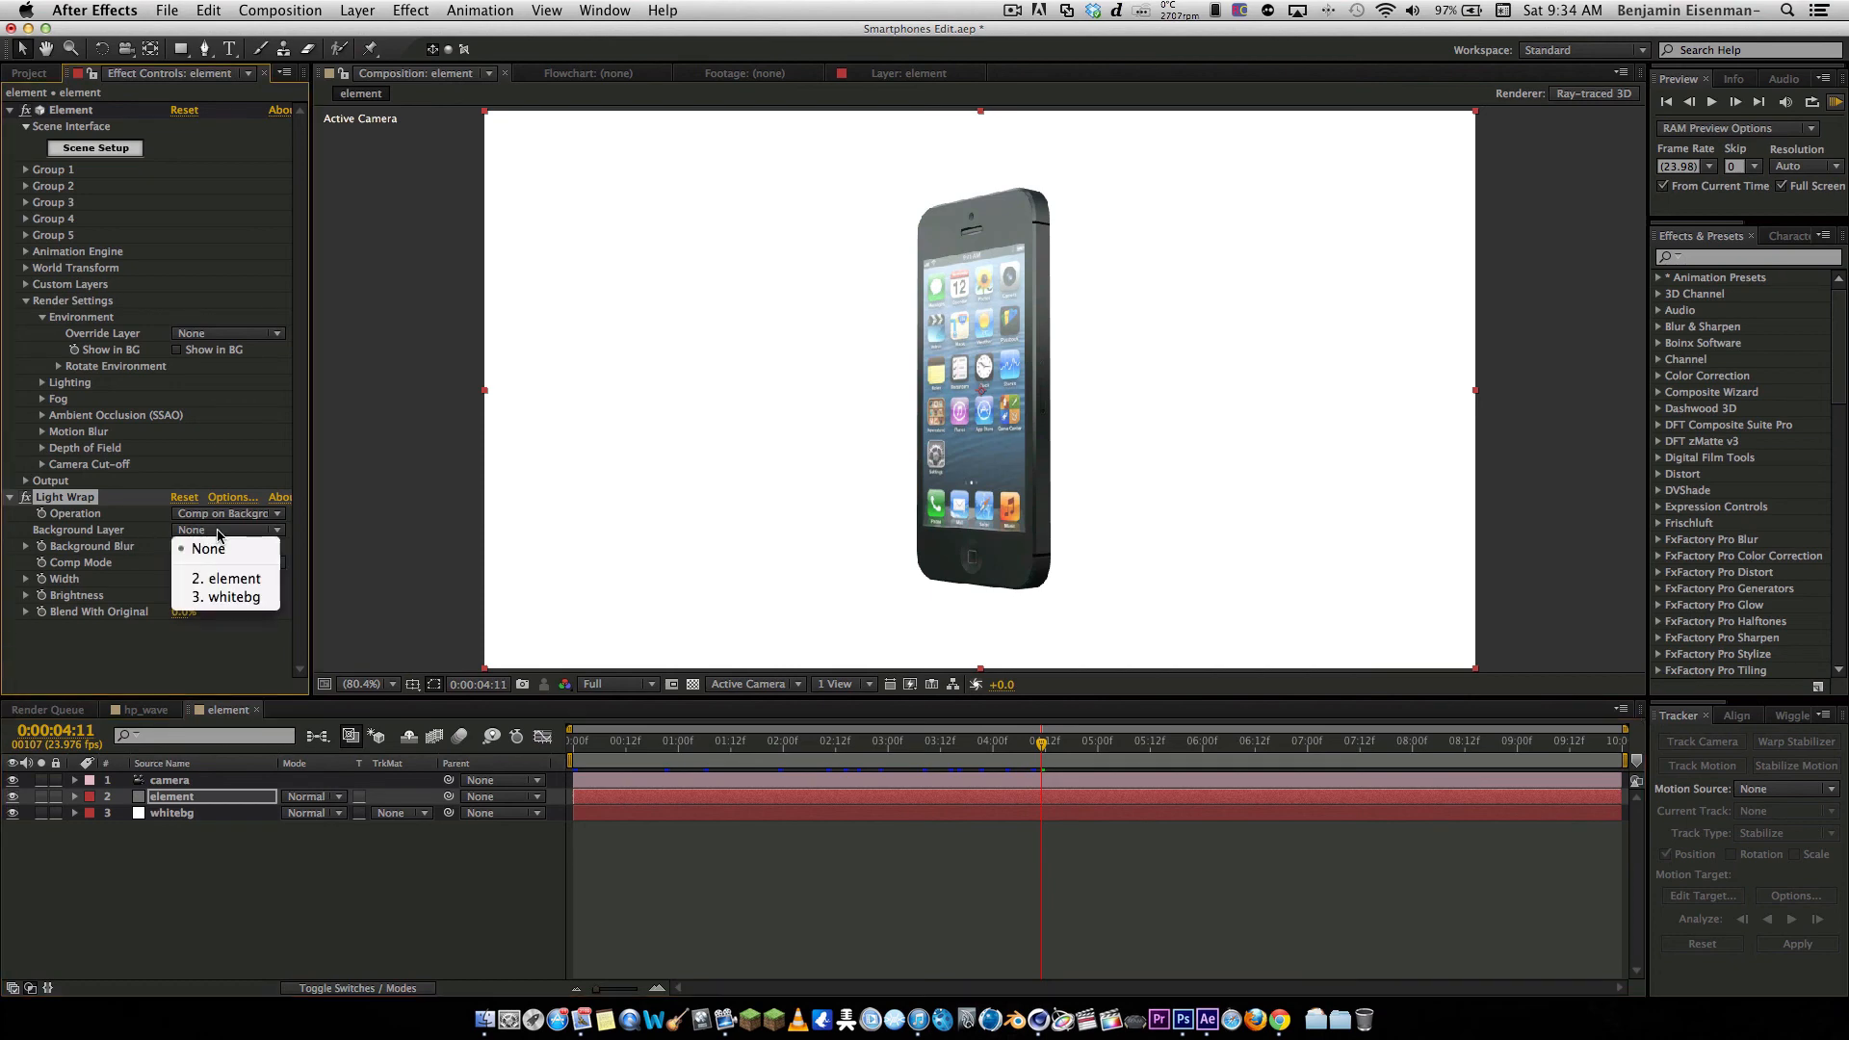
pyautogui.click(235, 598)
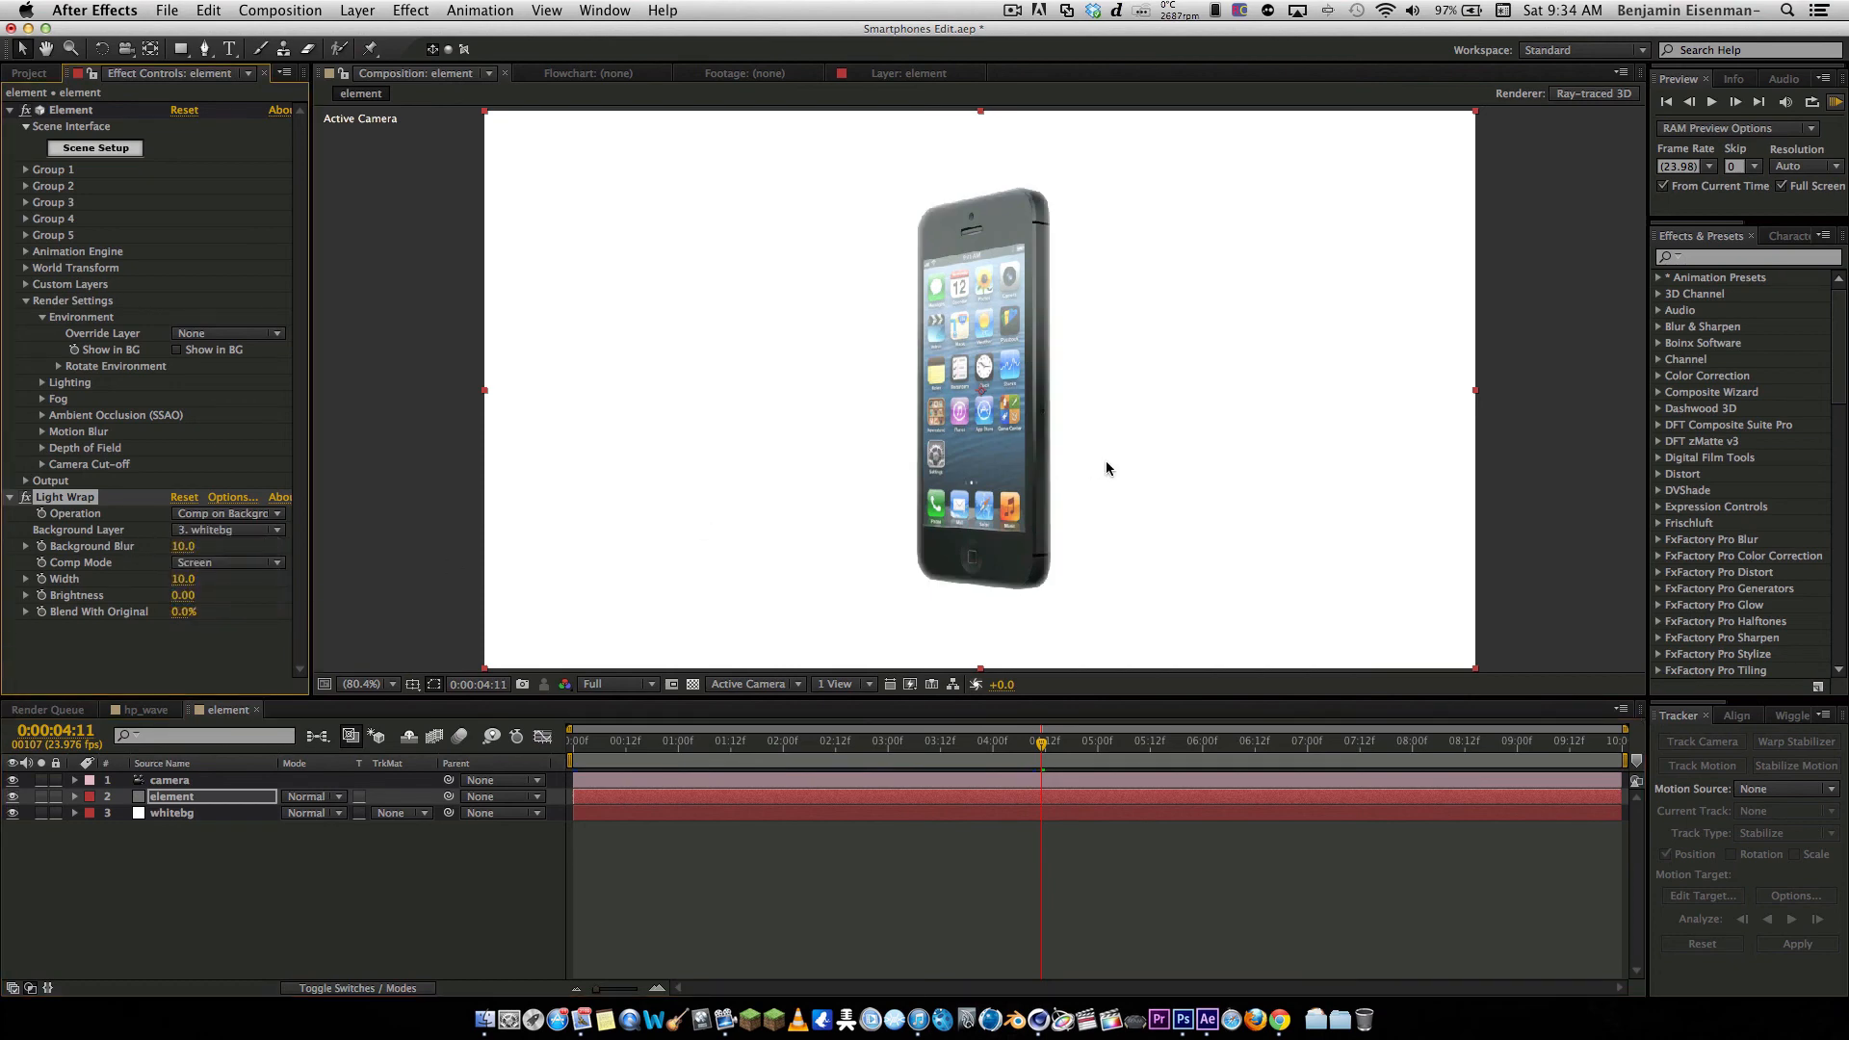
pyautogui.moveTo(1025, 476)
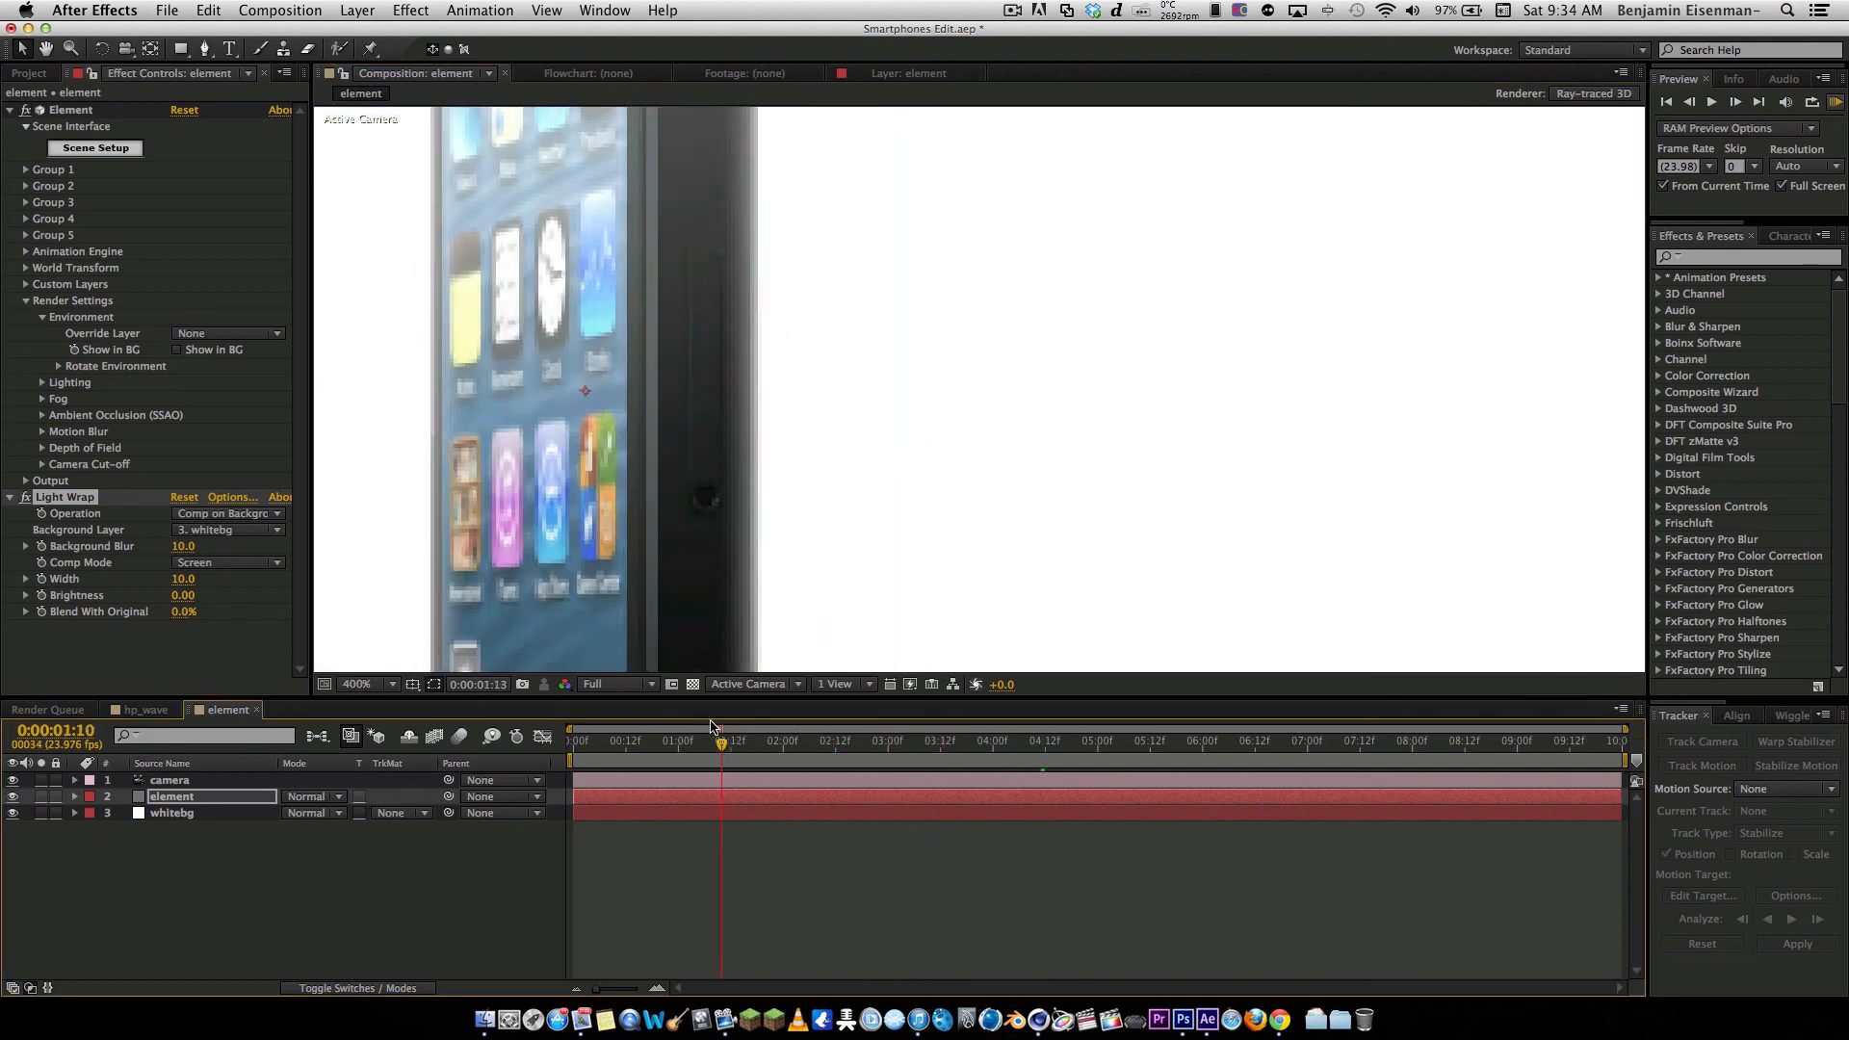
pyautogui.click(657, 740)
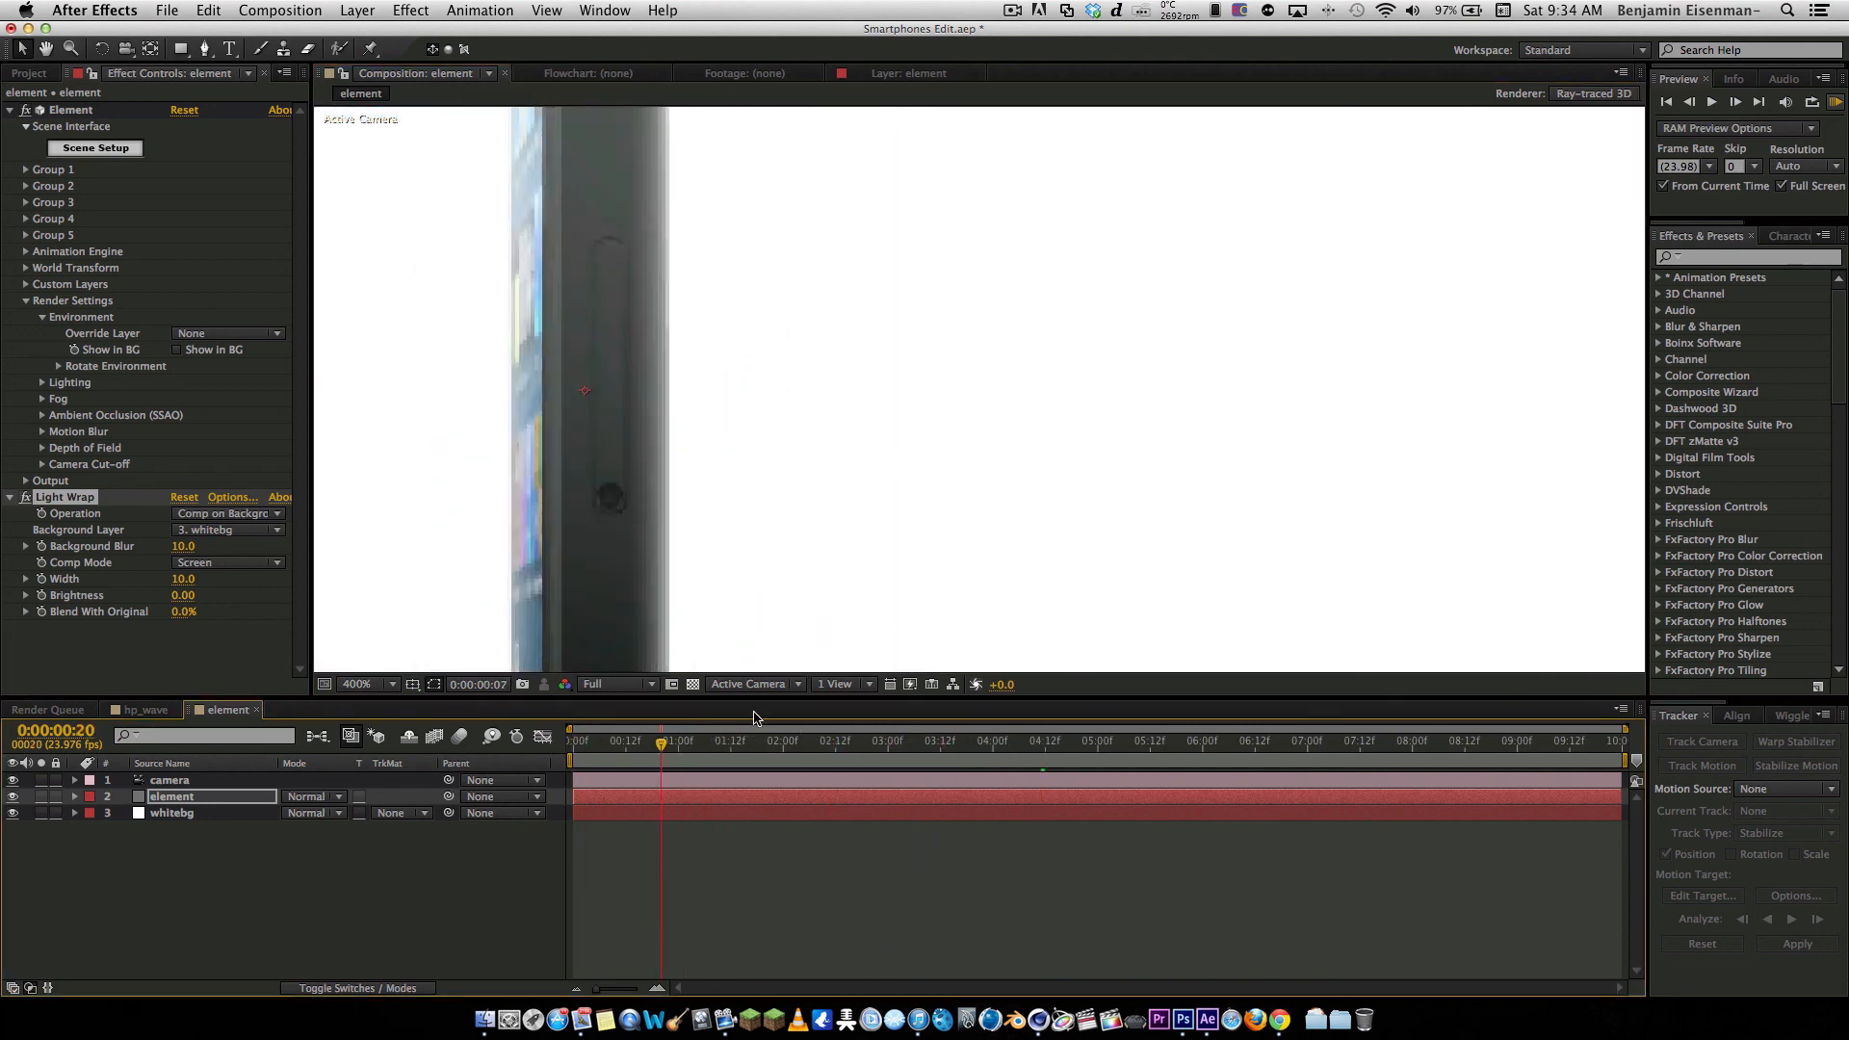
pyautogui.click(366, 686)
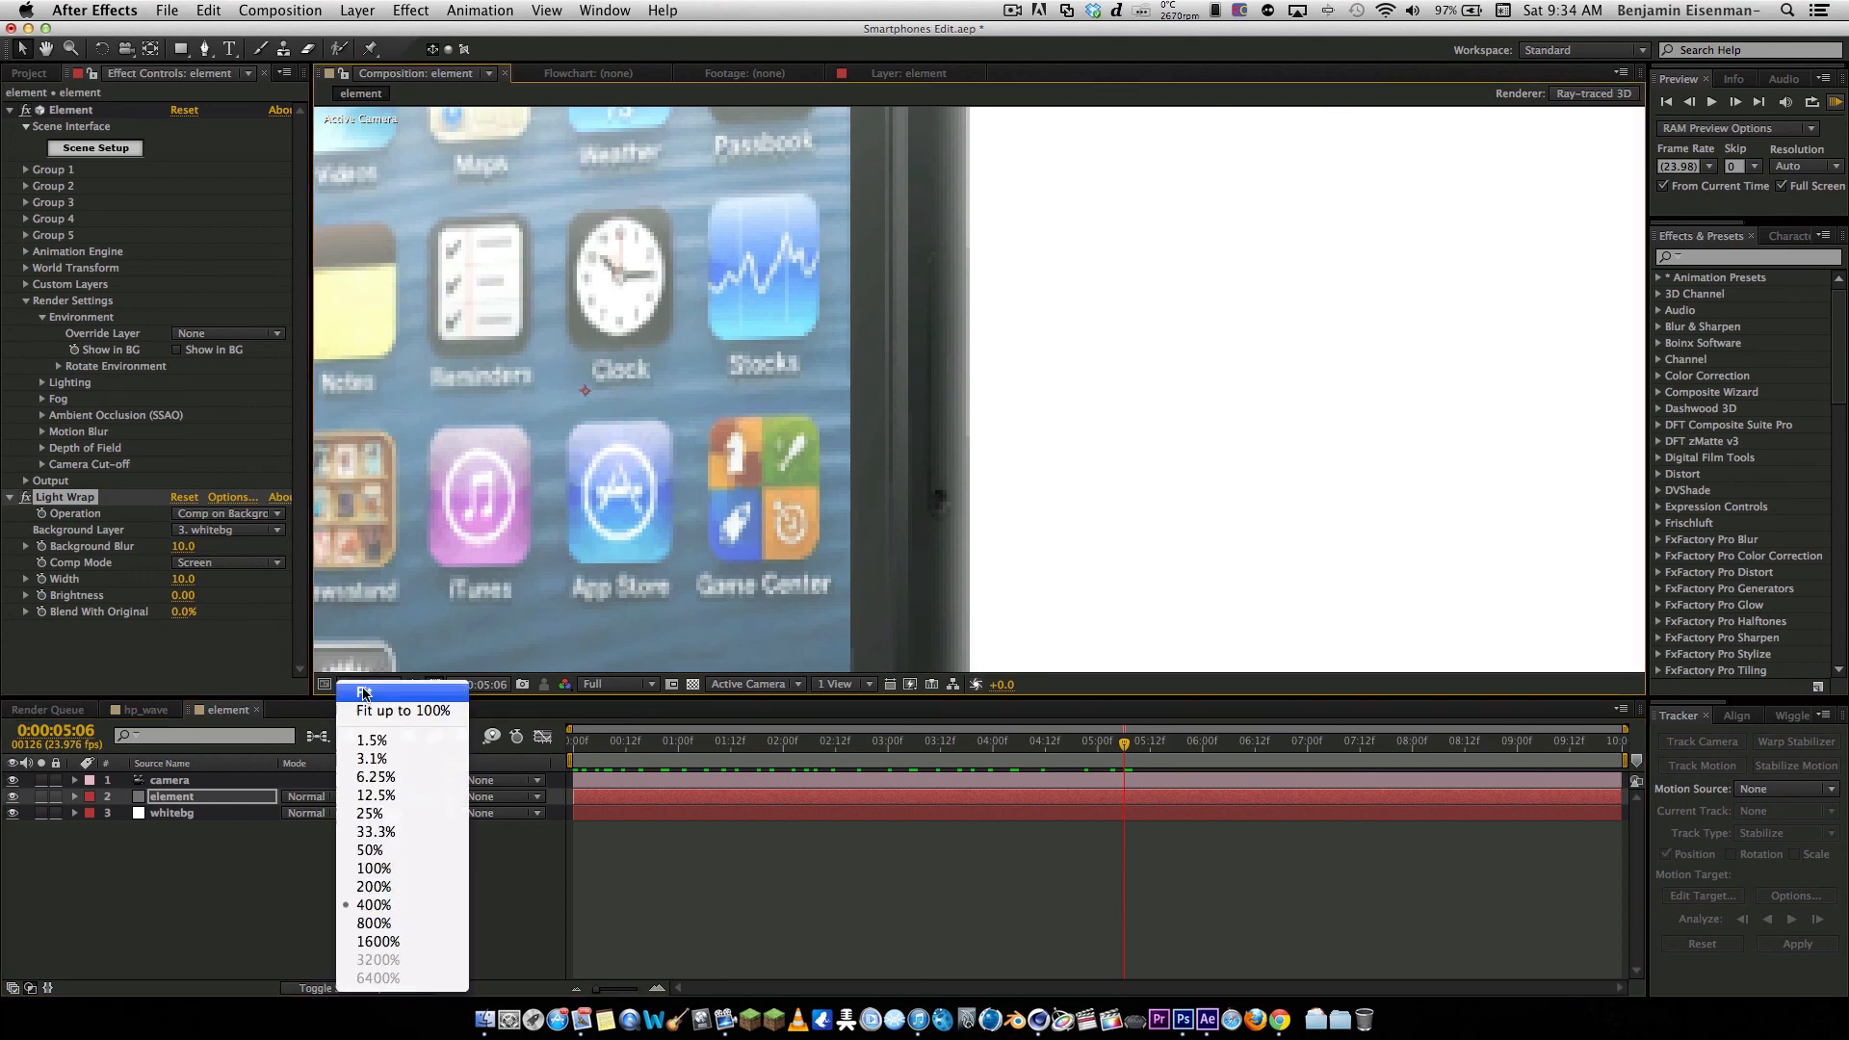
pyautogui.click(366, 694)
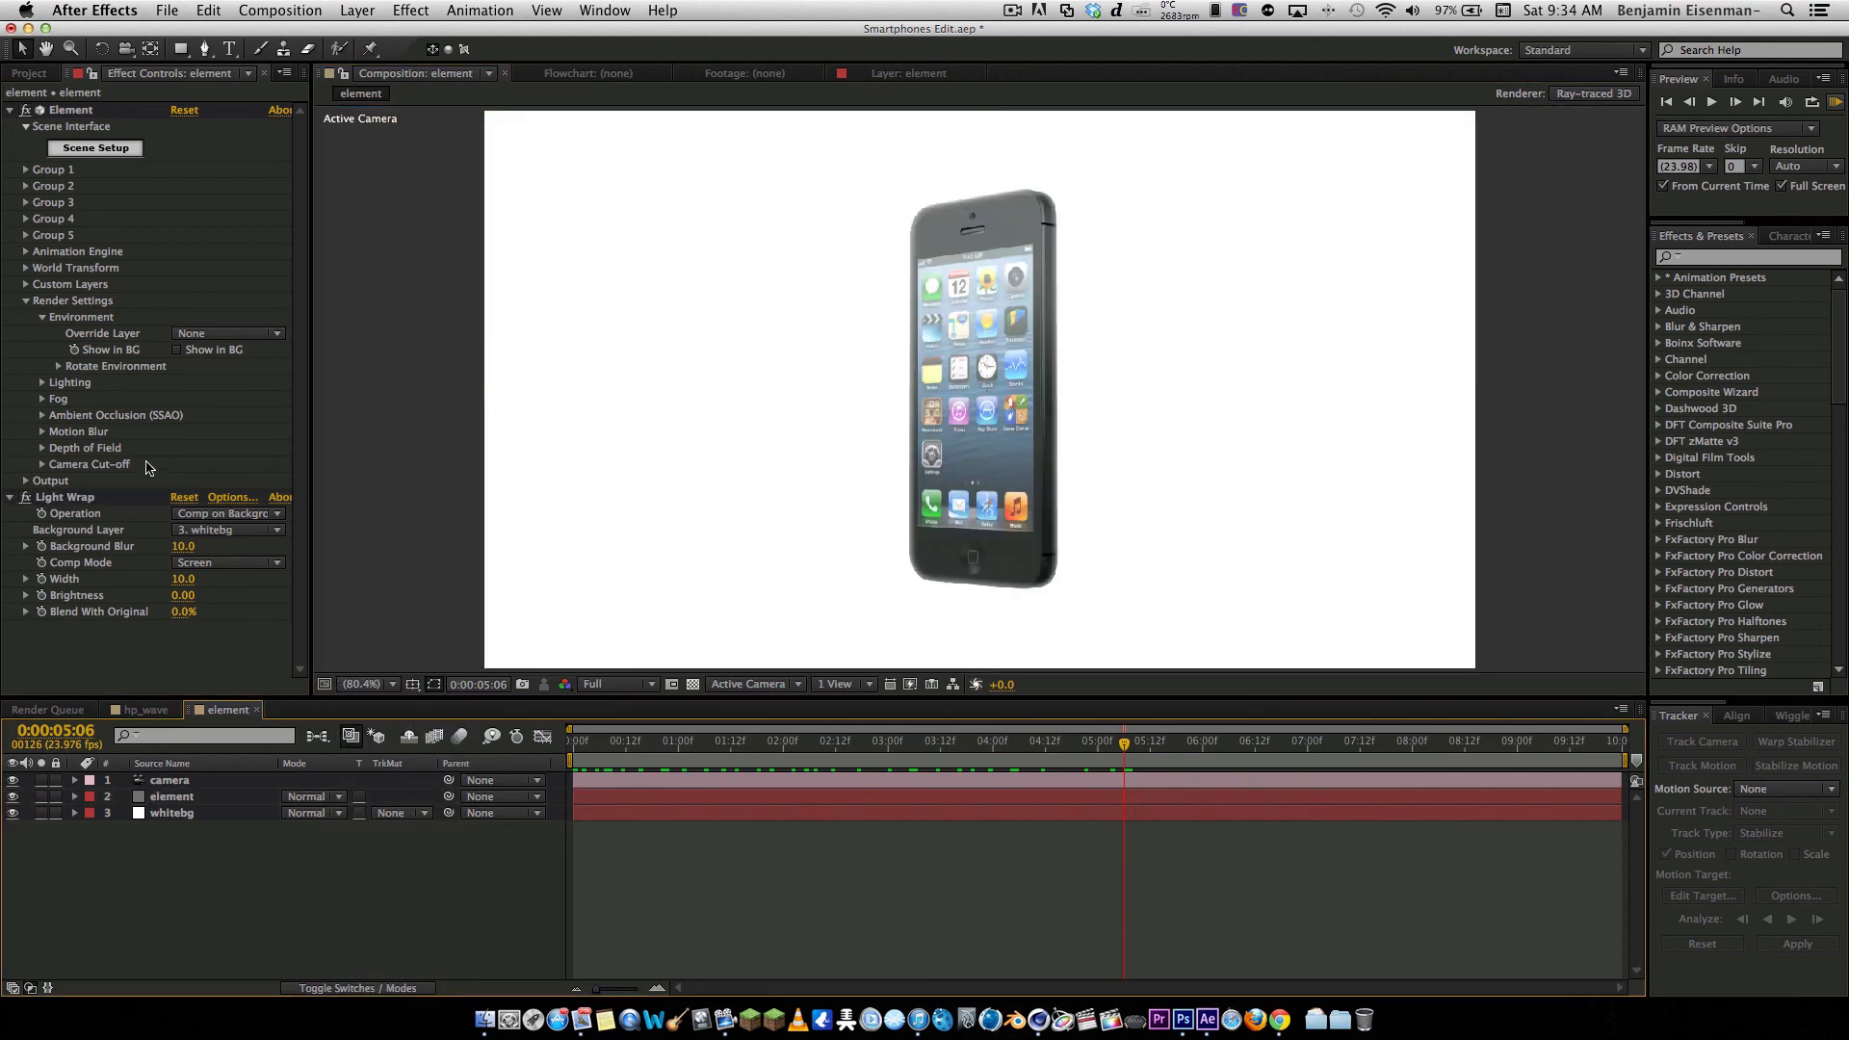